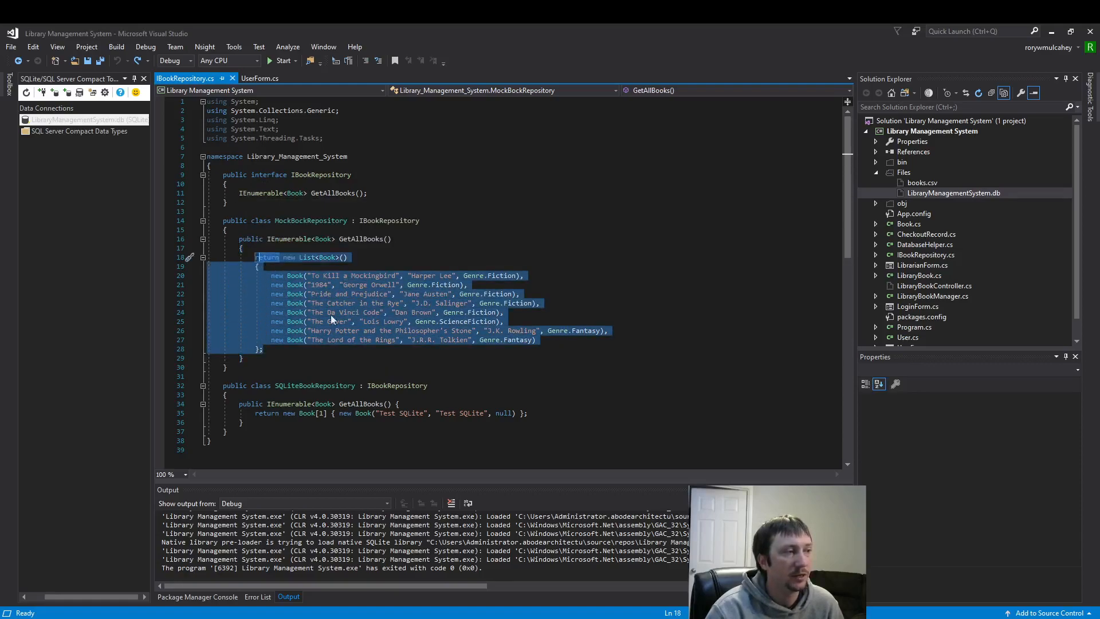
mouse_move(424, 312)
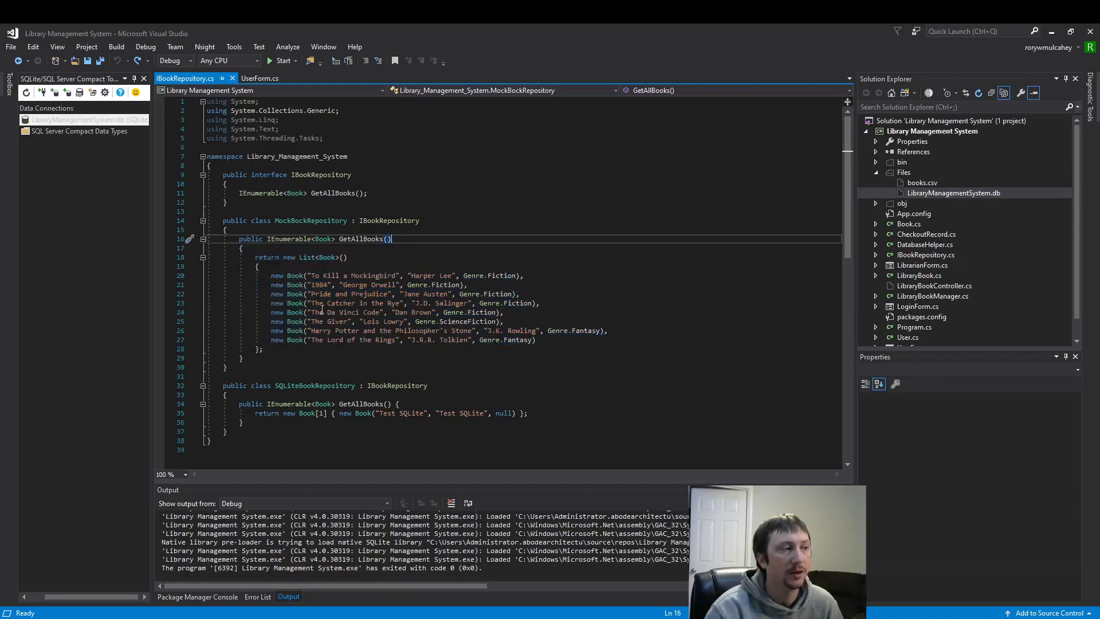
mouse_move(396, 220)
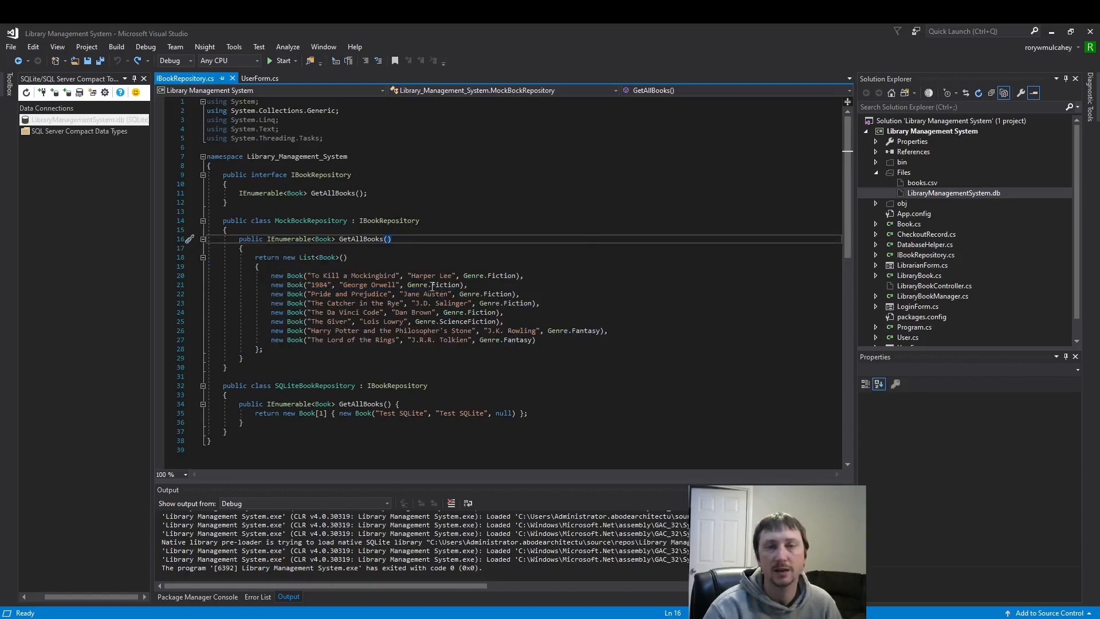
mouse_move(421, 284)
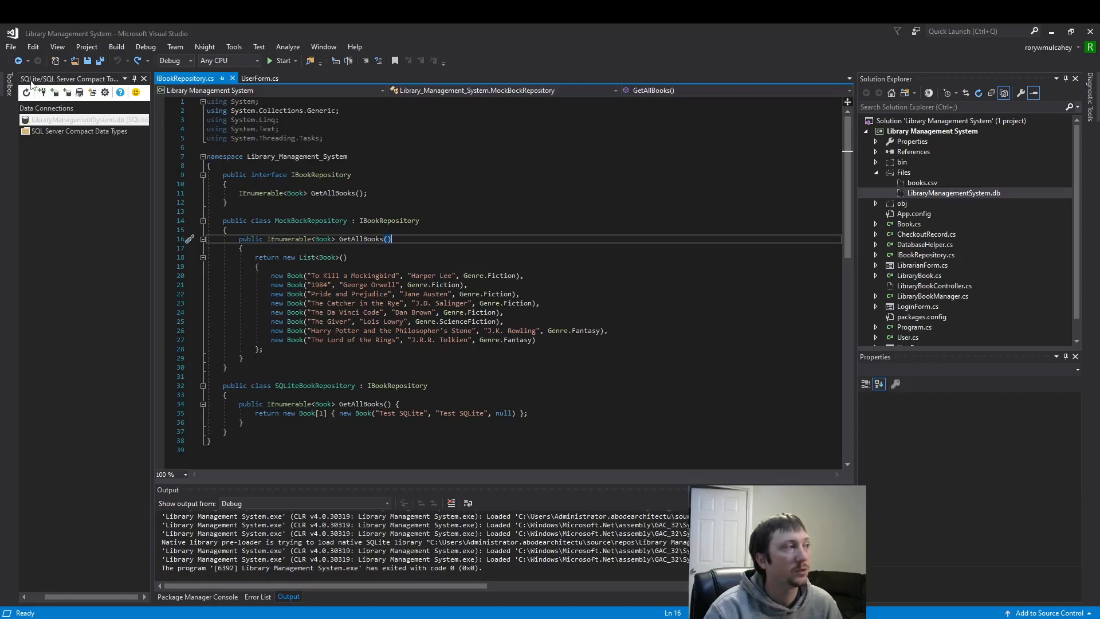
Browse the Analyze and Tools menus to find the SQLite/SQL Server Compact Toolbox
click(287, 47)
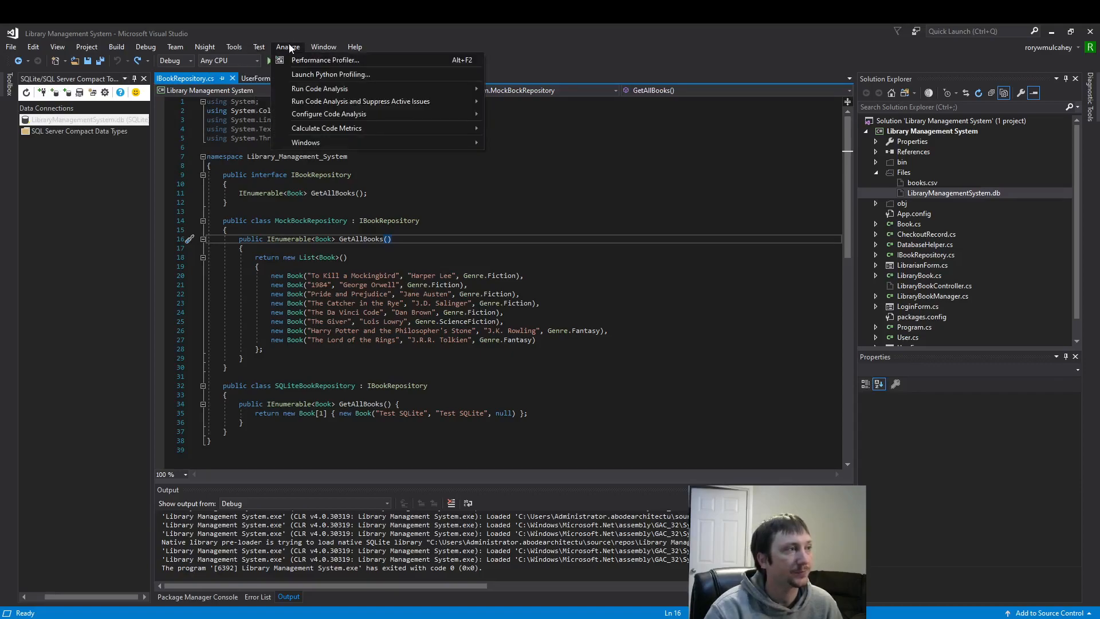
click(234, 46)
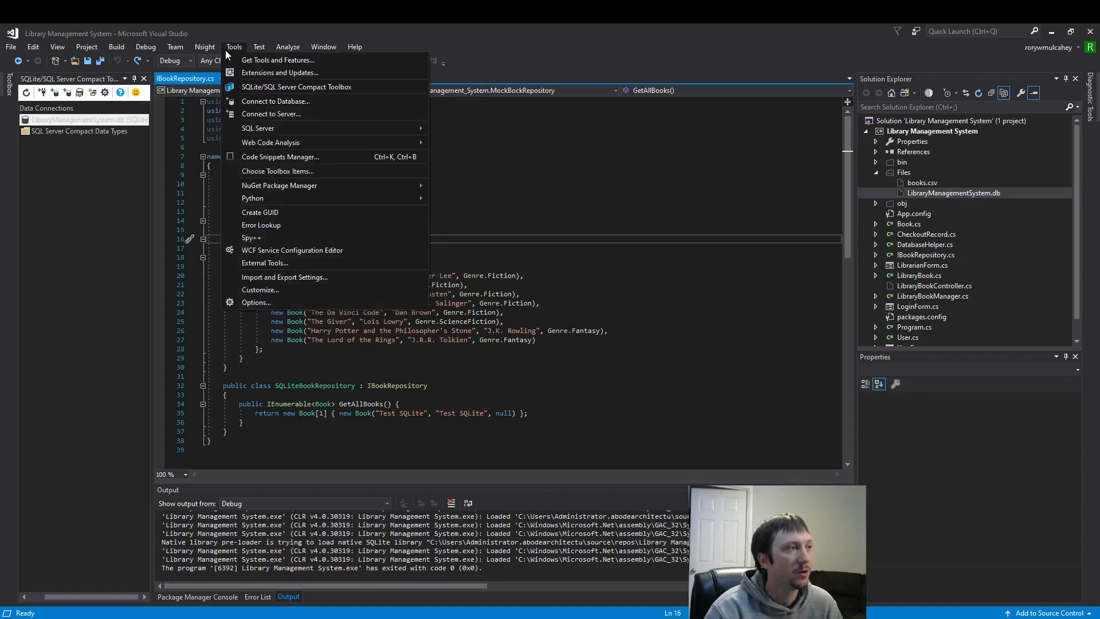
mouse_move(296, 87)
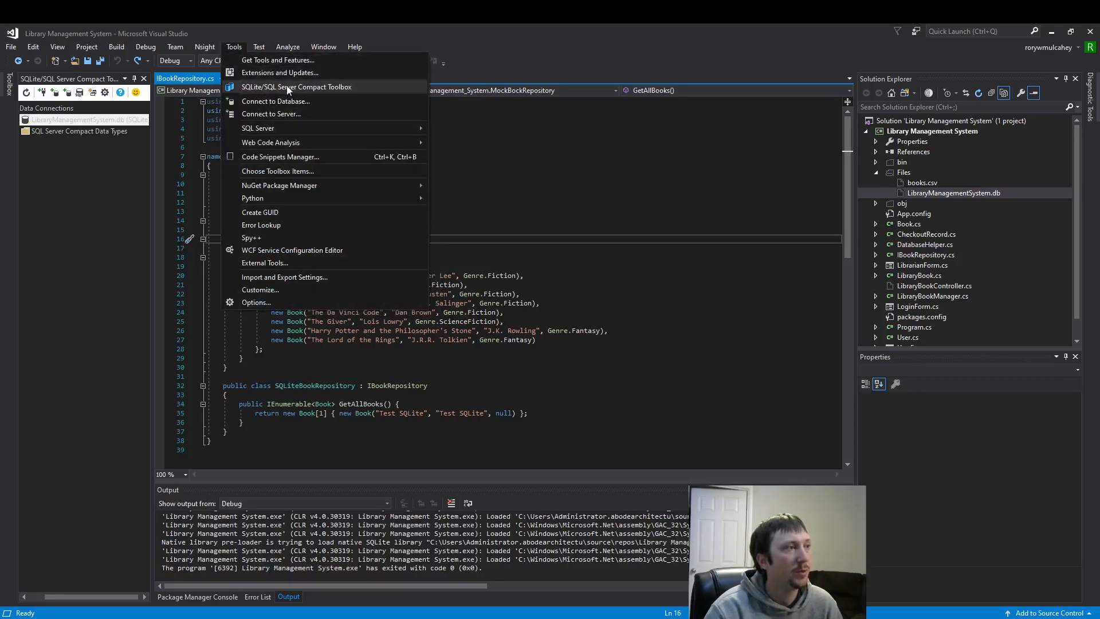
mouse_move(281, 90)
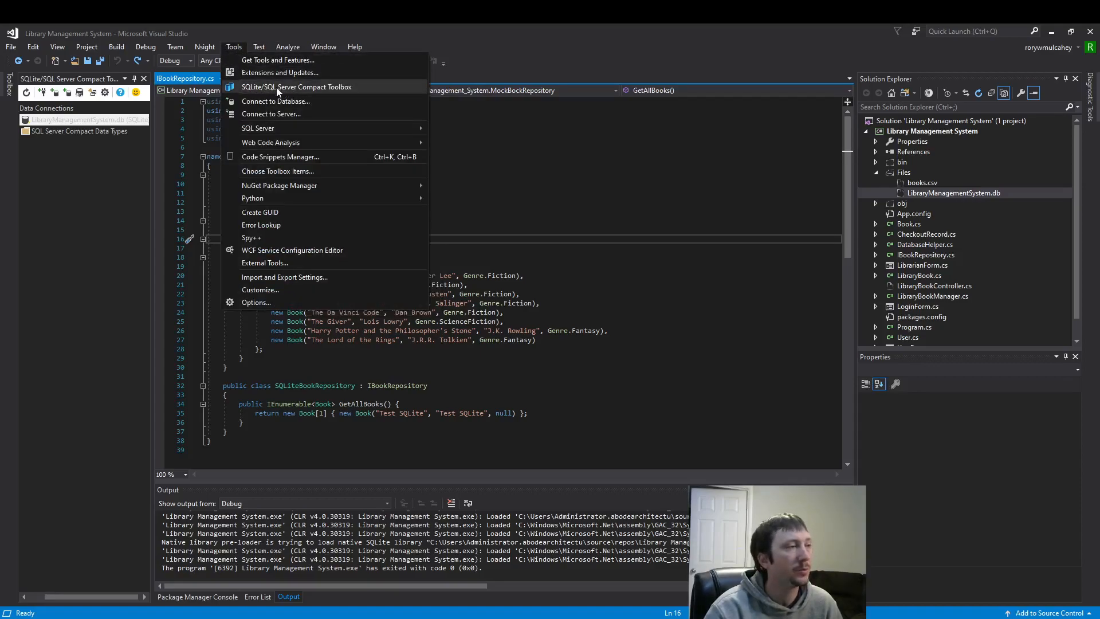
mouse_move(277, 86)
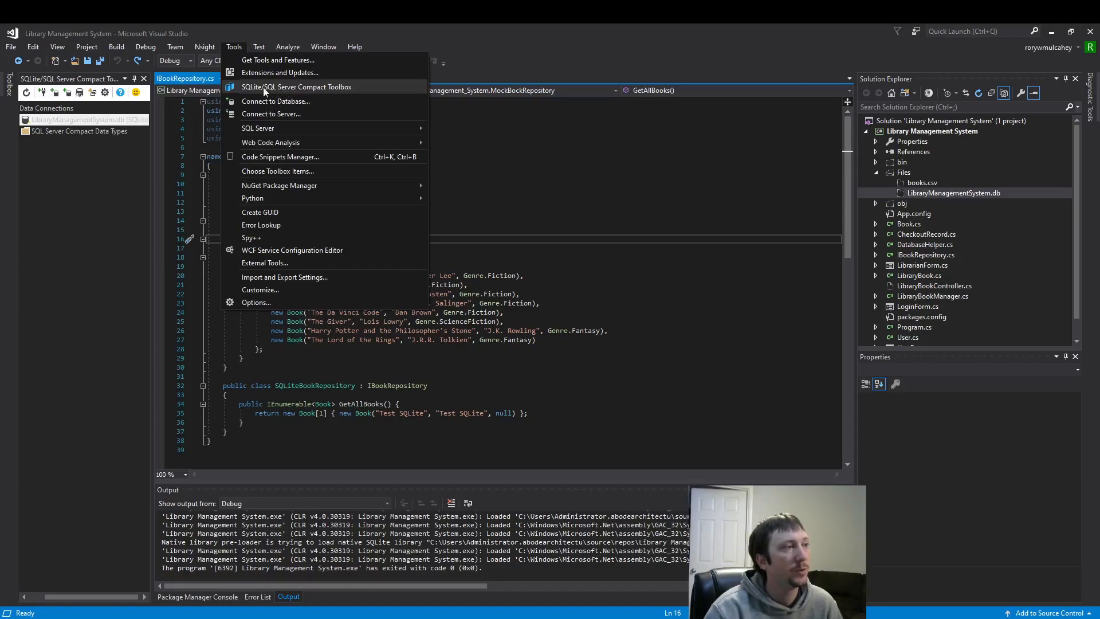
mouse_move(259, 87)
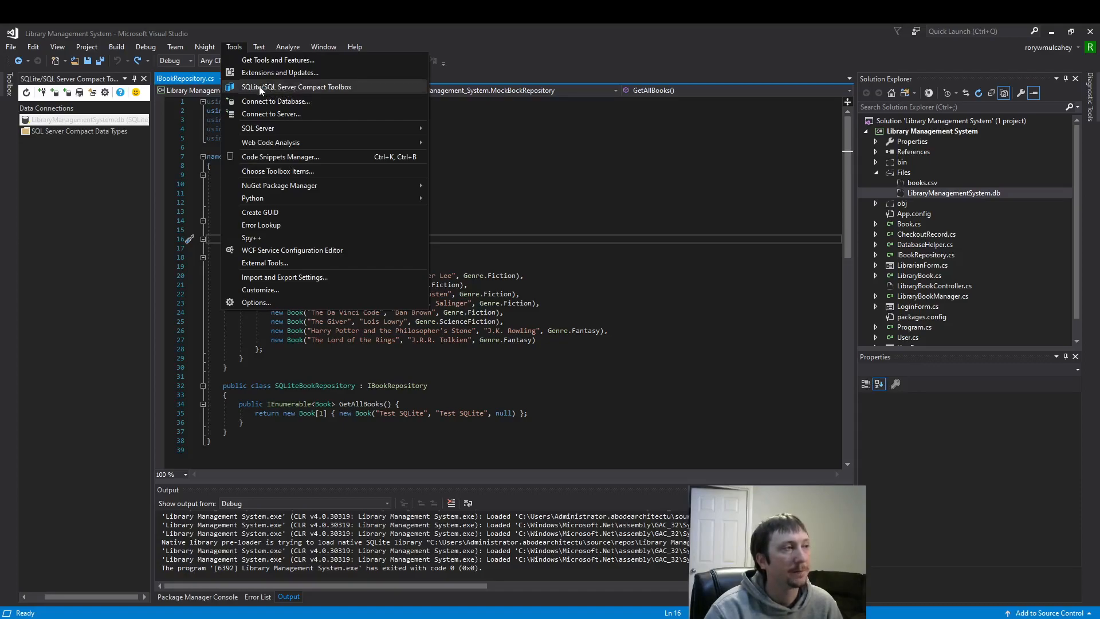
View LibraryManagementSystem.db in DB Browser for SQLite on the Execute SQL tab
click(297, 86)
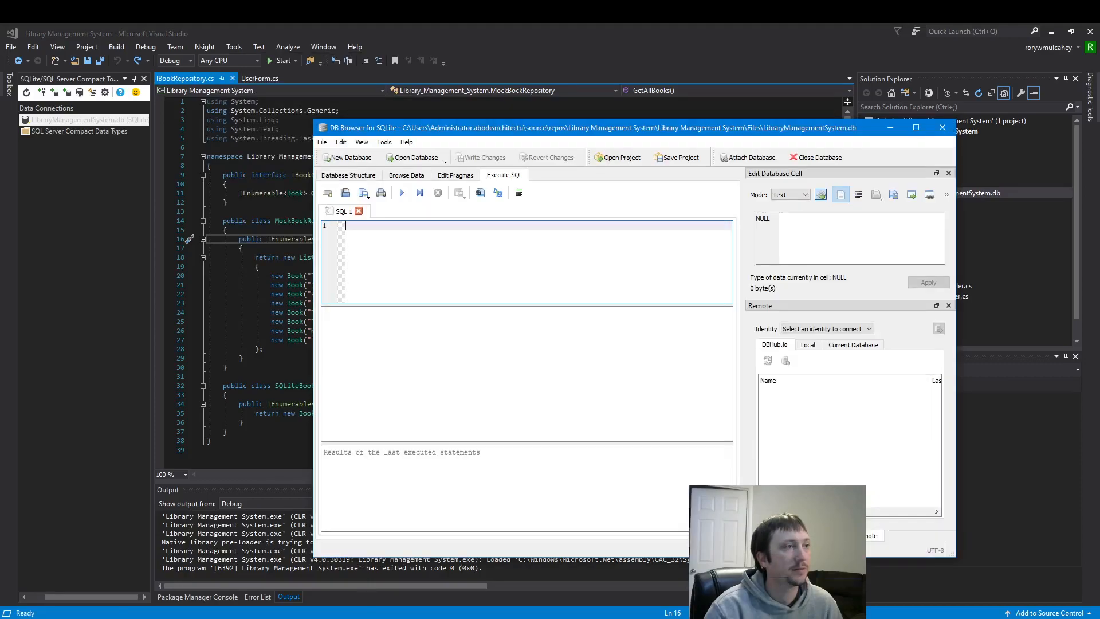
mouse_move(459, 260)
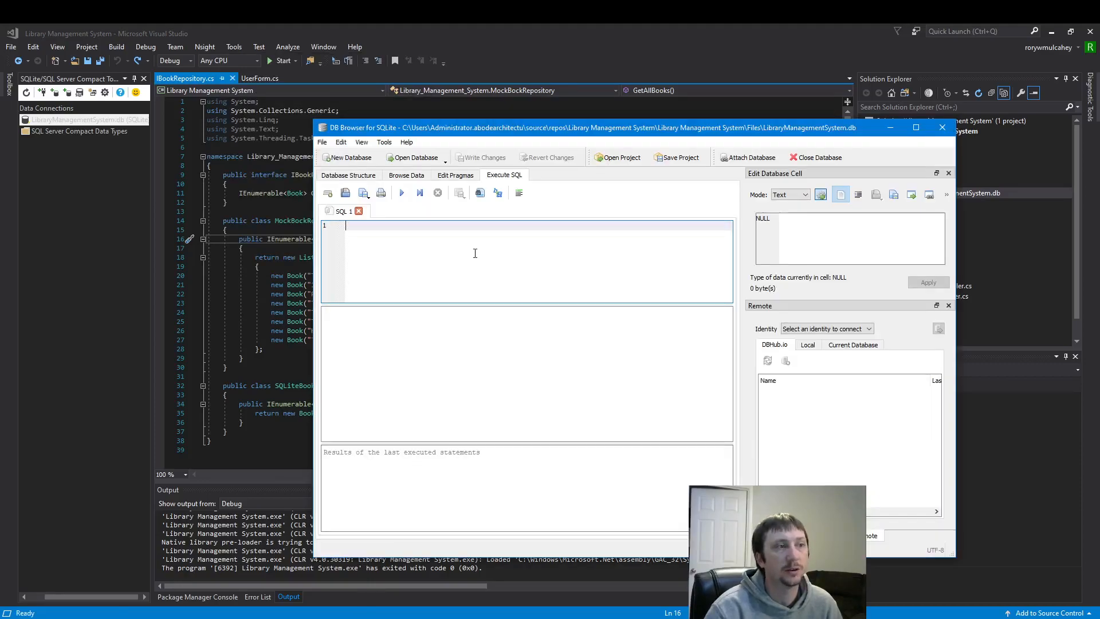
mouse_move(531, 234)
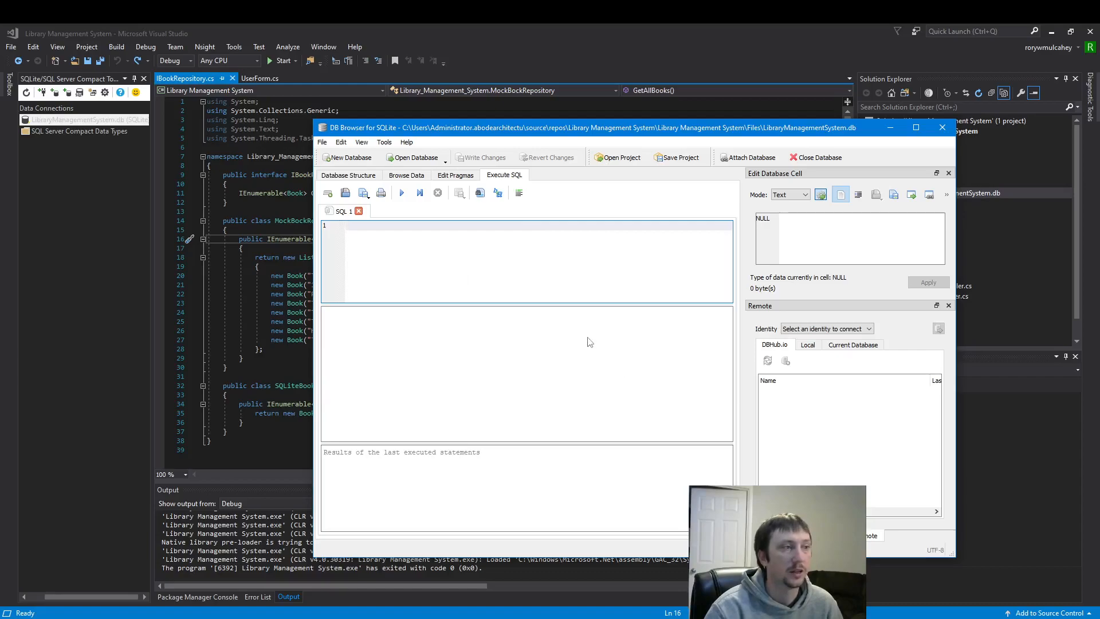
mouse_move(586, 337)
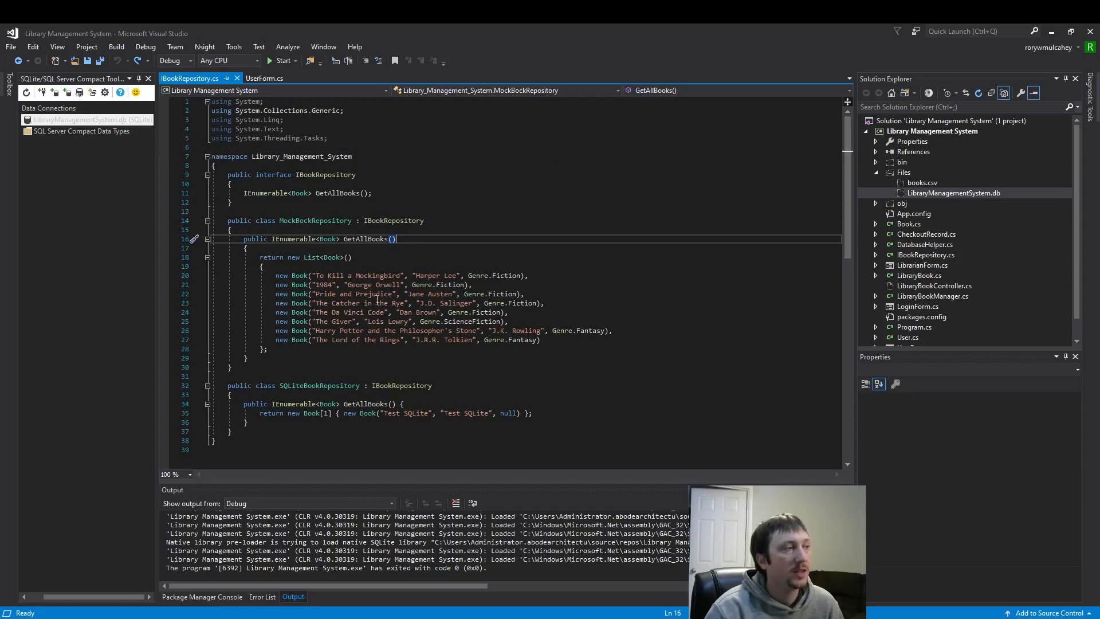
Expand the LibraryManagementSystem.db connection and its Tables folder to show books and users
right_click(87, 119)
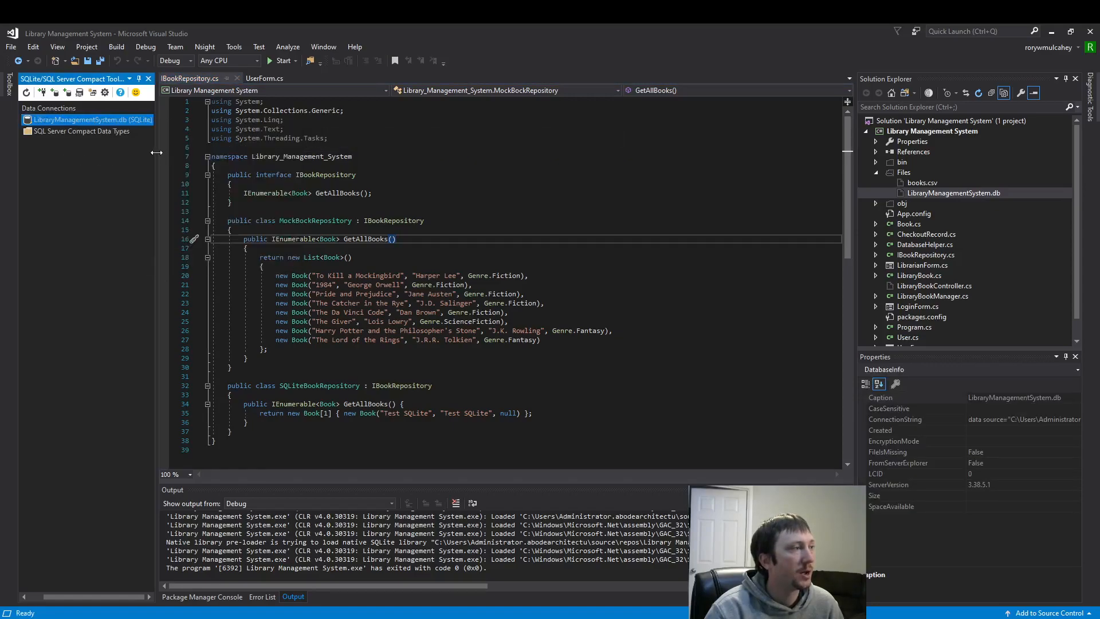
click(38, 119)
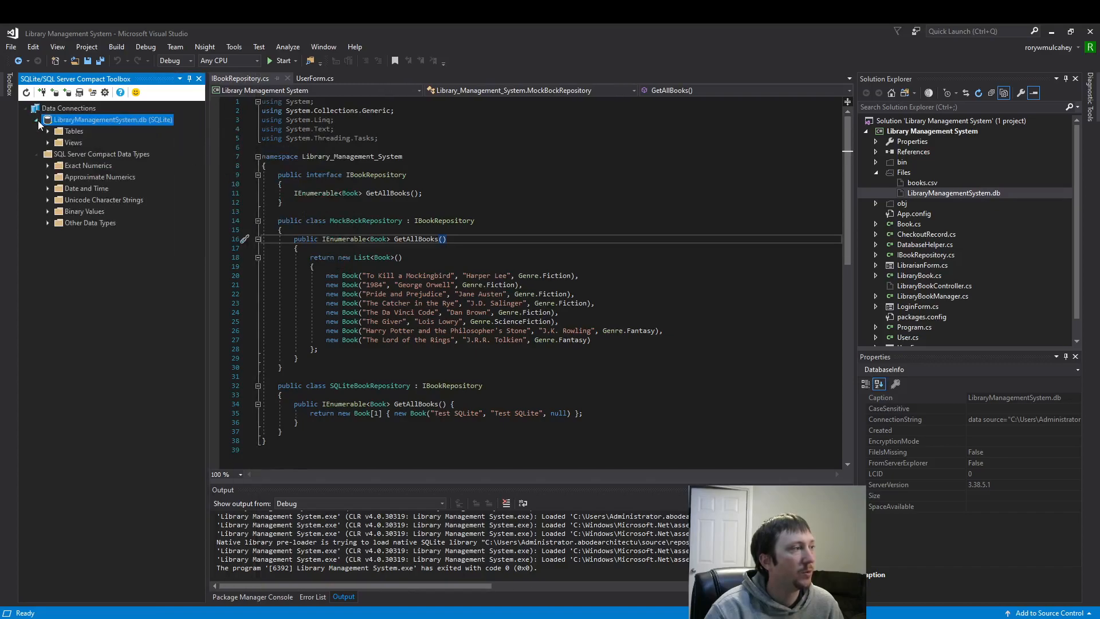
click(60, 131)
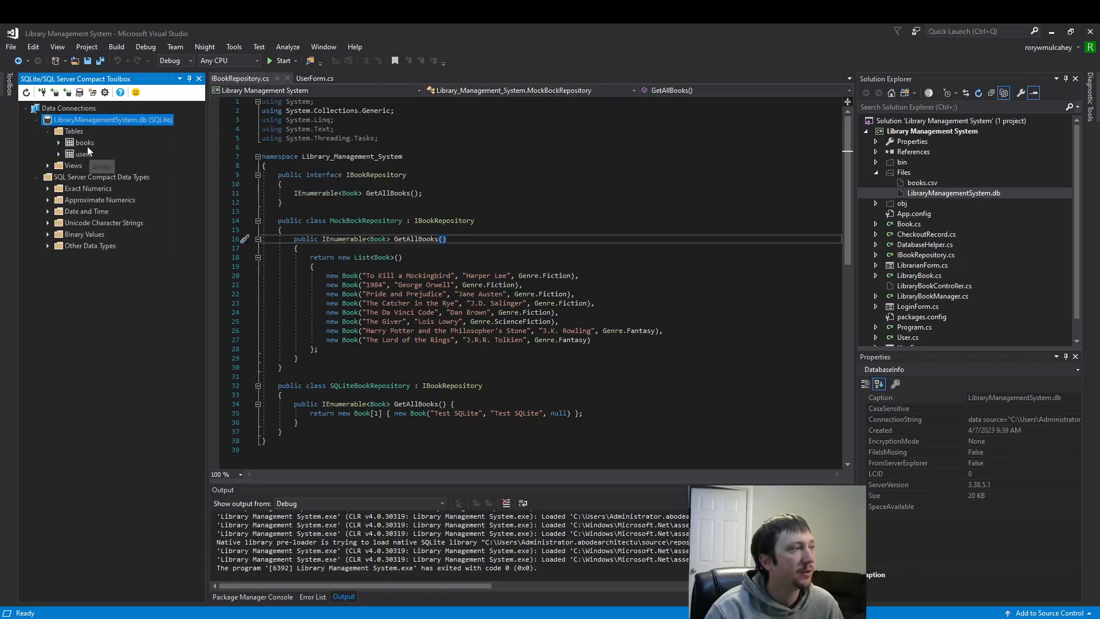
mouse_move(210, 173)
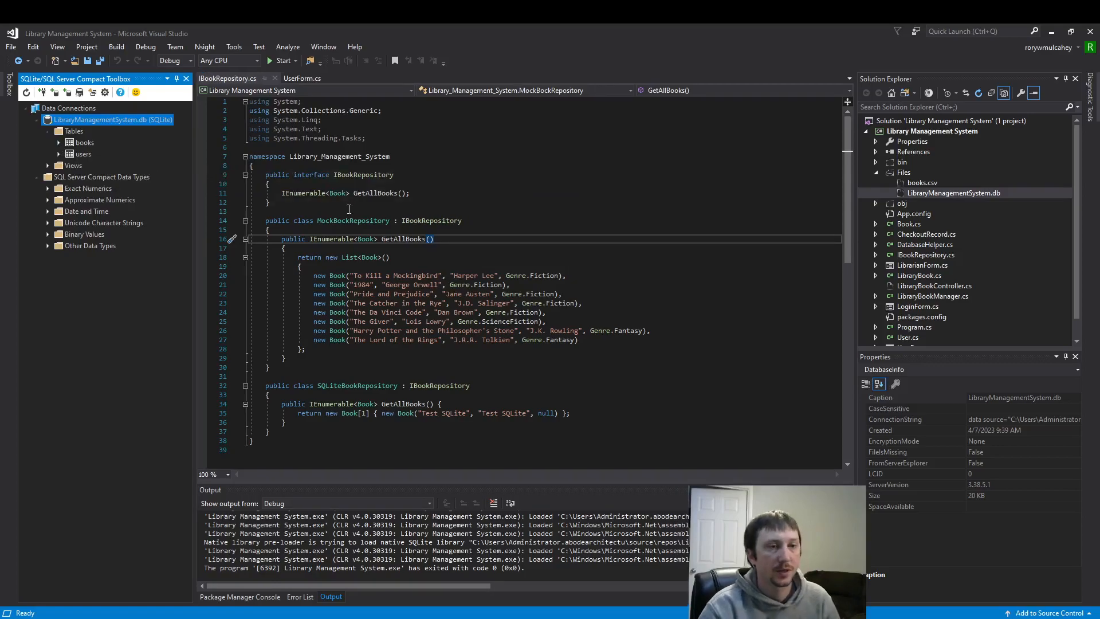
mouse_move(929, 201)
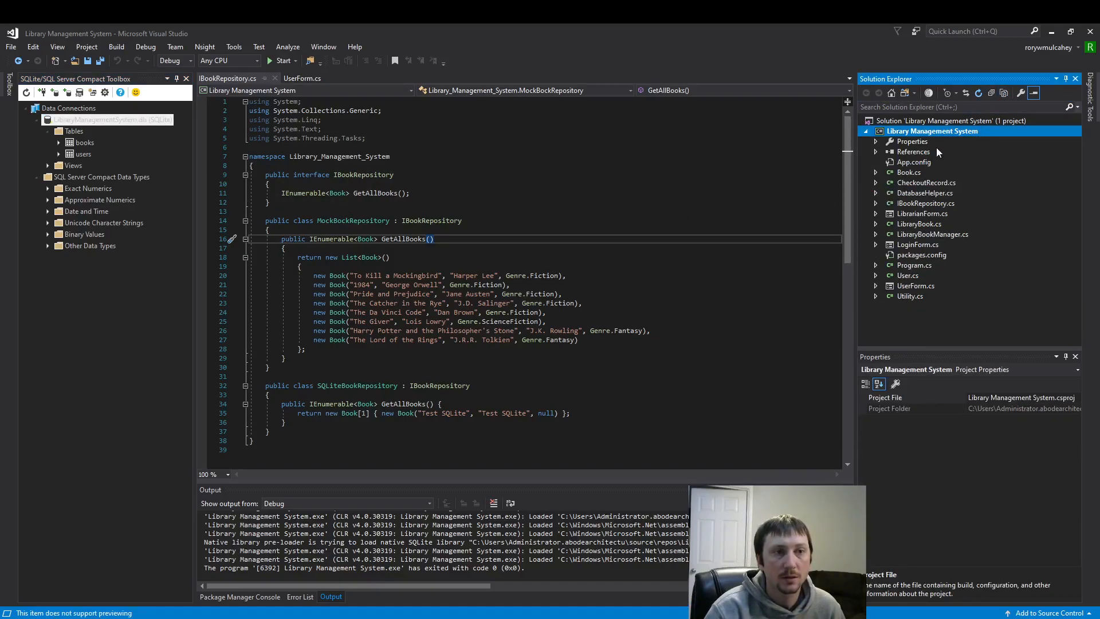
mouse_move(924, 190)
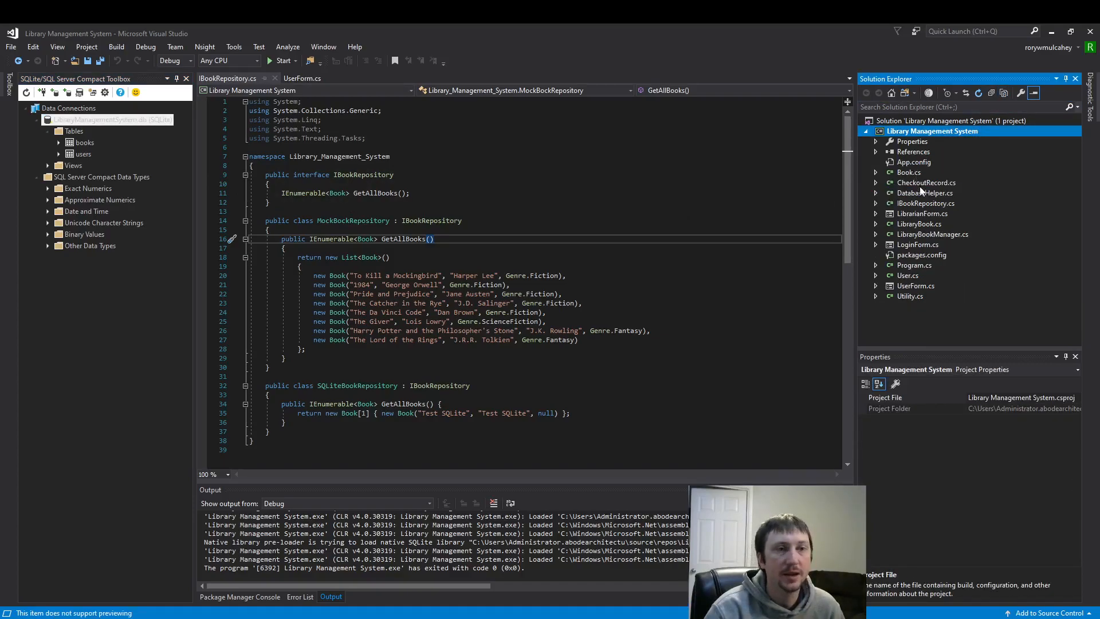
Open DatabaseHelper.cs and expand AddSampleBooksFromCsv to review the CSV book import
click(924, 193)
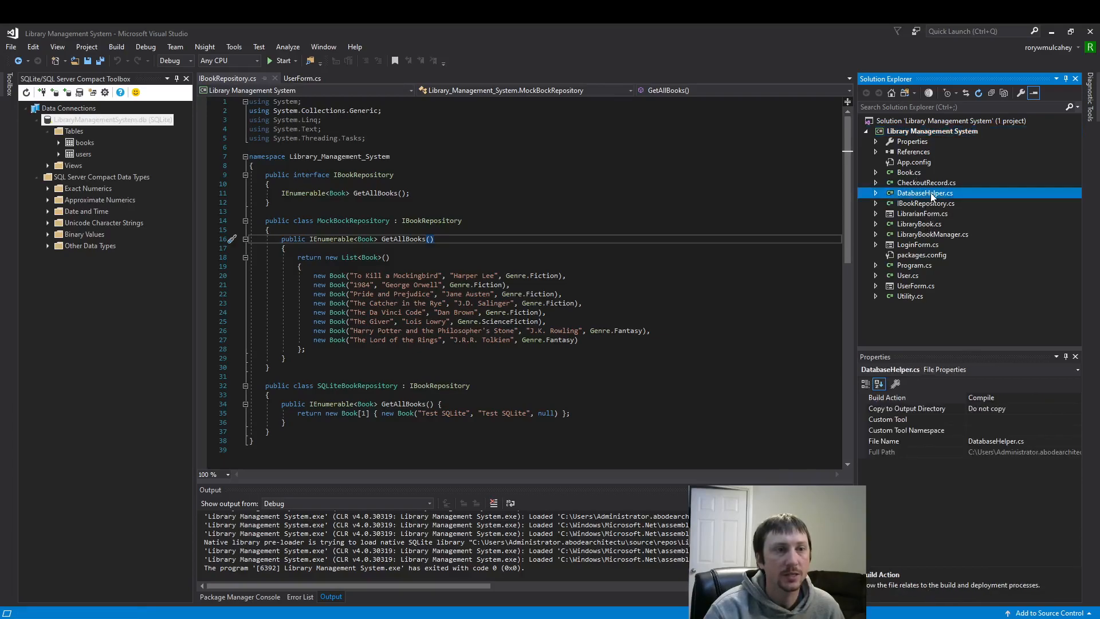
double_click(925, 193)
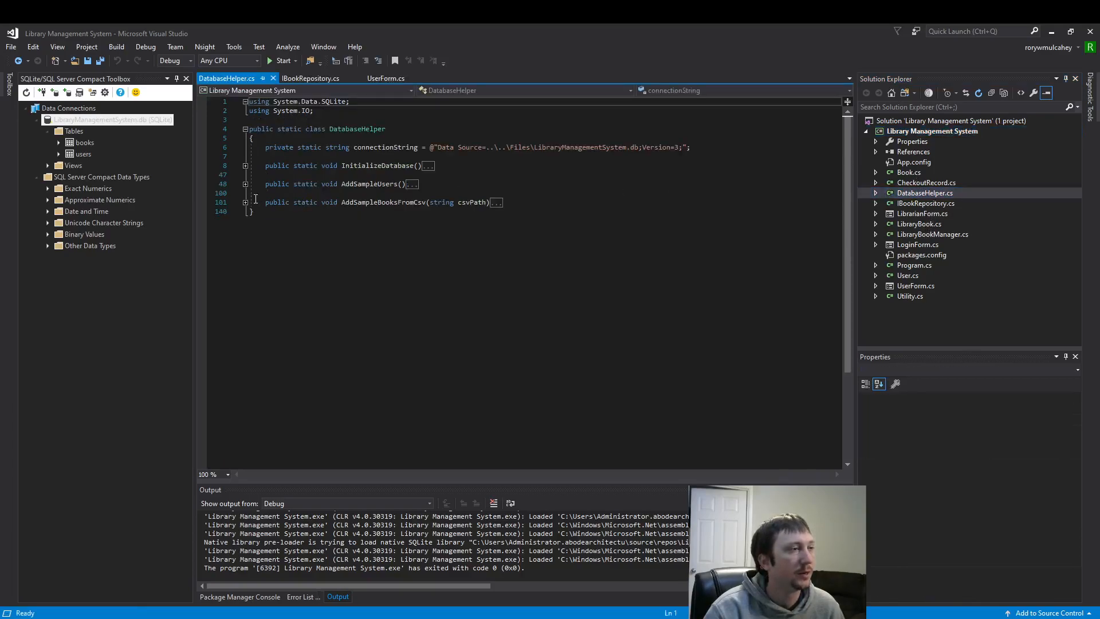
click(246, 203)
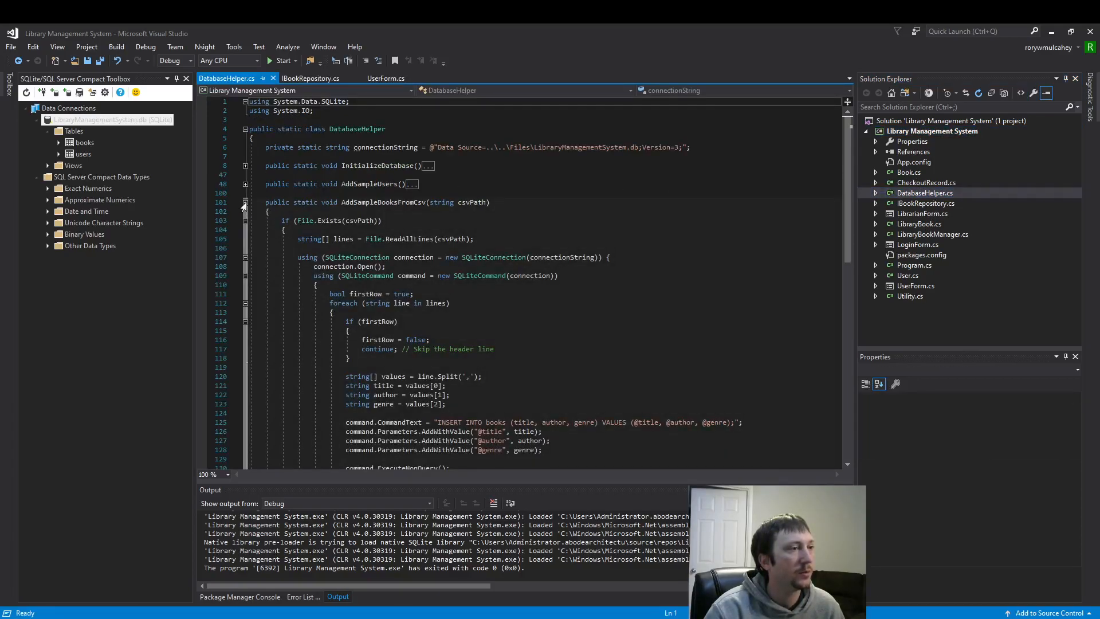
scroll(down, 3)
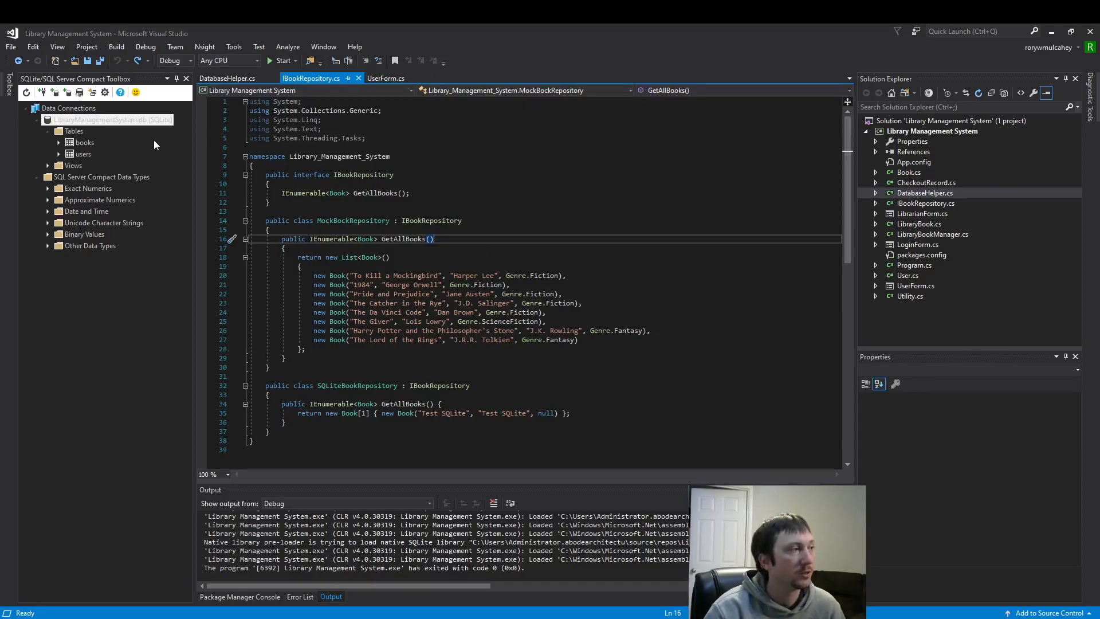
Start a New Query on the library database containing SELECT * FROM Books;
right_click(109, 120)
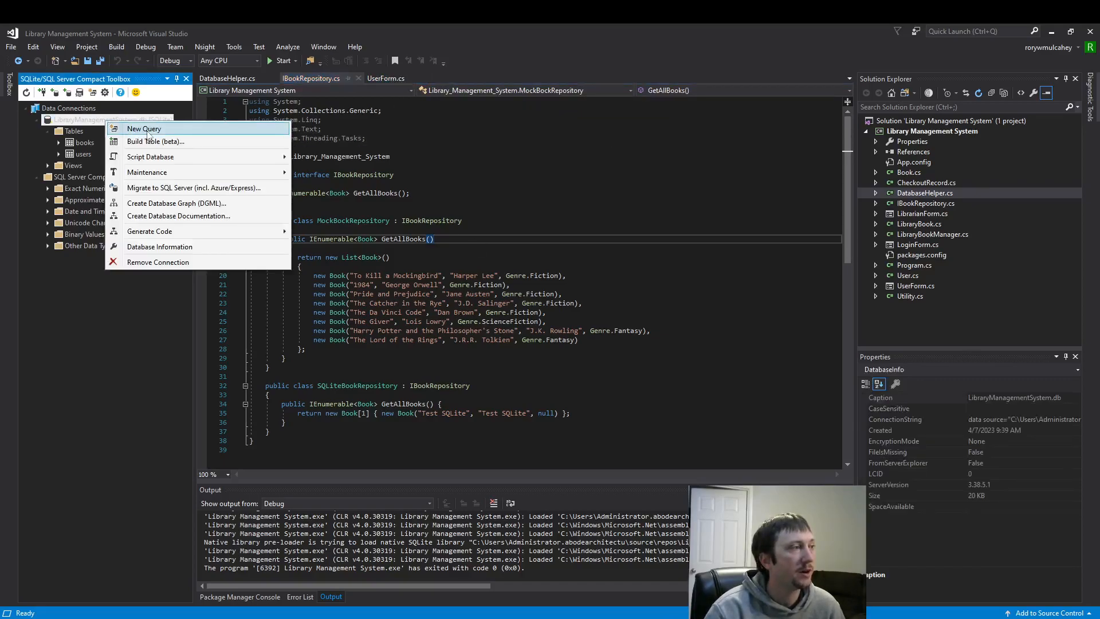
click(144, 128)
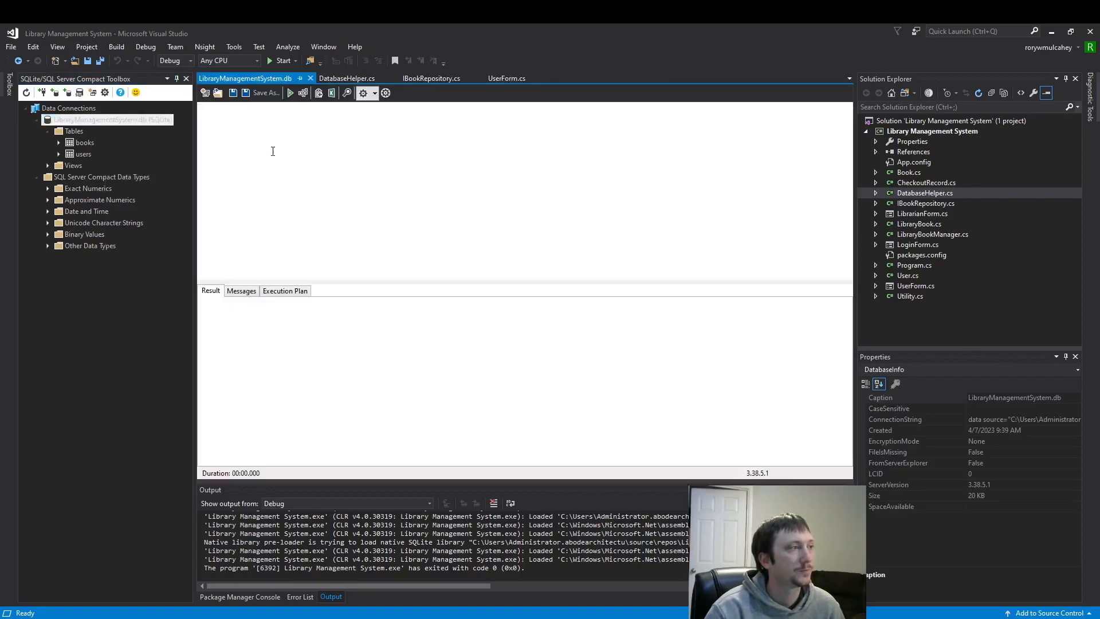
text(SELECT * FROM Books;)
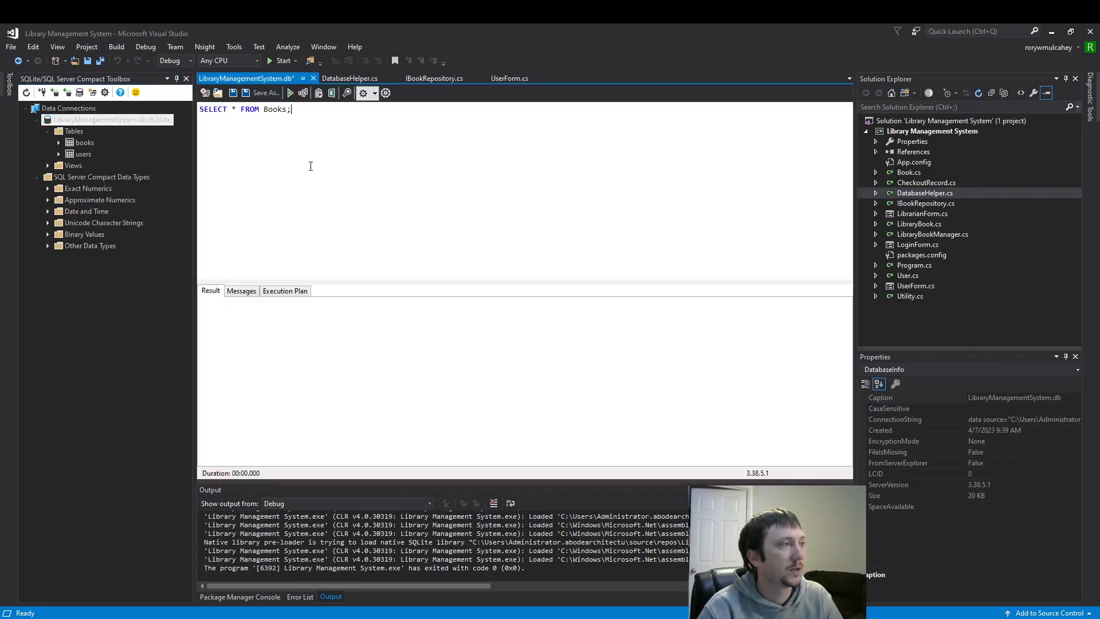
mouse_move(297, 158)
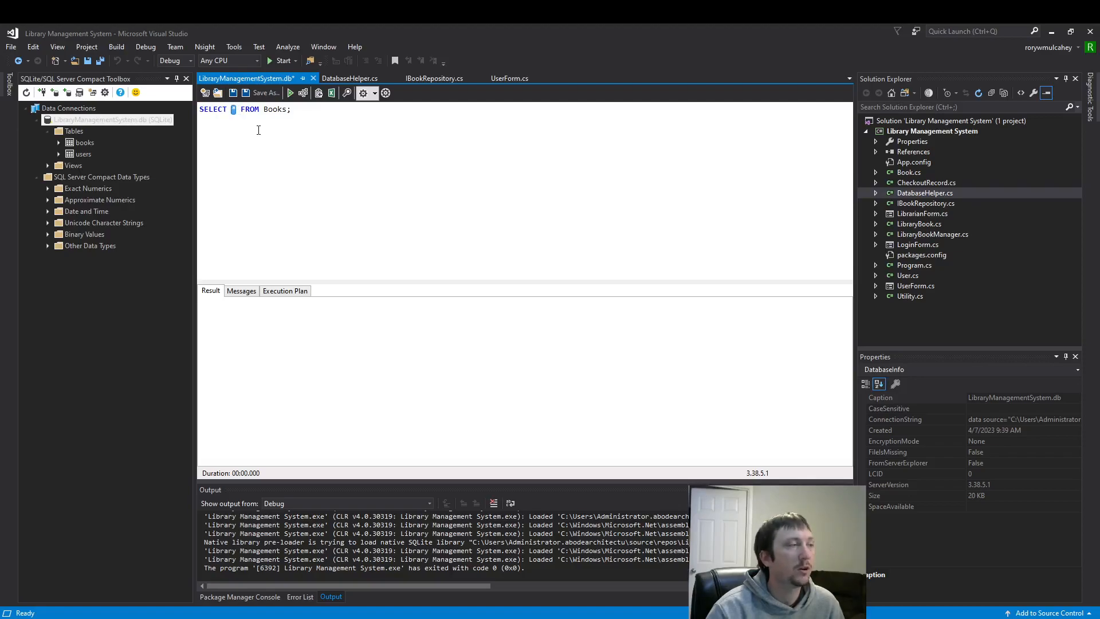
text(*)
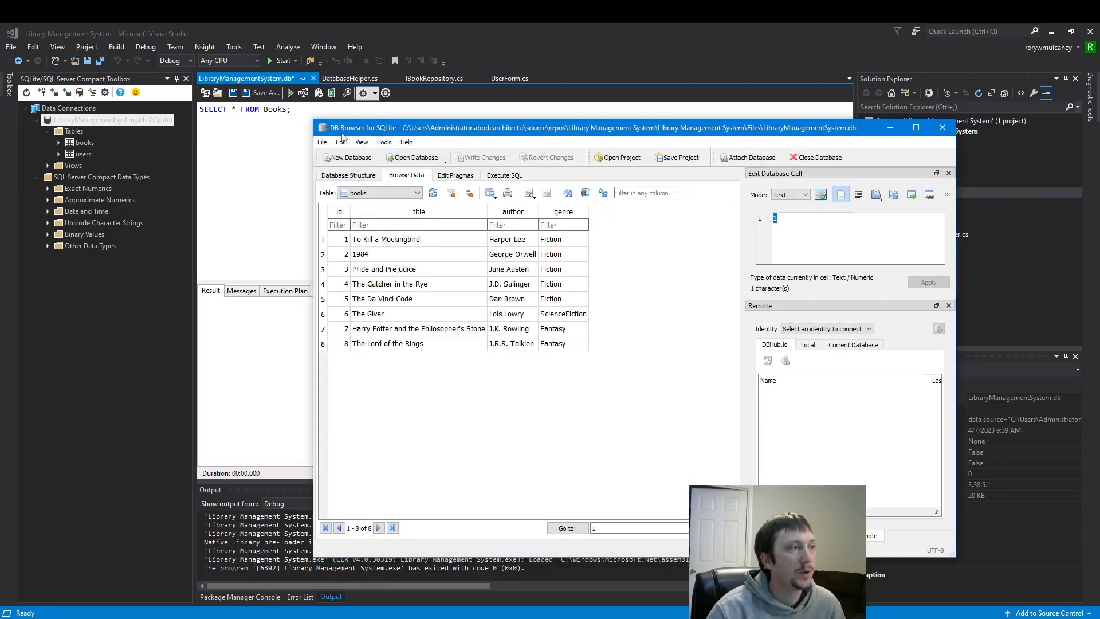
mouse_move(349, 157)
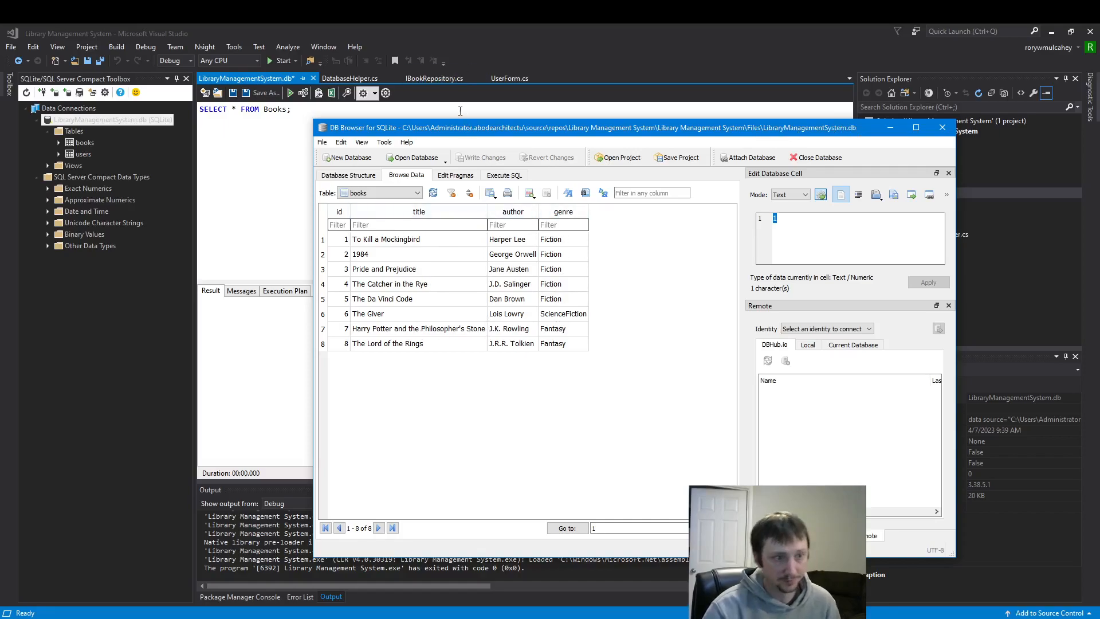
mouse_move(453, 391)
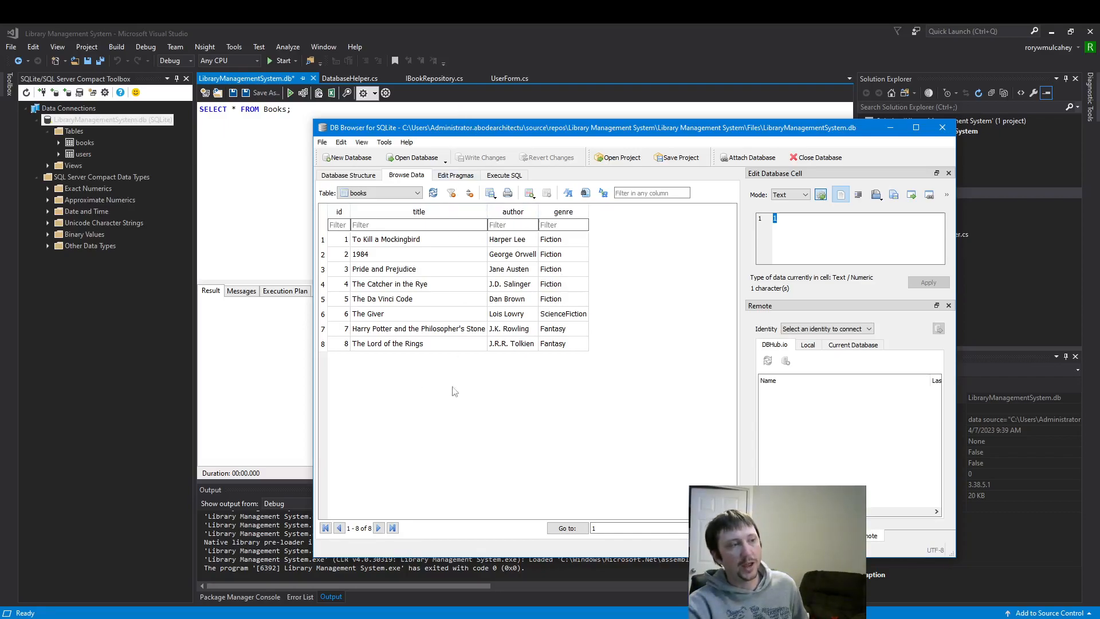
mouse_move(503, 242)
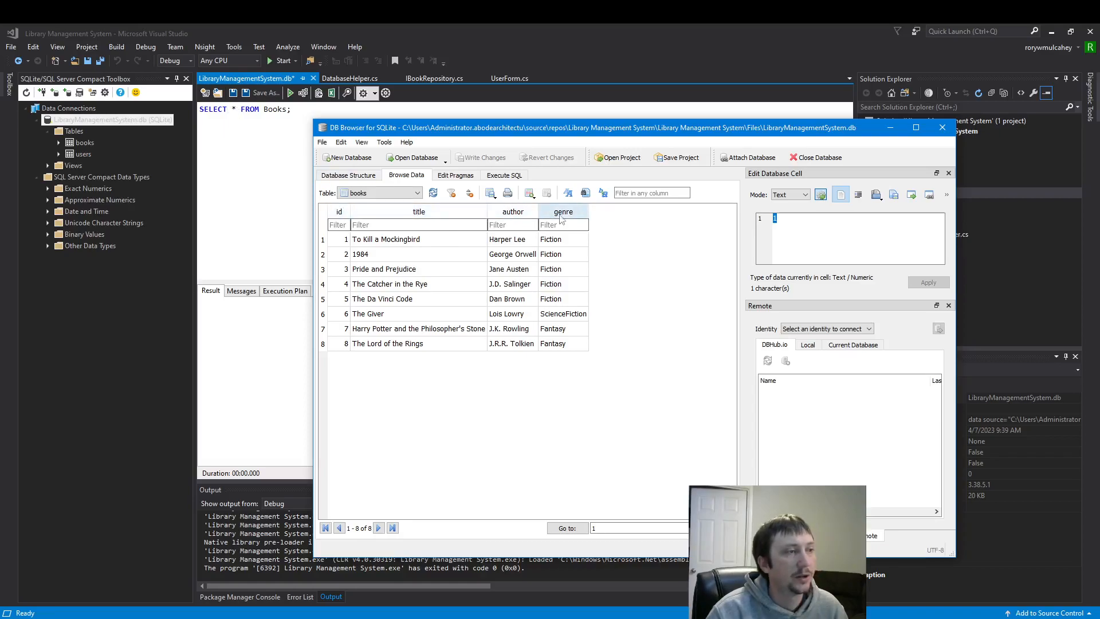
mouse_move(585, 215)
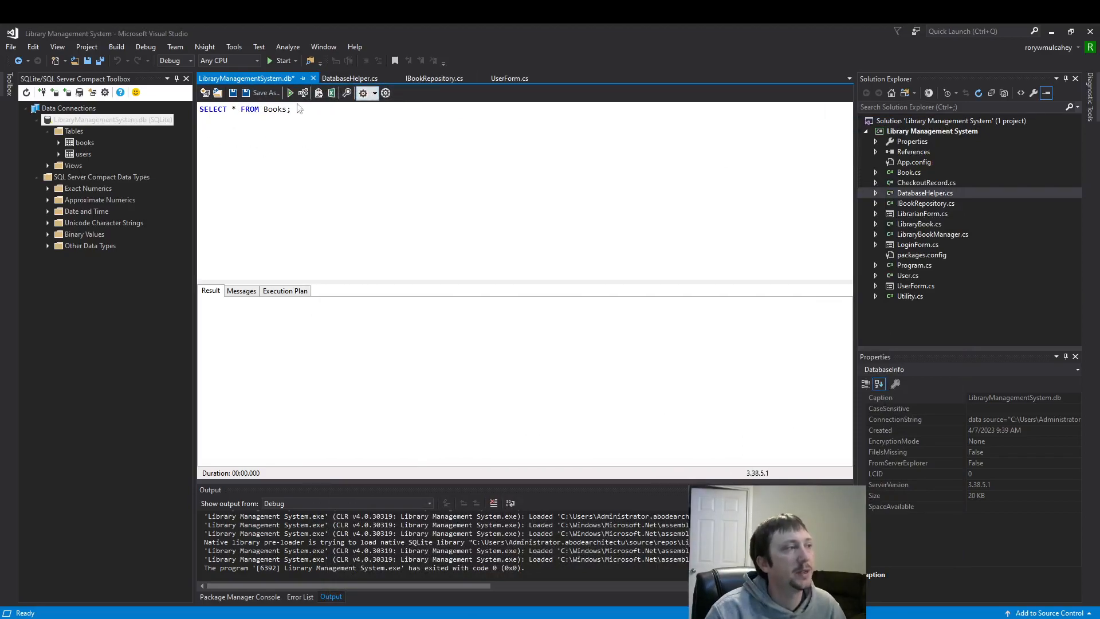
Execute SELECT * FROM Books; and view the eight book rows in Results
click(290, 93)
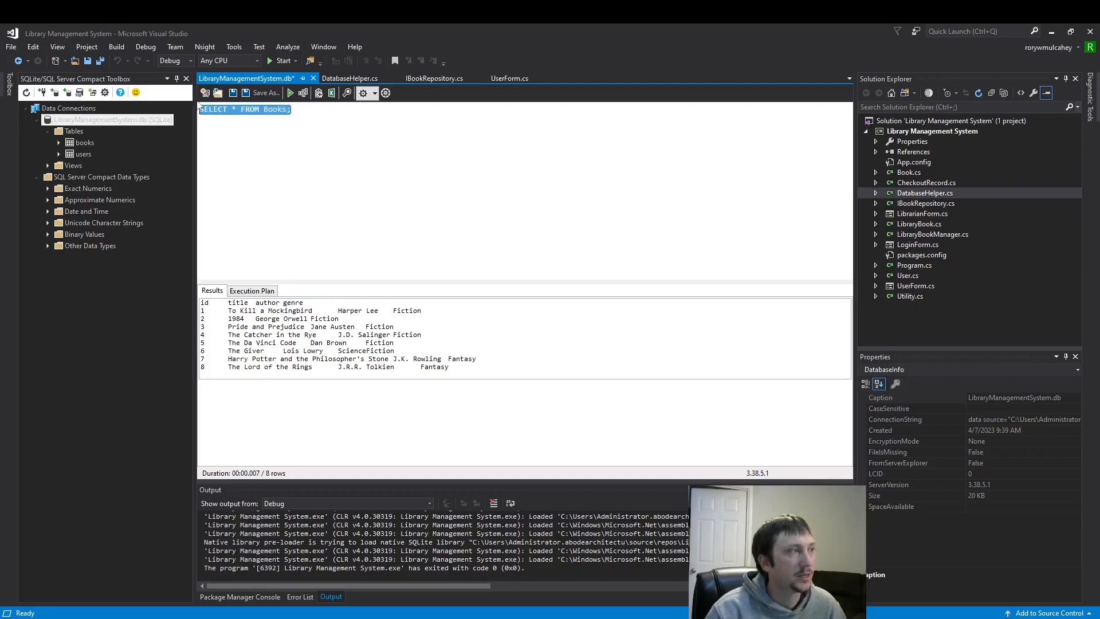
mouse_move(494, 163)
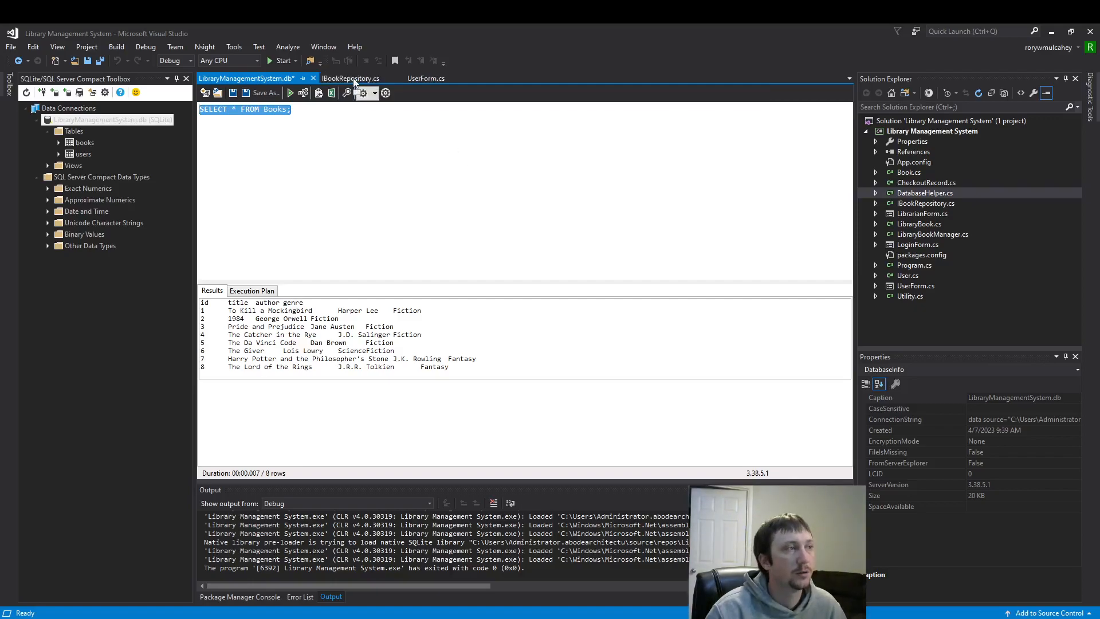
click(379, 169)
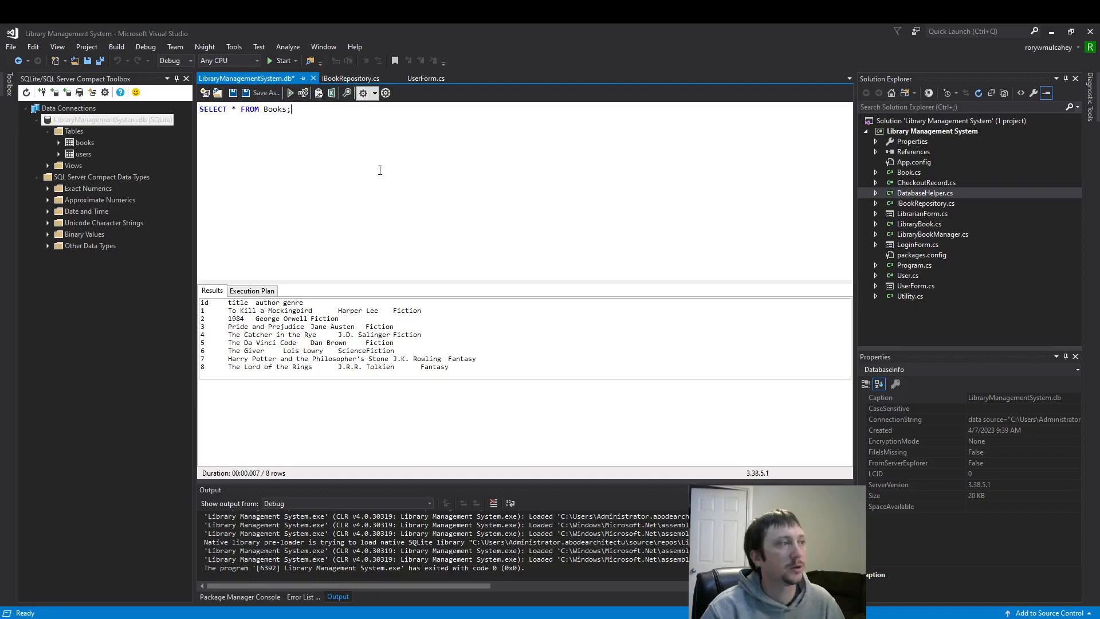
Close the LibraryManagementSystem.db query tab, dismissing the Save script dialog unsaved
click(263, 93)
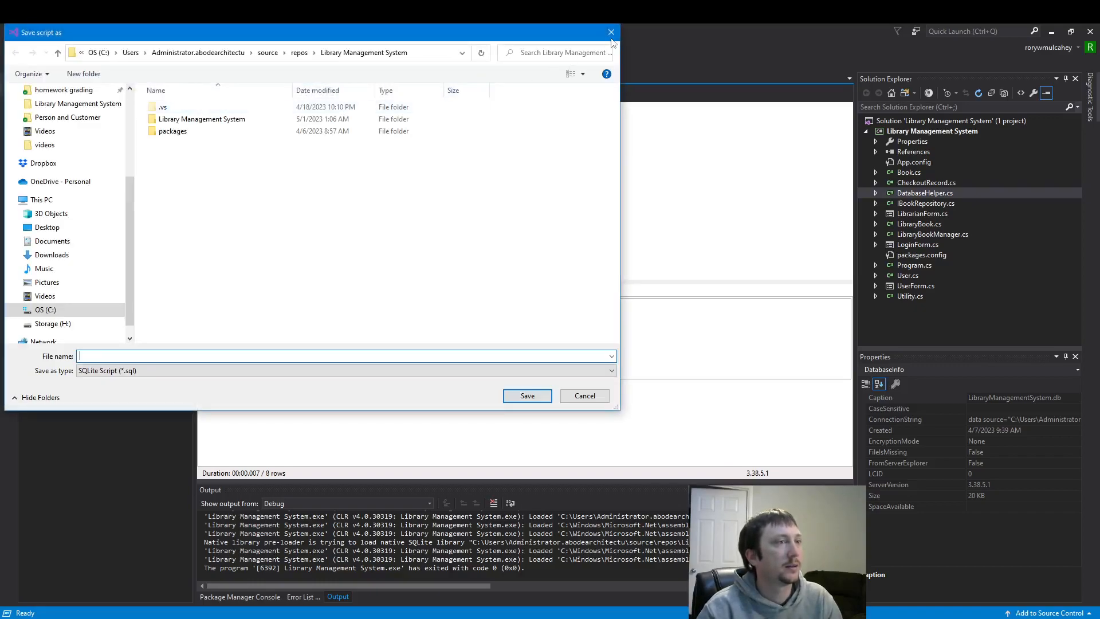
click(584, 395)
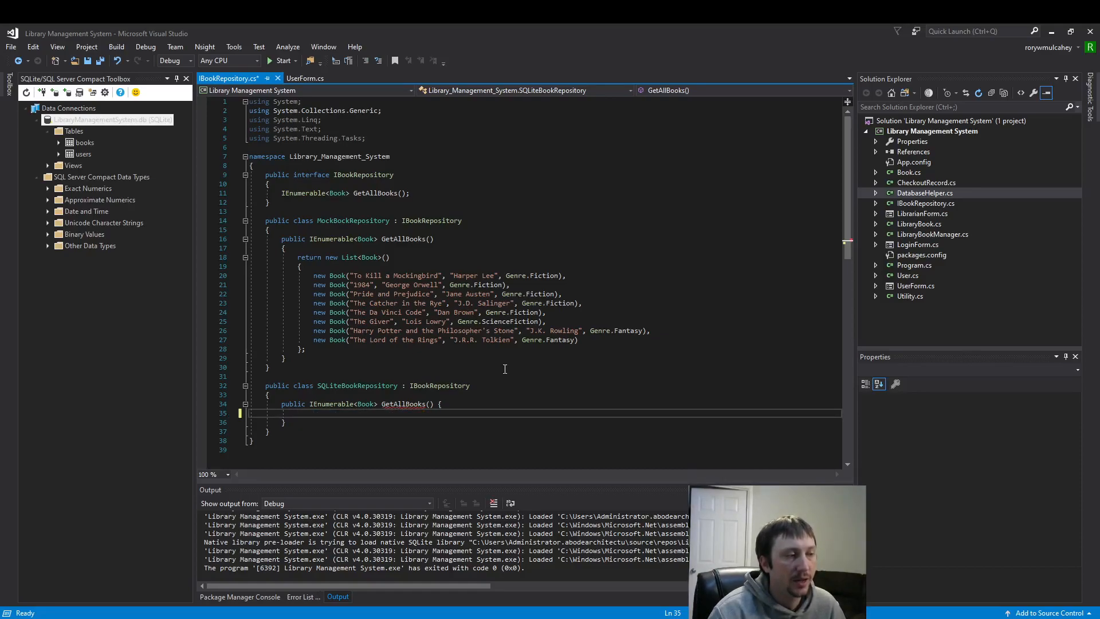
mouse_move(534, 344)
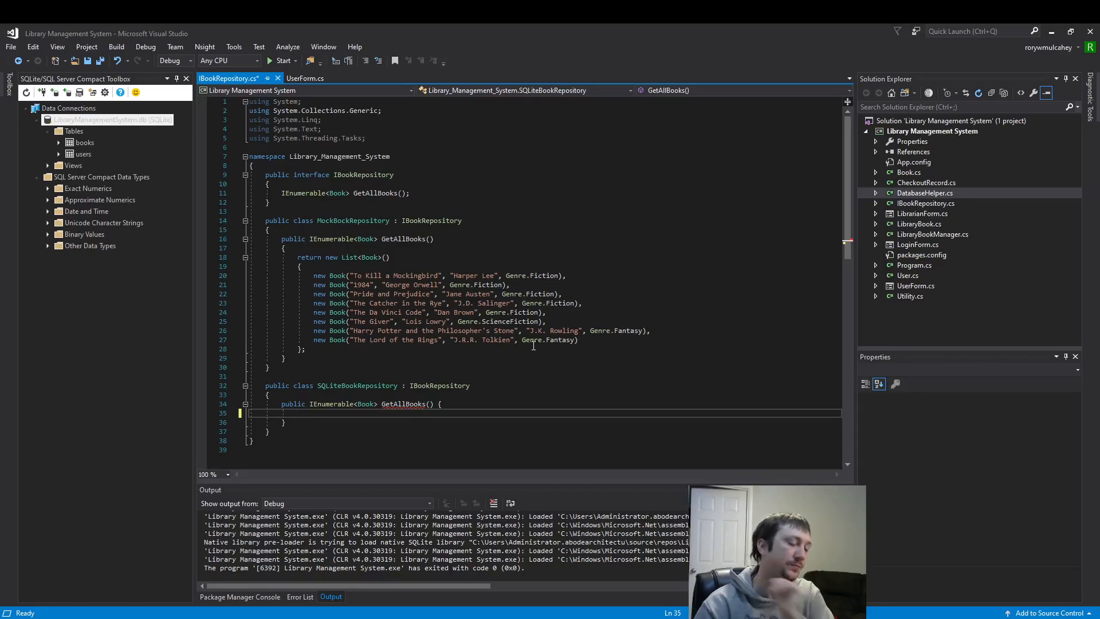
Type private string connectionString = @'Data Source=..\..\Files' inside GetAllBooks
text(private)
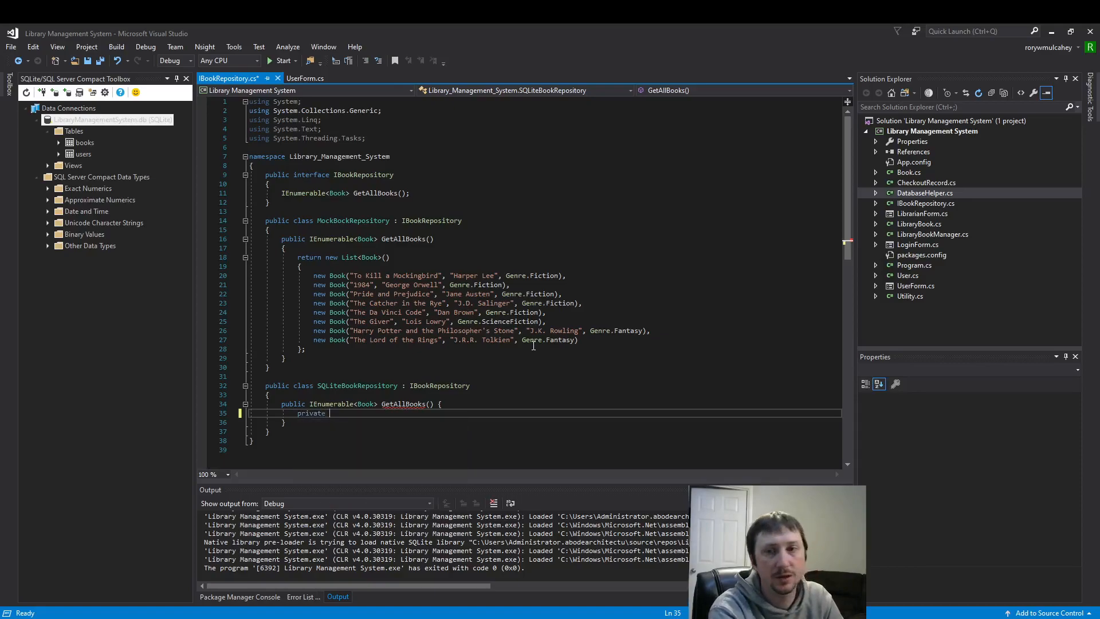
text(string)
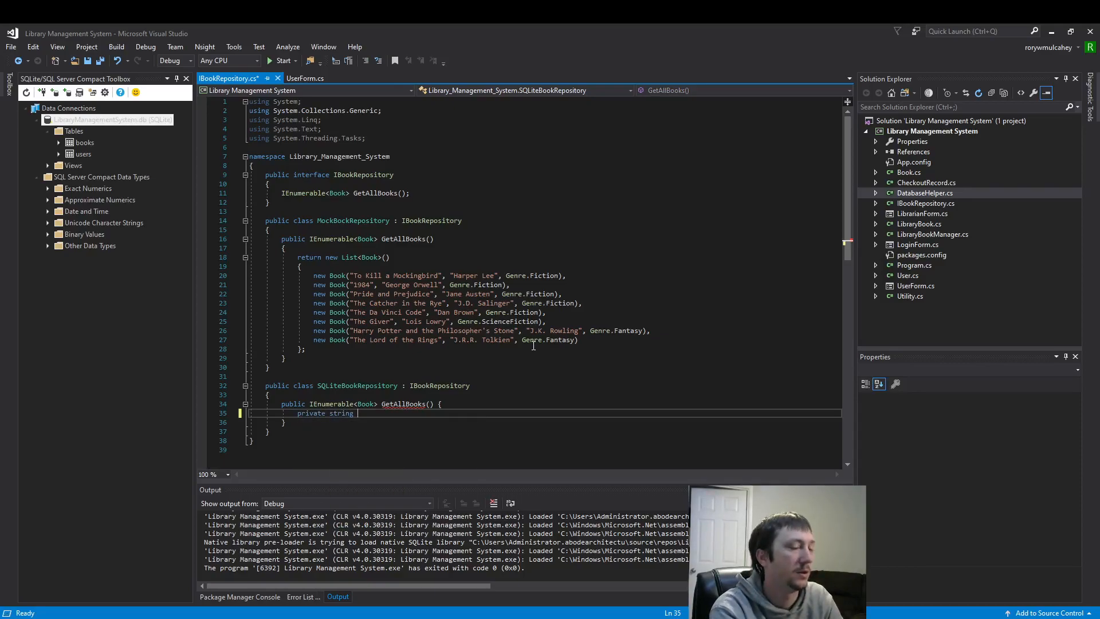
text(connectionS)
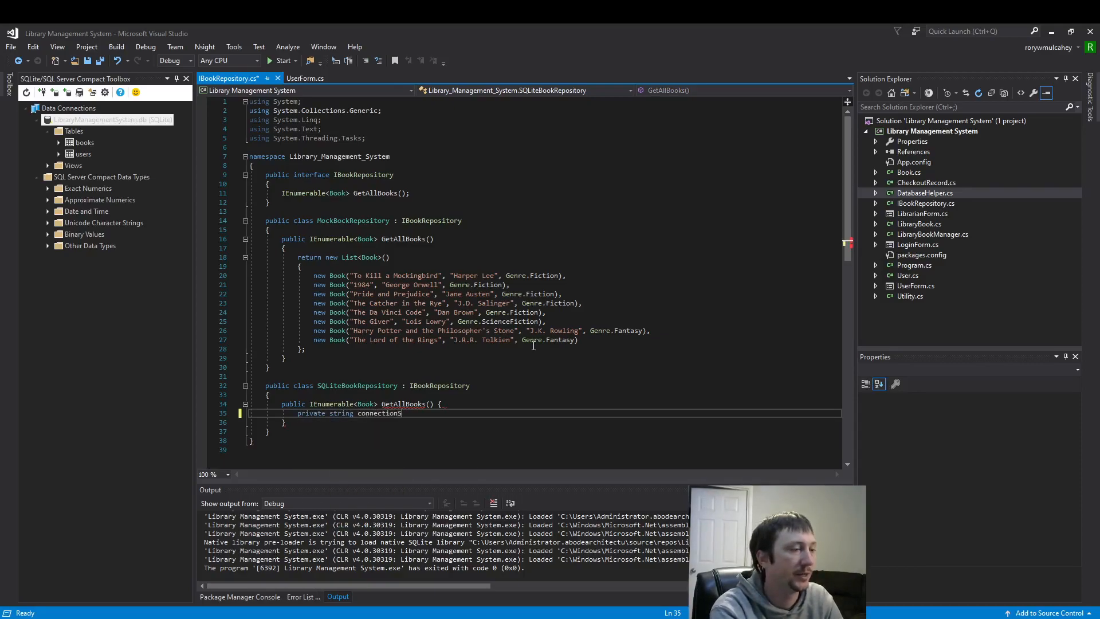
text(tring)
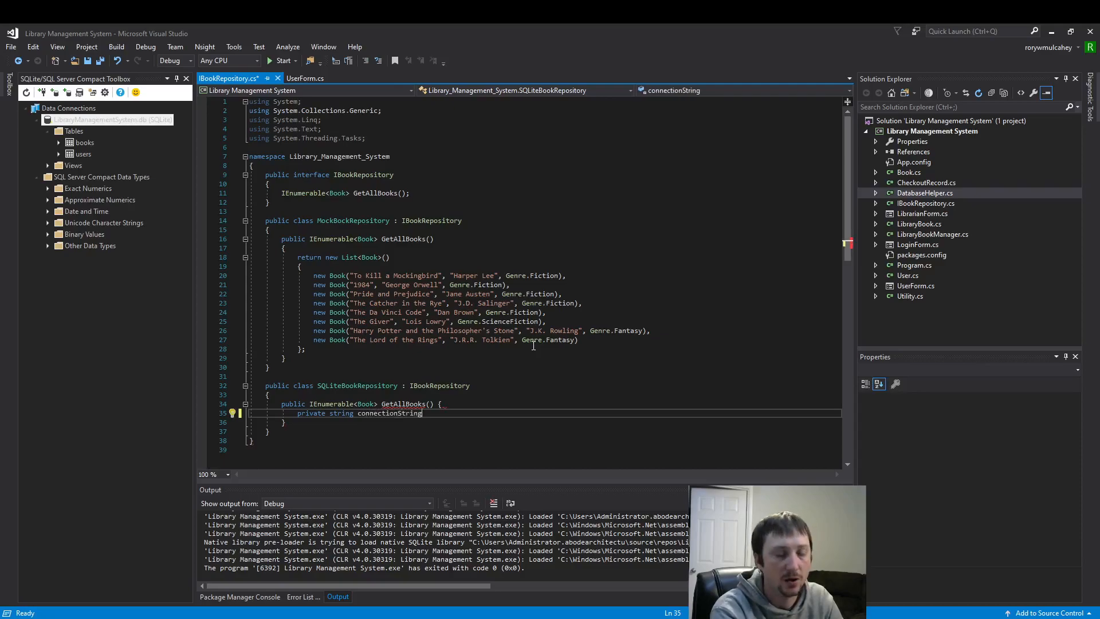
text(= @)
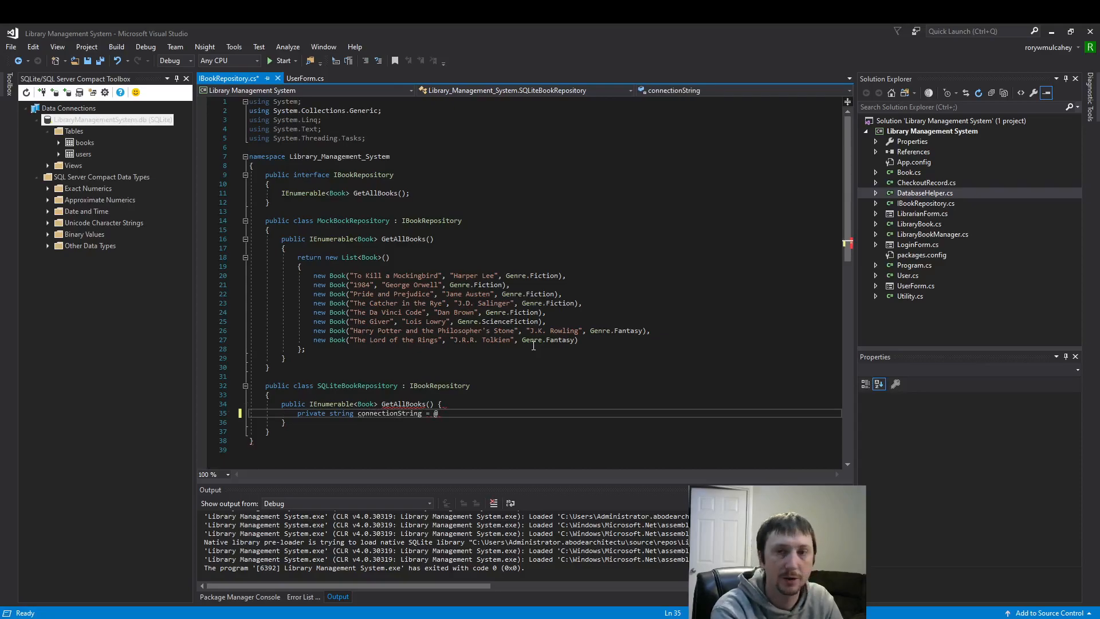
text("")
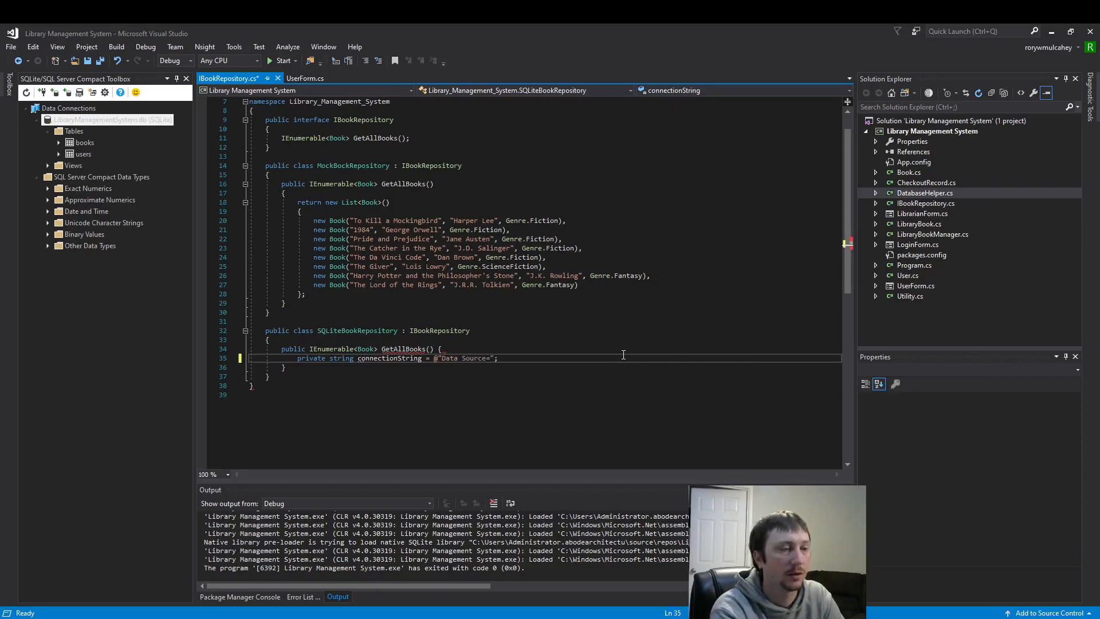
text(...)
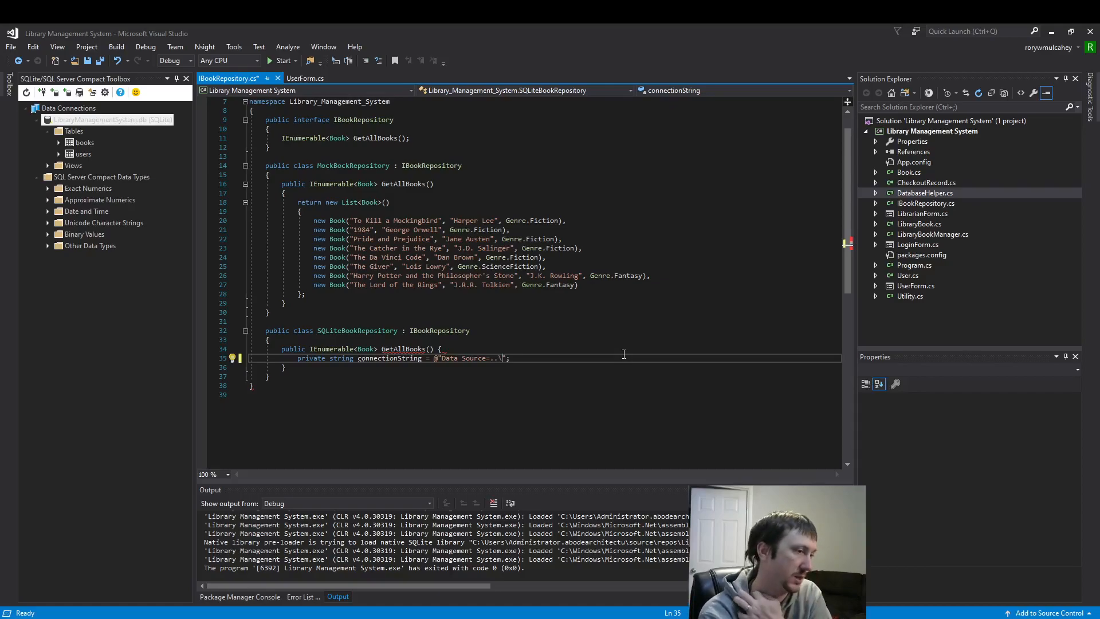
text(\..)
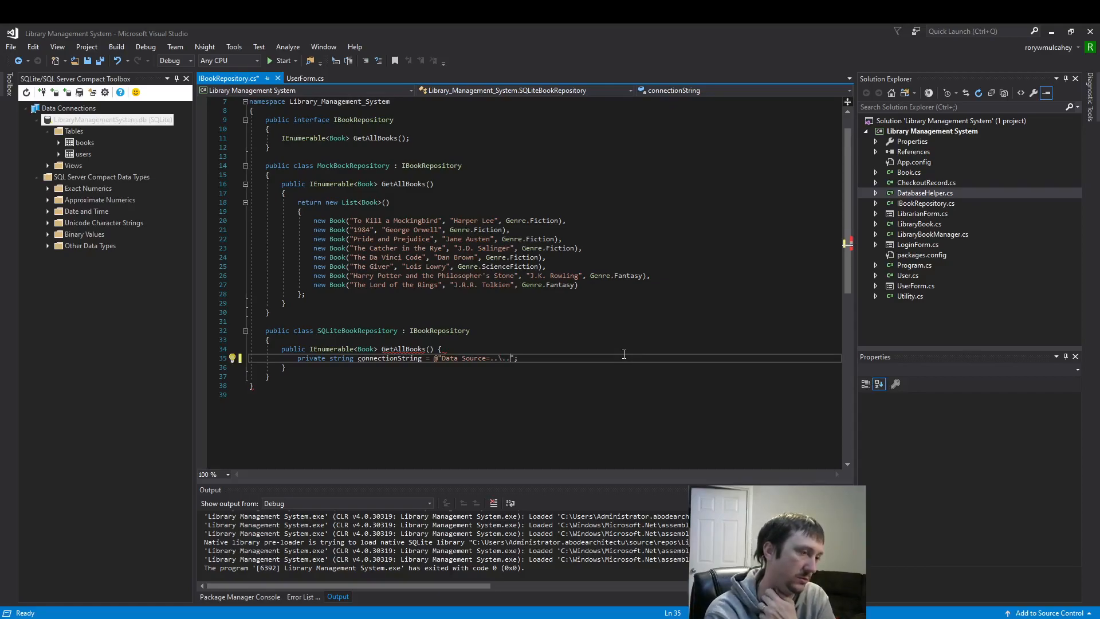
text(Files\)
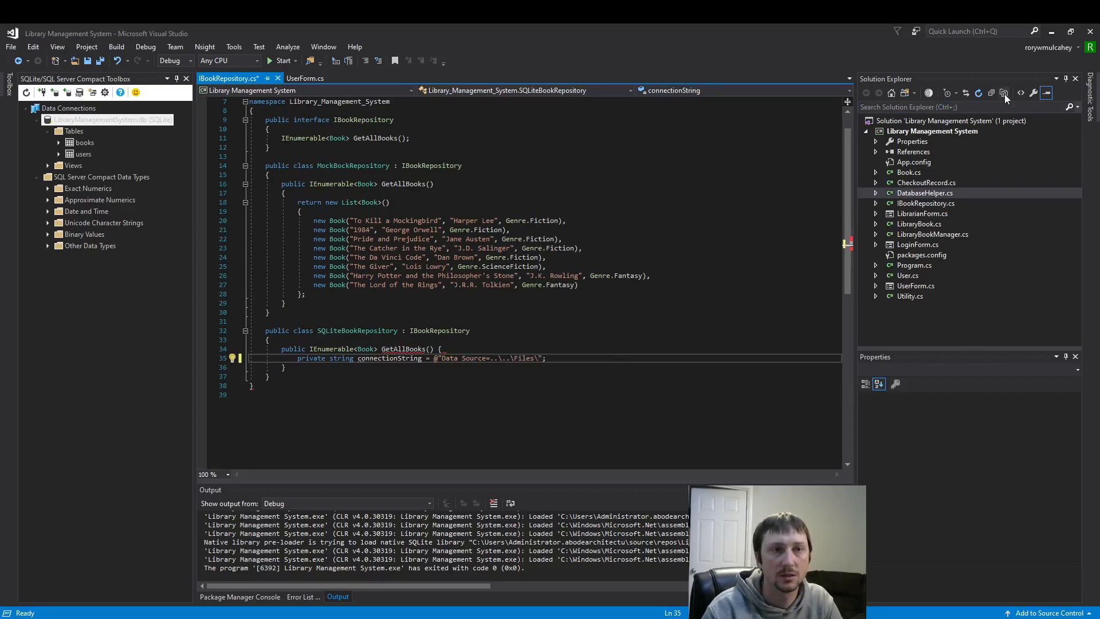
Complete the Data Source as ..\..\Files\LibraryManagementSystem.db;Version=3; using the file's Properties name
click(1004, 93)
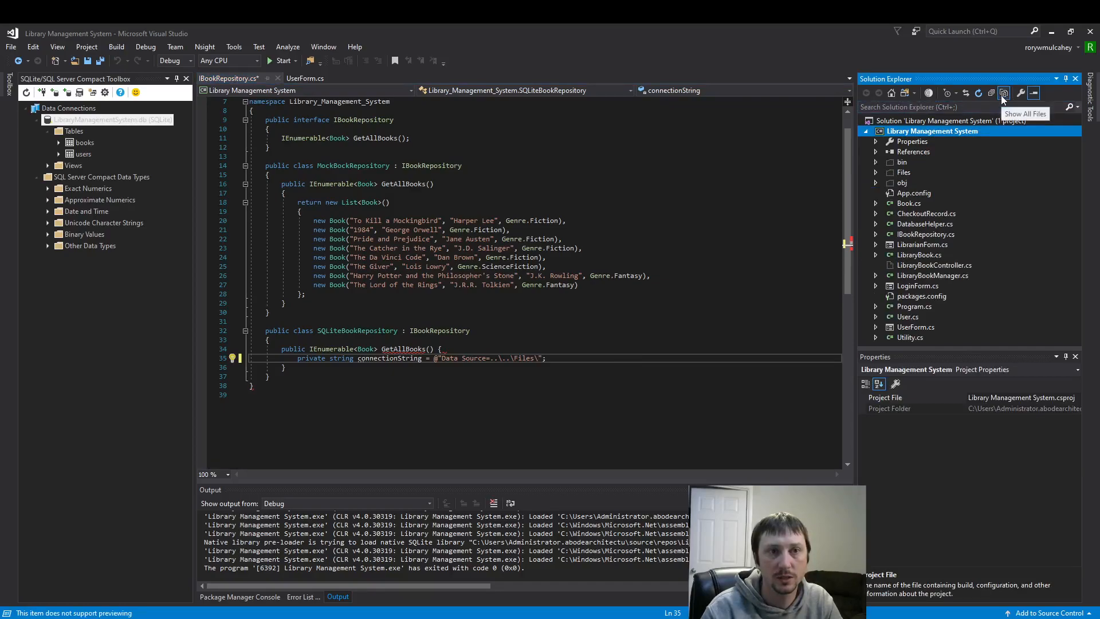
click(876, 172)
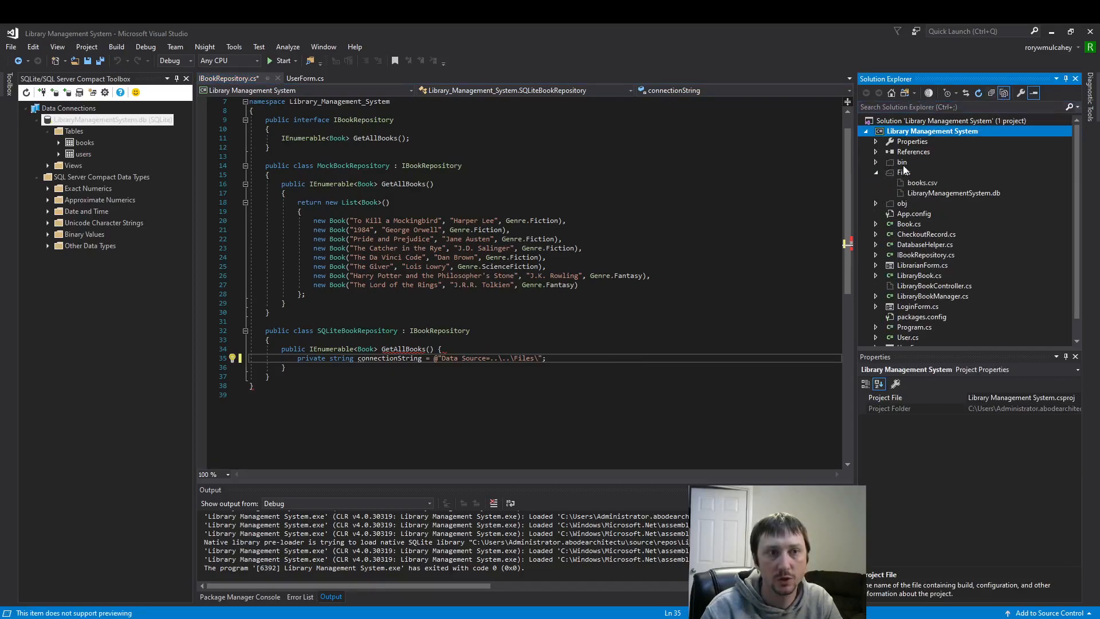
click(954, 194)
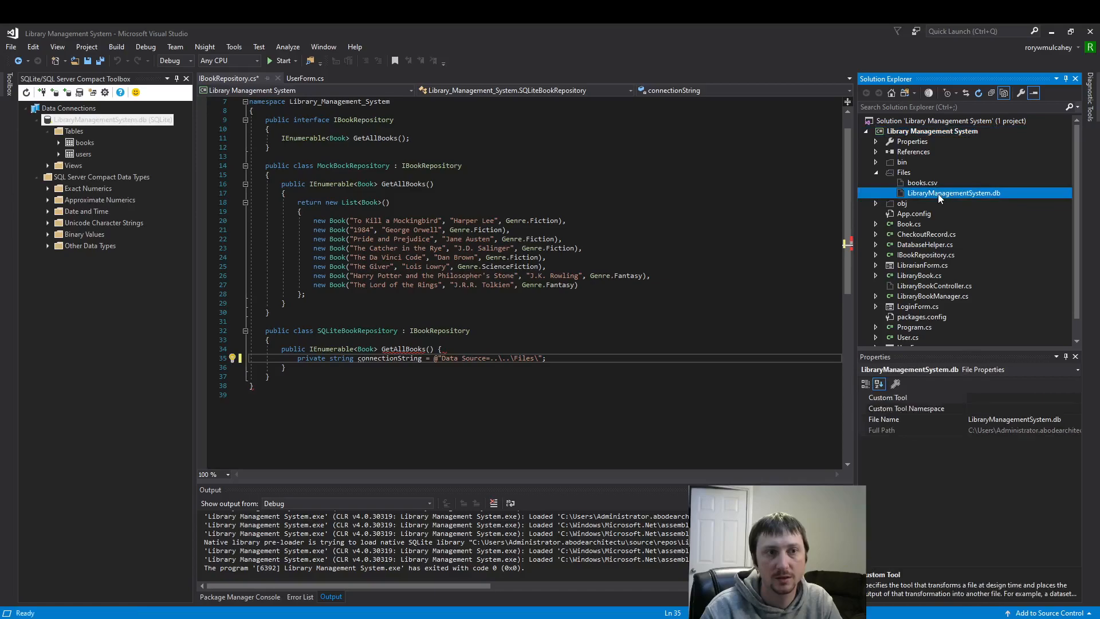
double_click(954, 193)
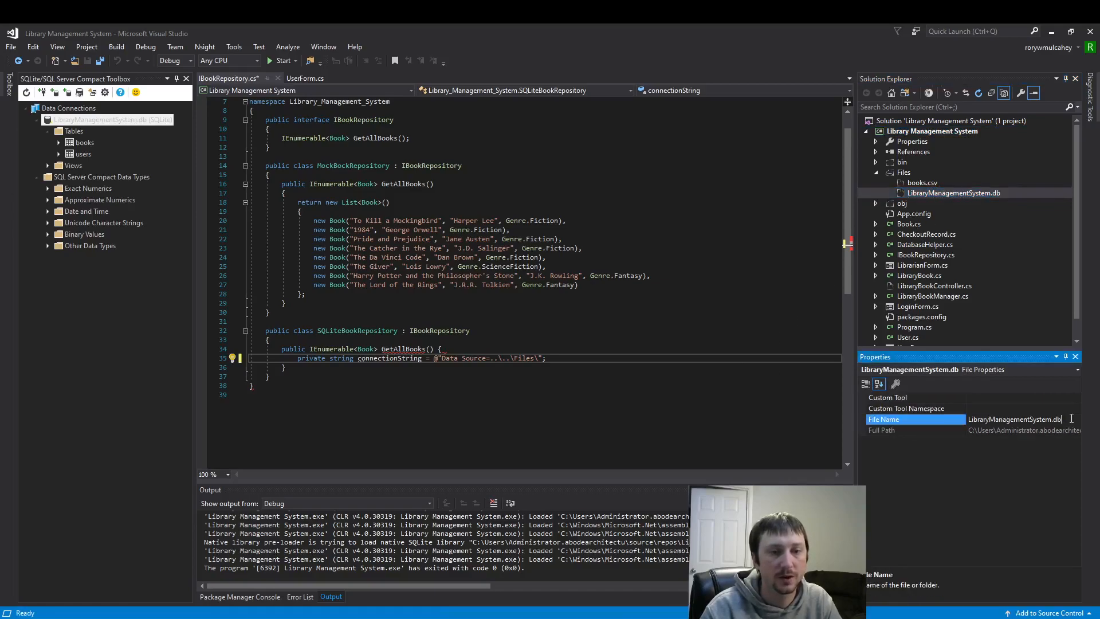
triple_click(1015, 419)
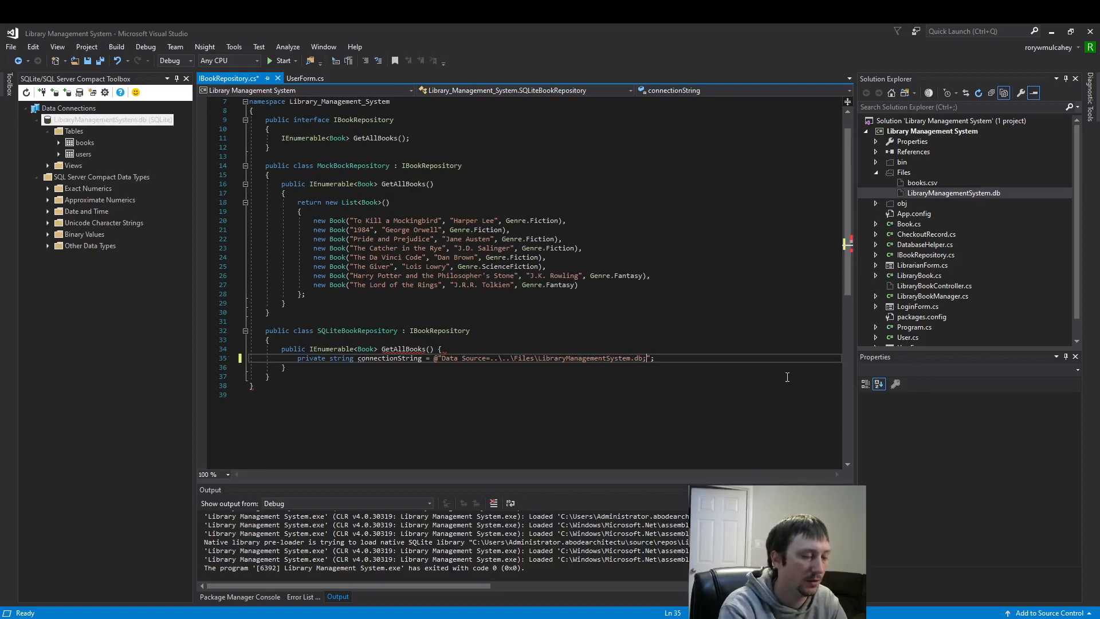
text(;Version=)
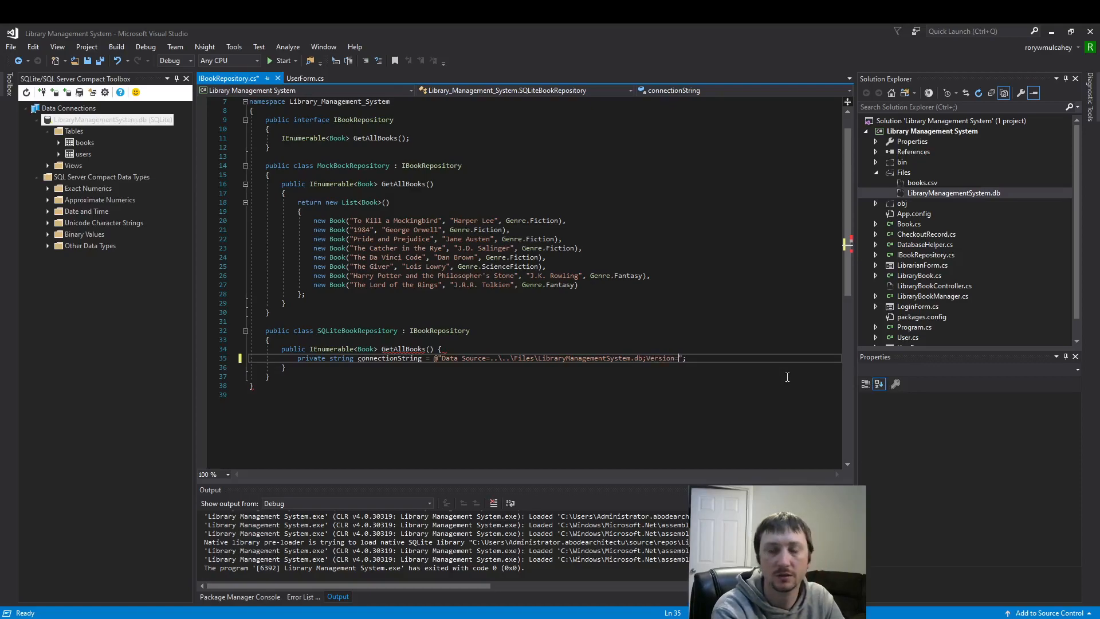
text(3;)
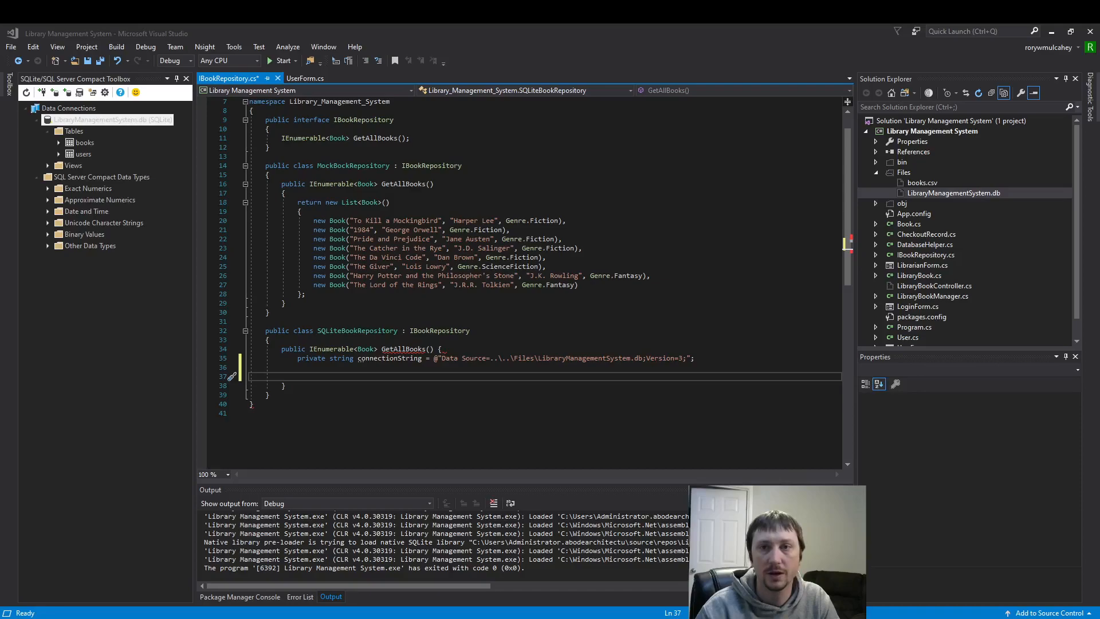
Cut the connectionString line from GetAllBooks and paste it above the method
click(694, 357)
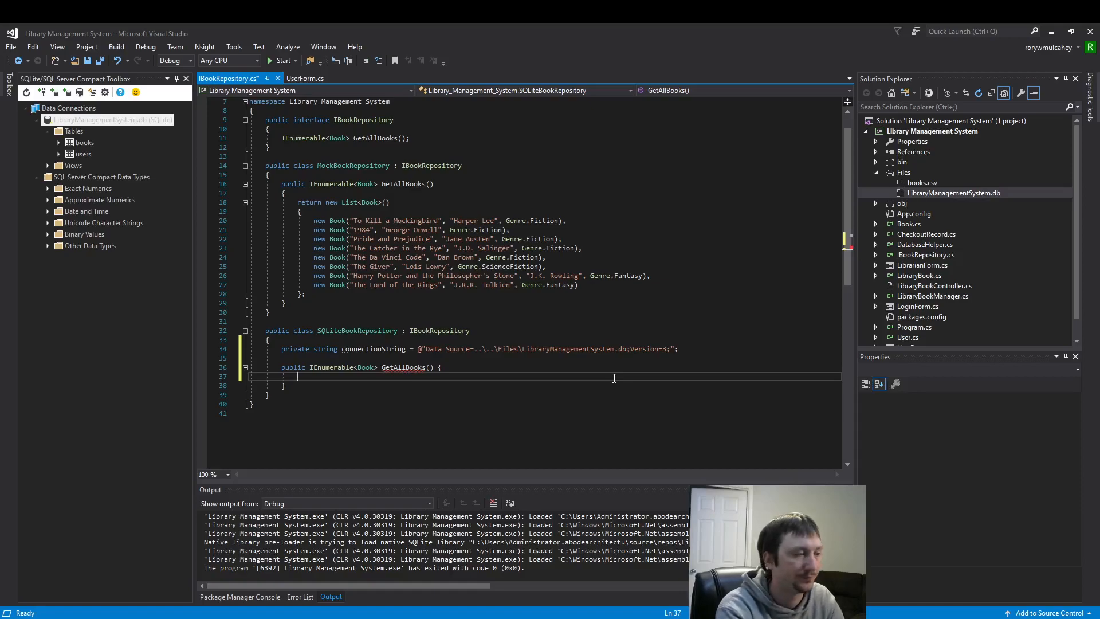
Declare List<Book> books = new List<Book>(); in GetAllBooks and begin a using statement below
text(List)
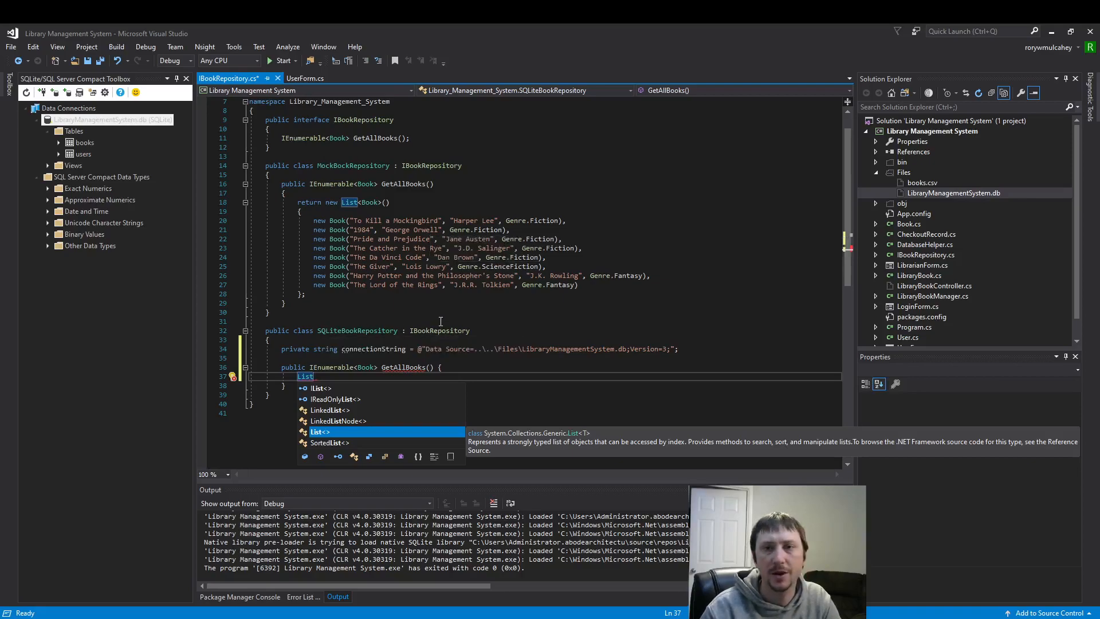
text(<Bo>)
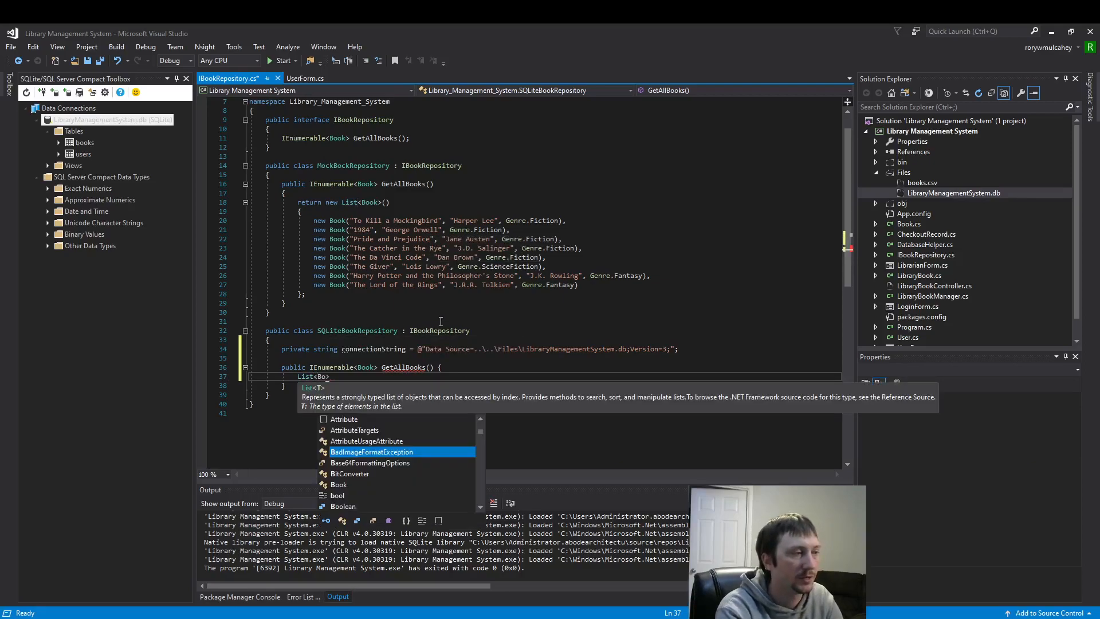
text(Book)
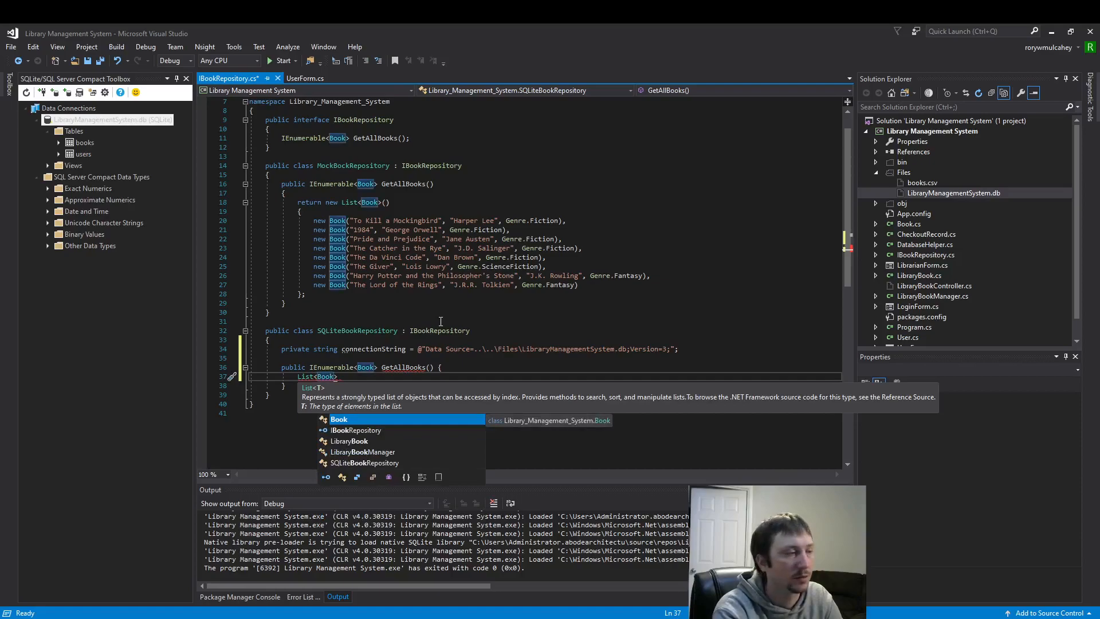
key(Escape)
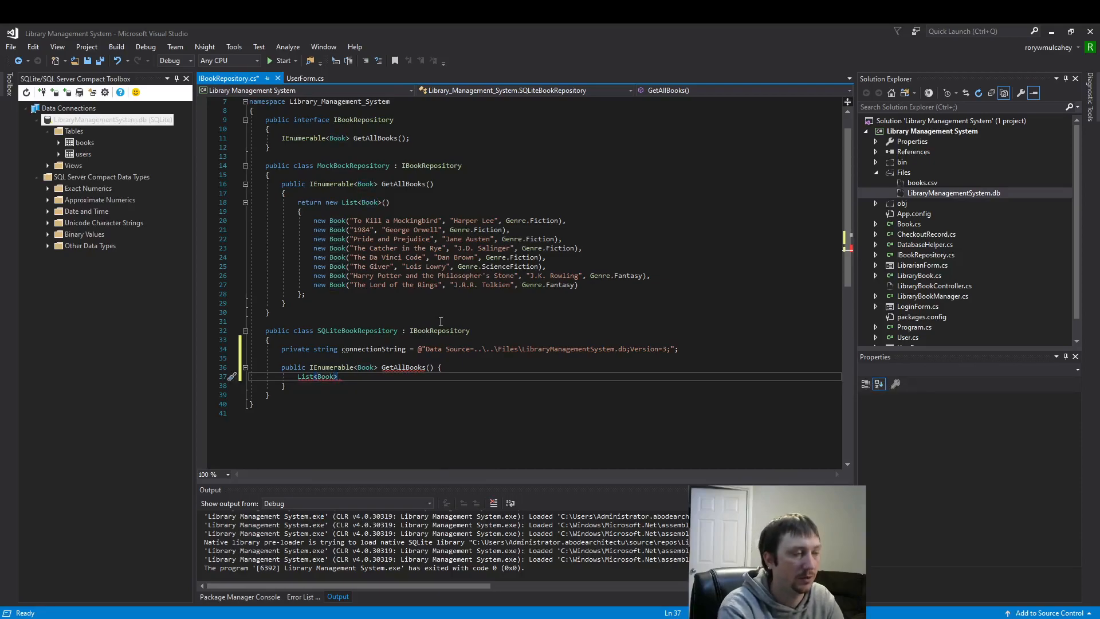
text(books)
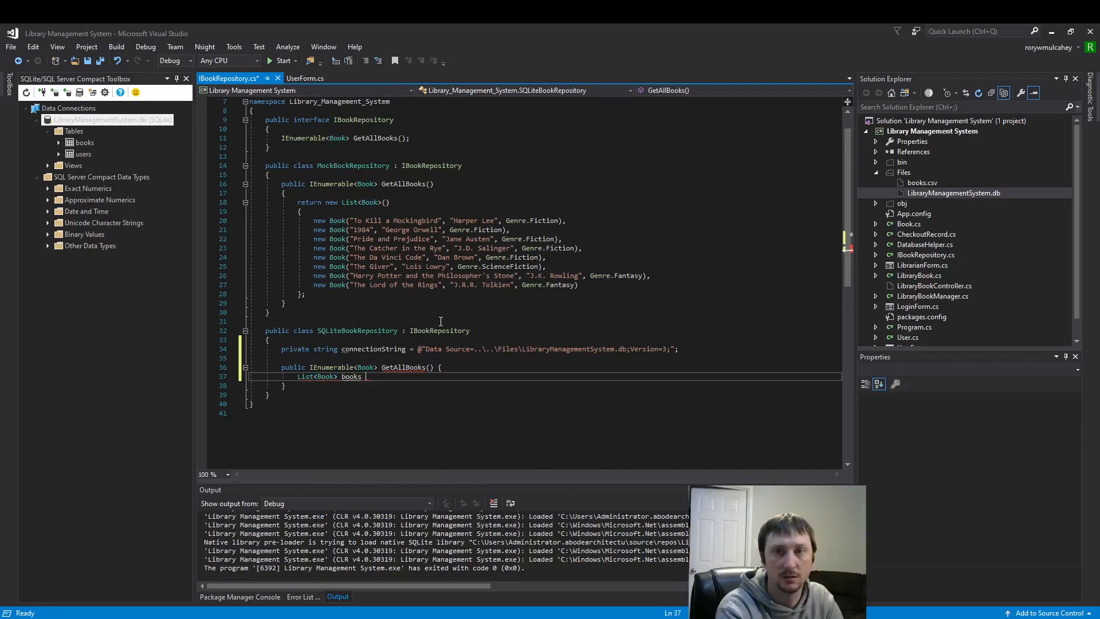
text(=)
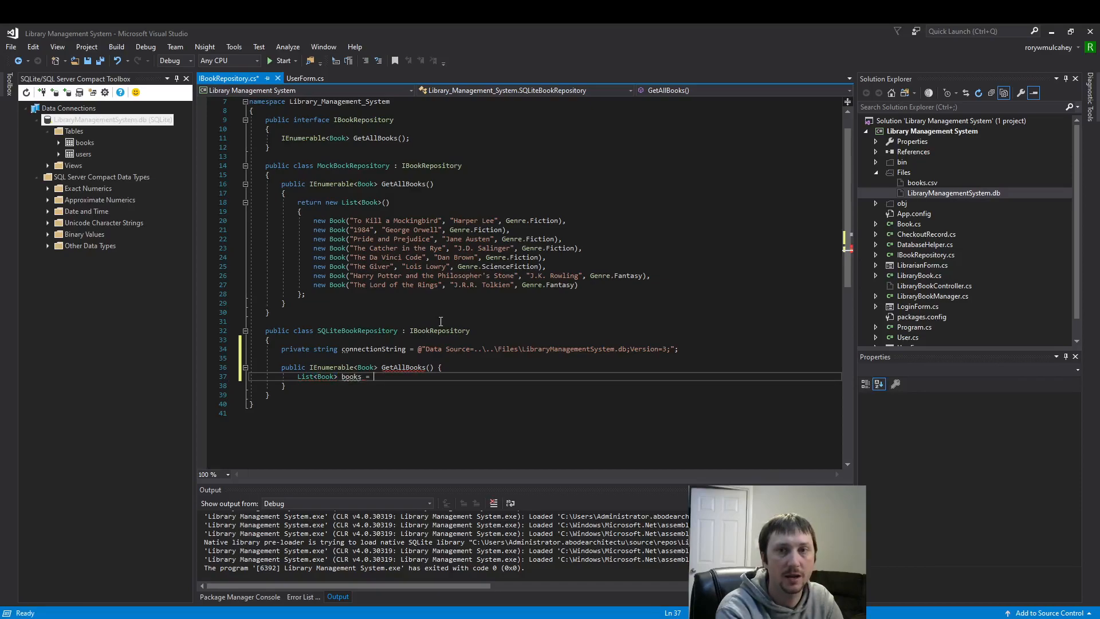
text(new List)
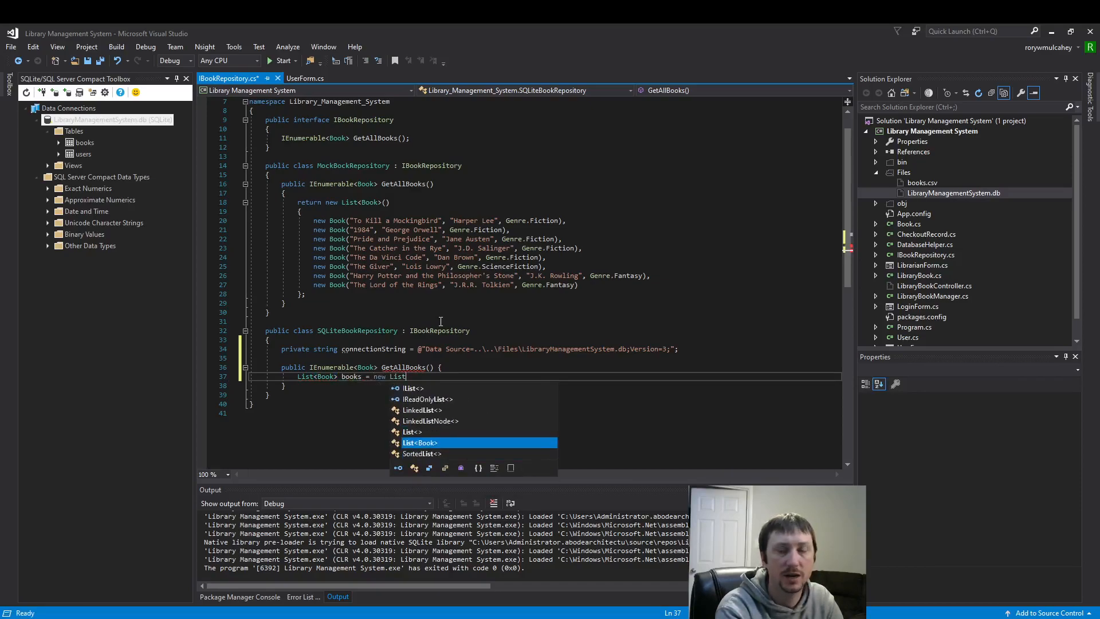
text(<Book>)
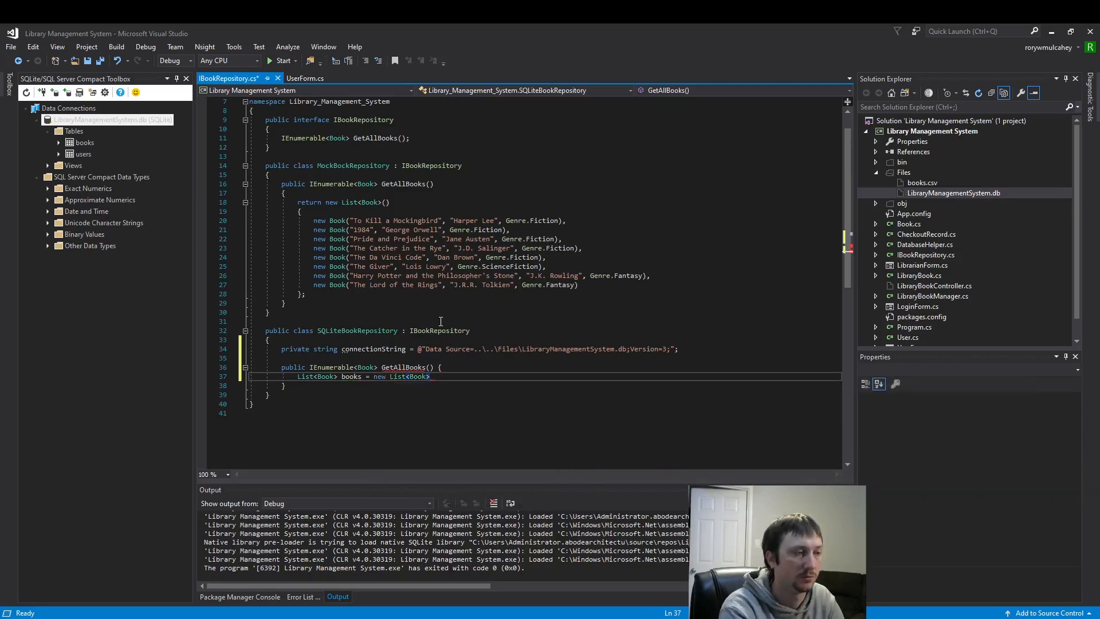
text(();)
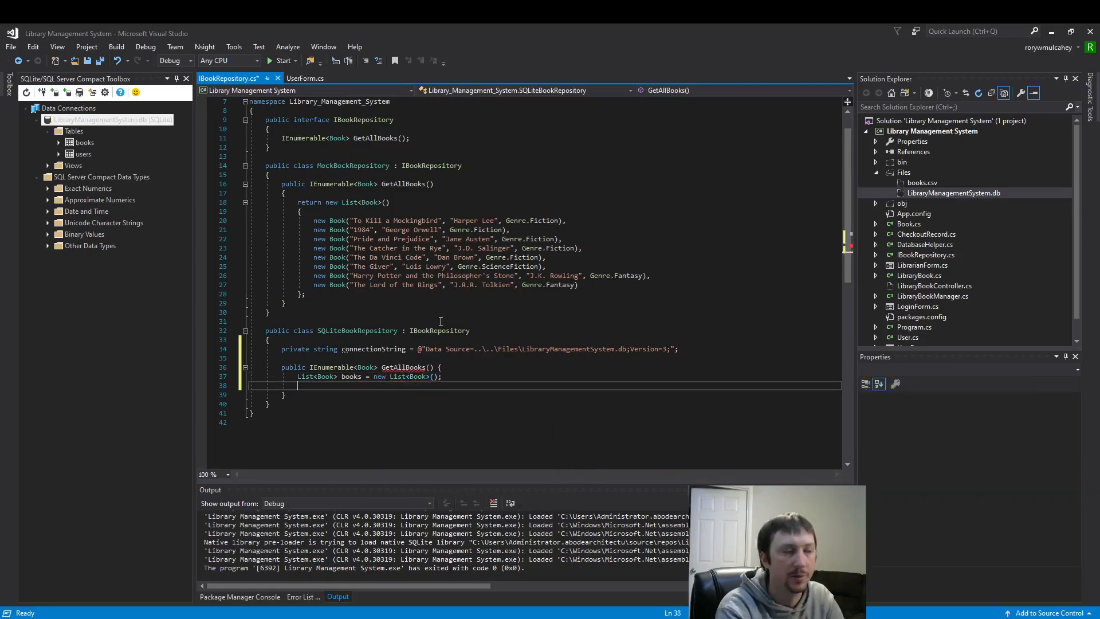
text(using ()
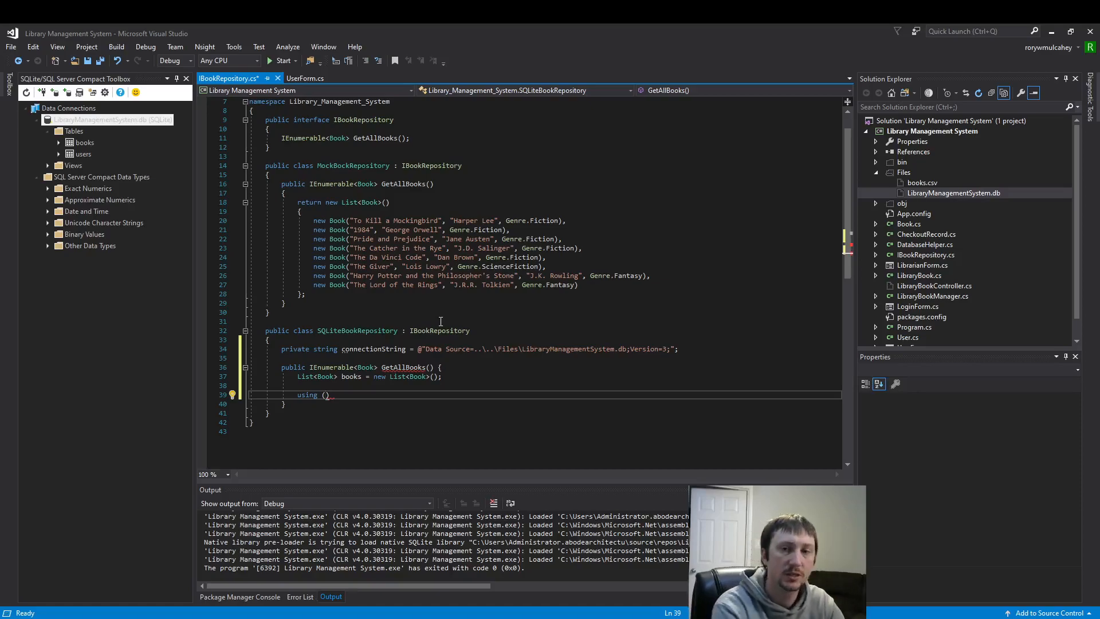
Write using (SQLiteConnection connection = new SQLiteConnection(connectionString)) below the list declaration
text(SqLite)
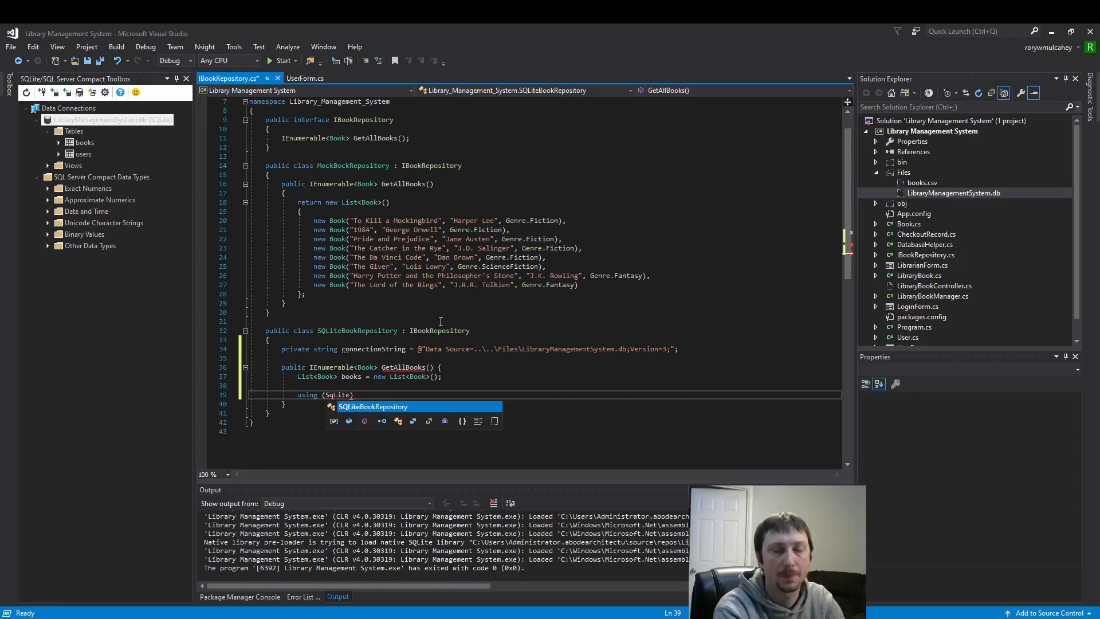
text(Connection)
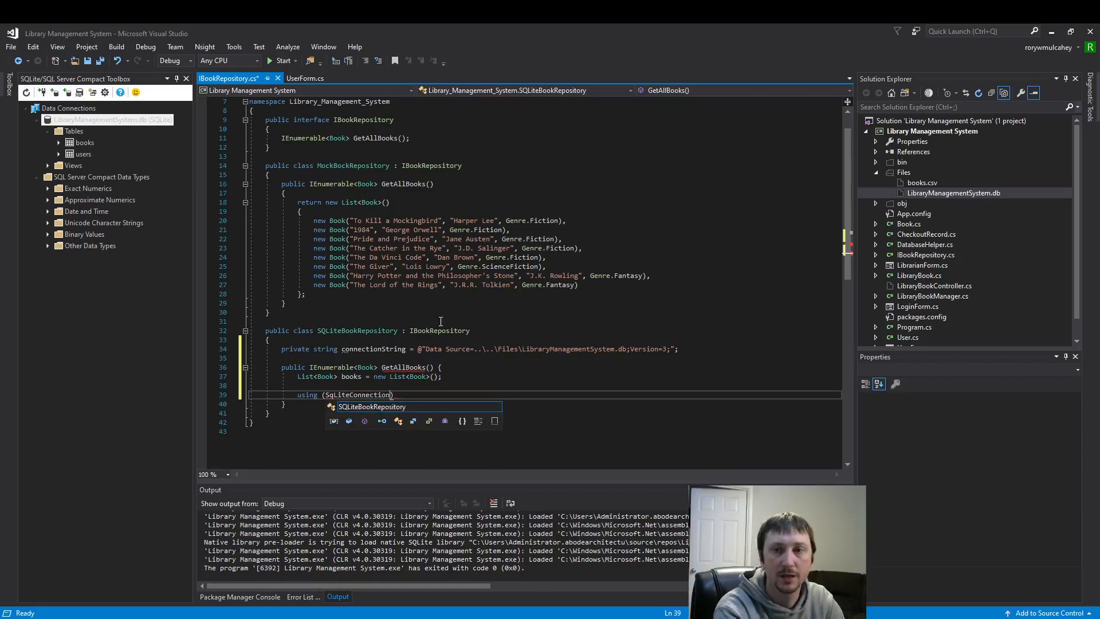
text(connection =)
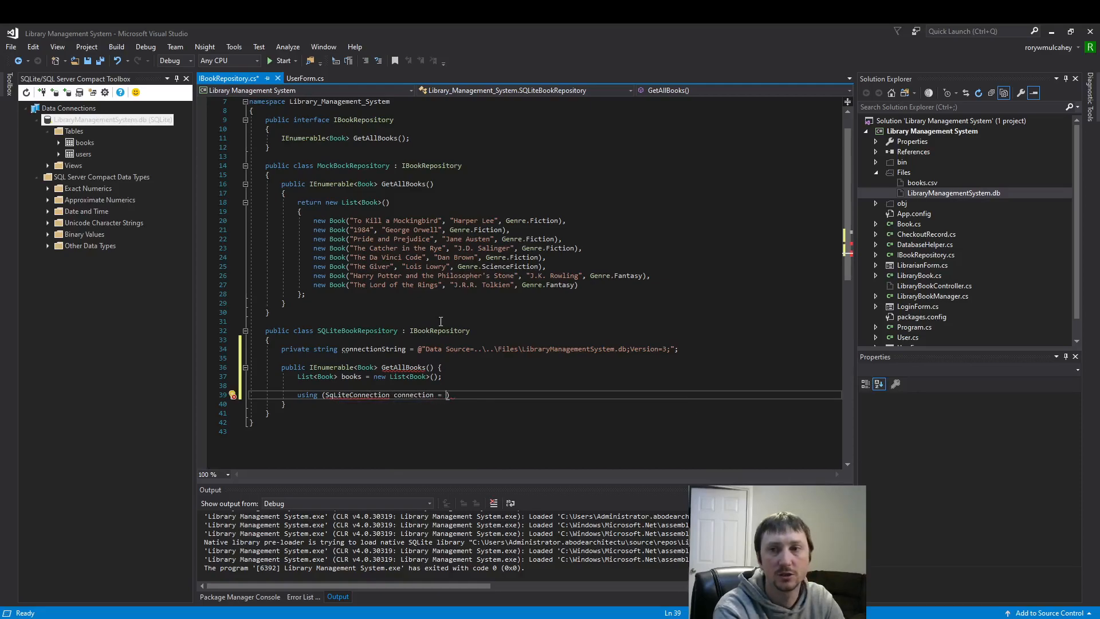
text(new SqLiteConnection()
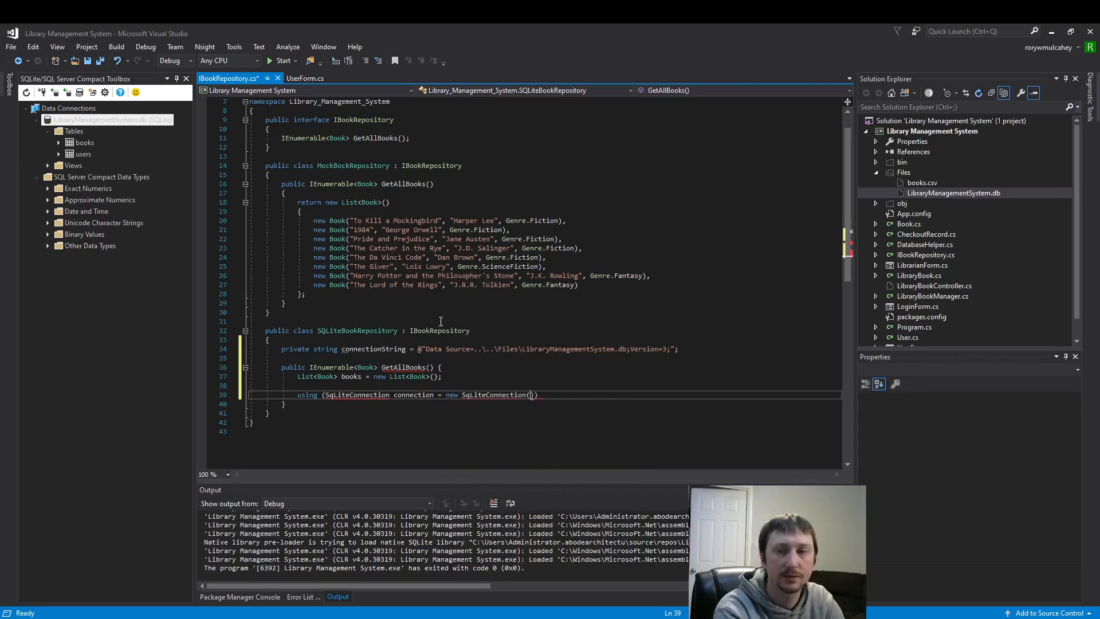
text(connectionString)
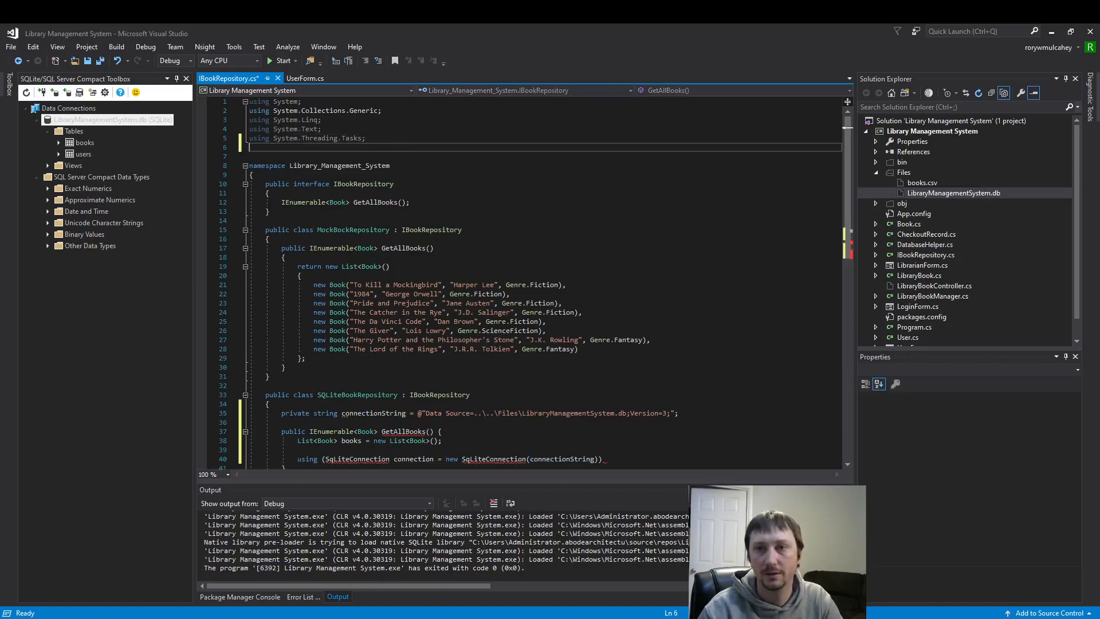
Add using System.Data.SQLite; to IBookRepository.cs and save the file
text(using System)
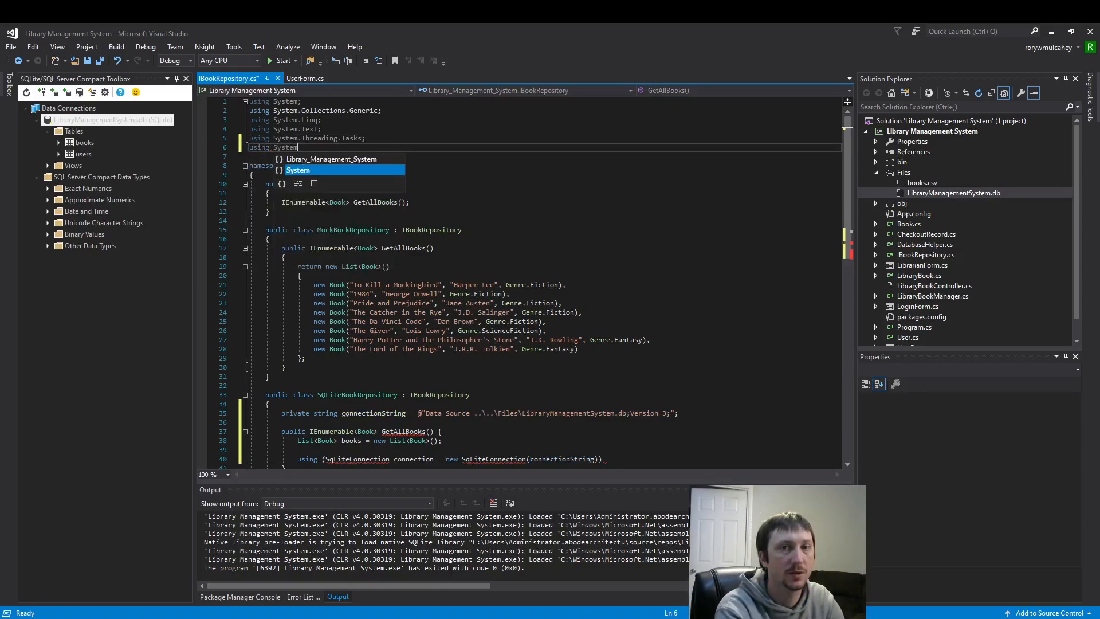
text(.Data.S)
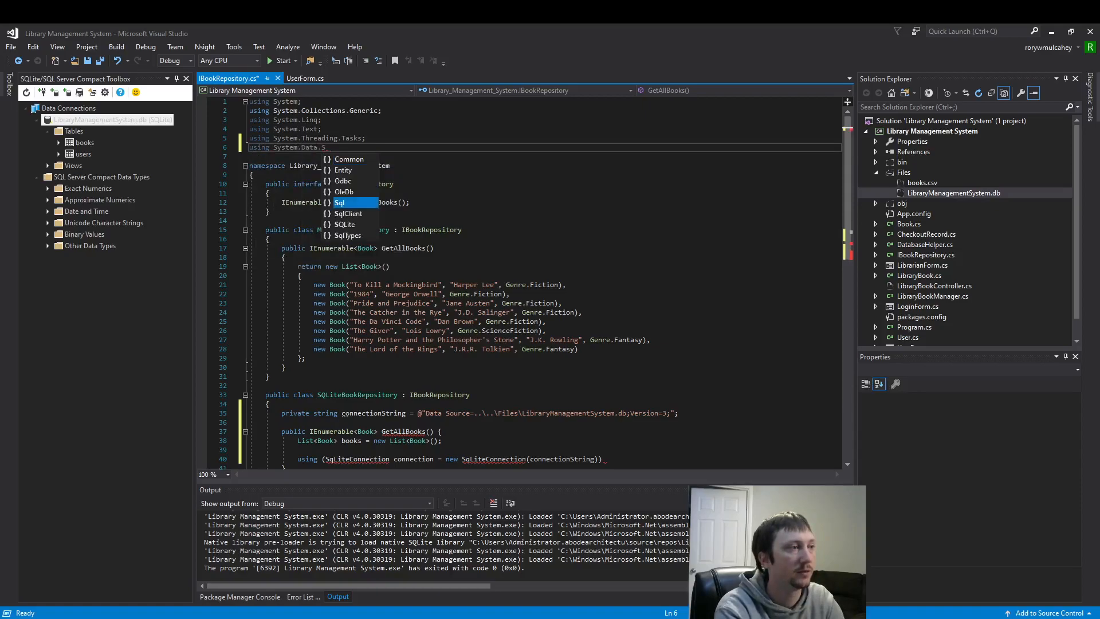
text(QLite;)
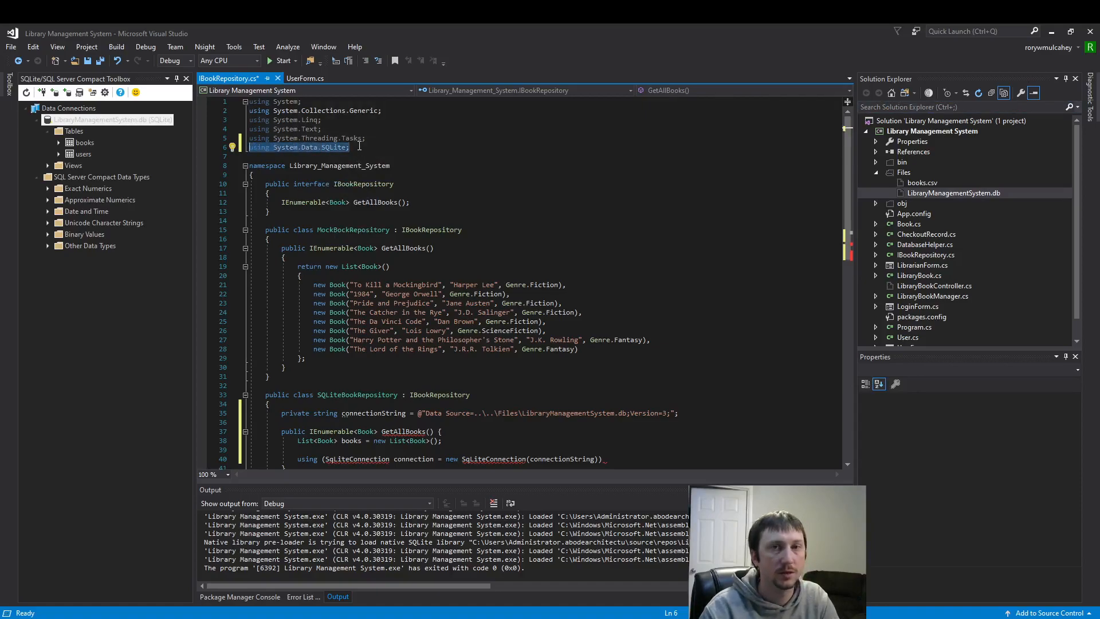
key(ctrl+s)
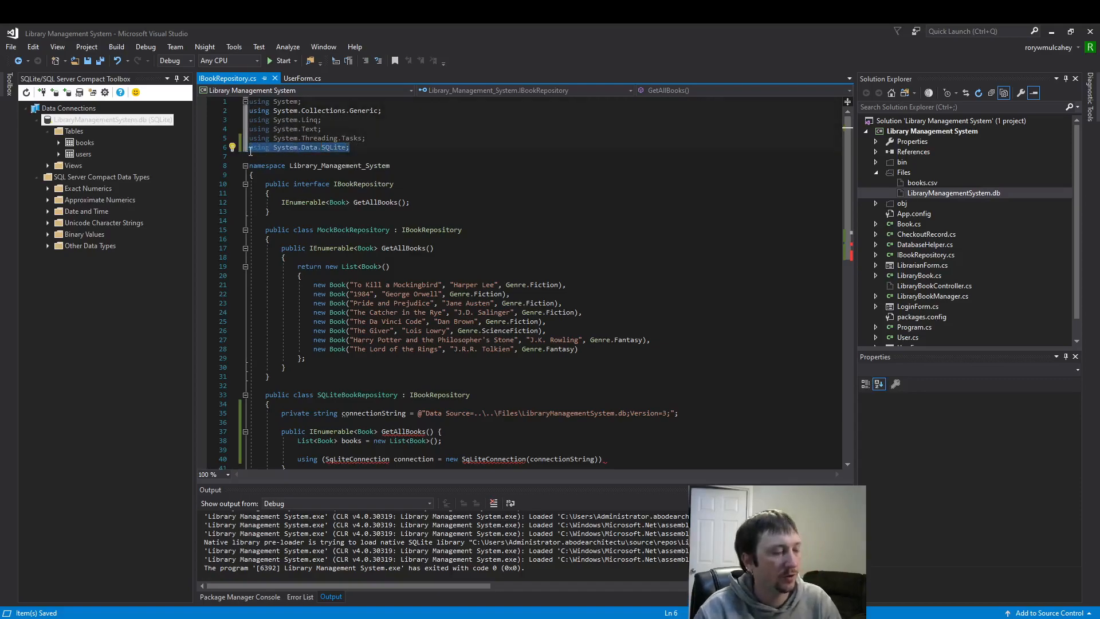
Apply the quick-action fix adding the System.Data.SQLite import for SQLiteConnection
scroll(down, 3)
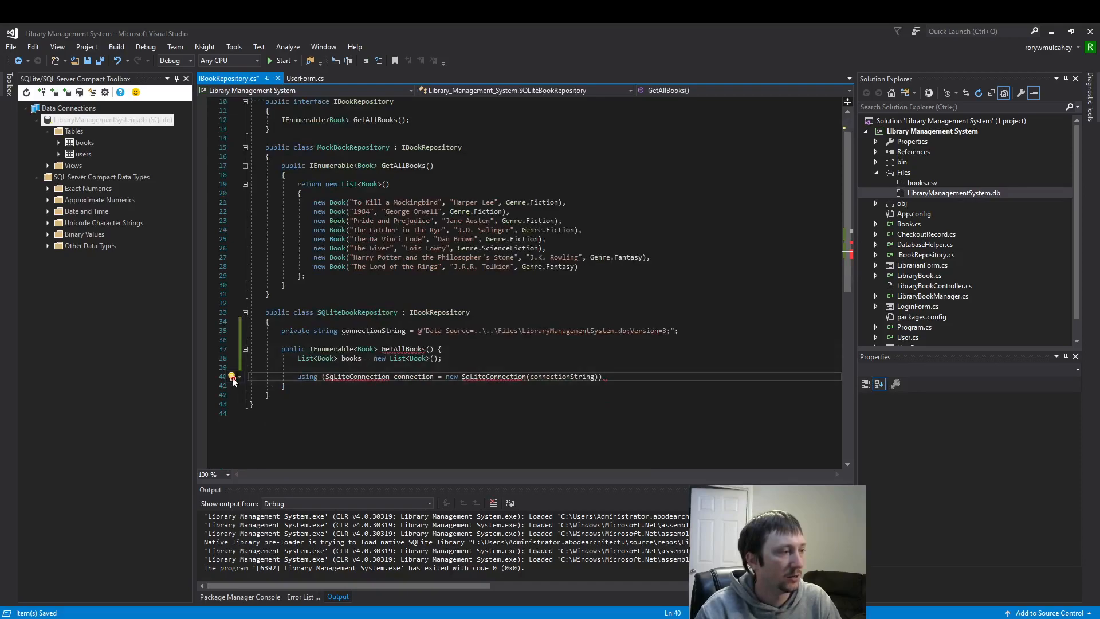
click(232, 377)
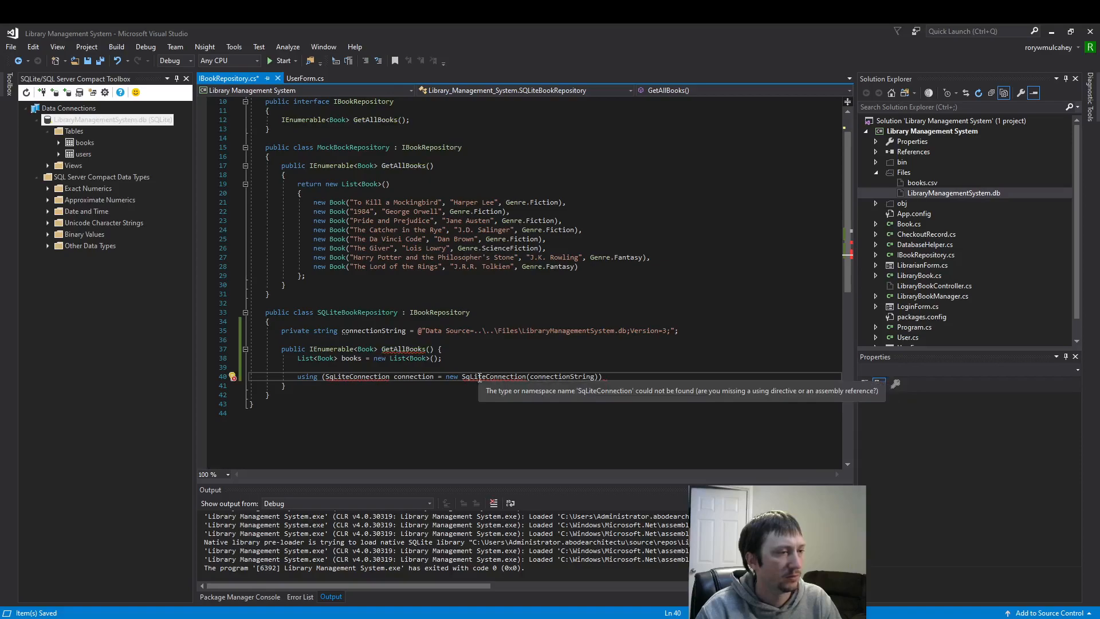
click(461, 388)
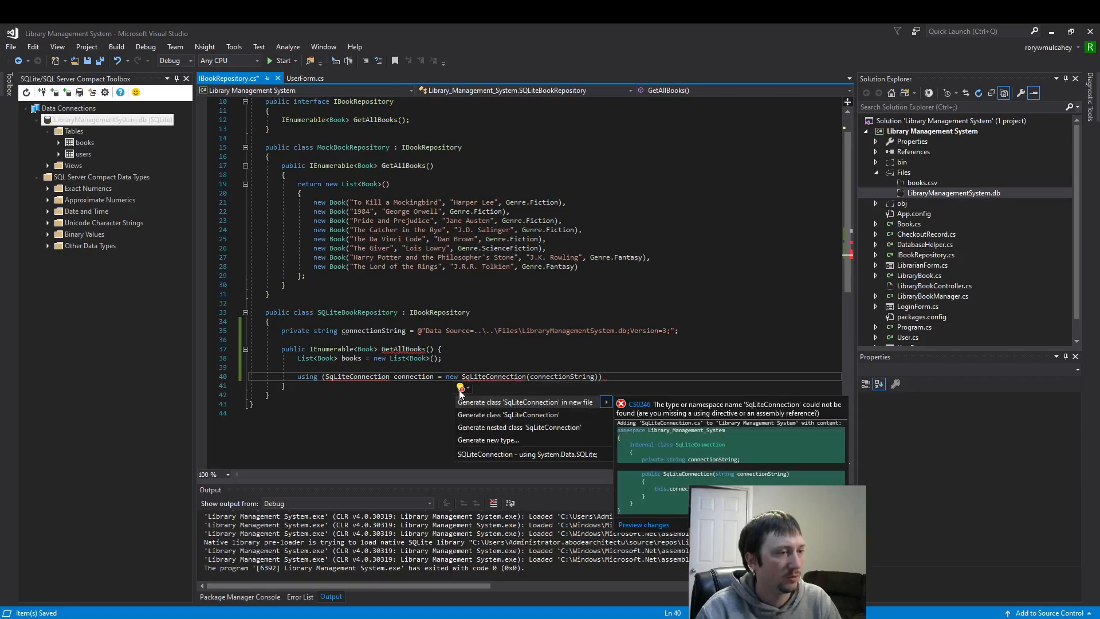
click(510, 453)
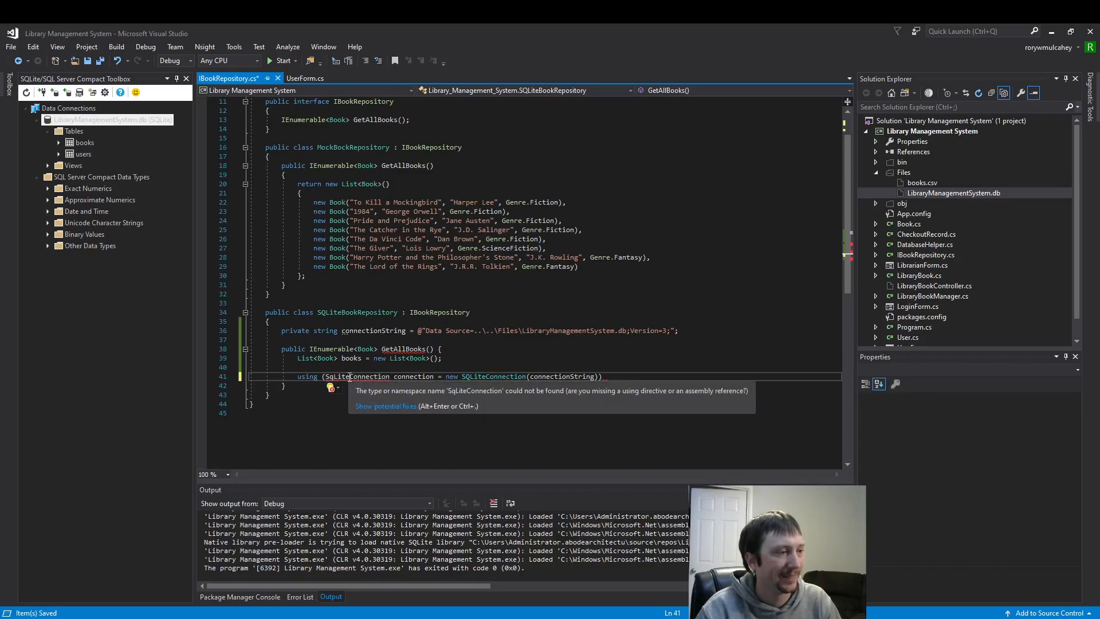
click(331, 387)
text(Q)
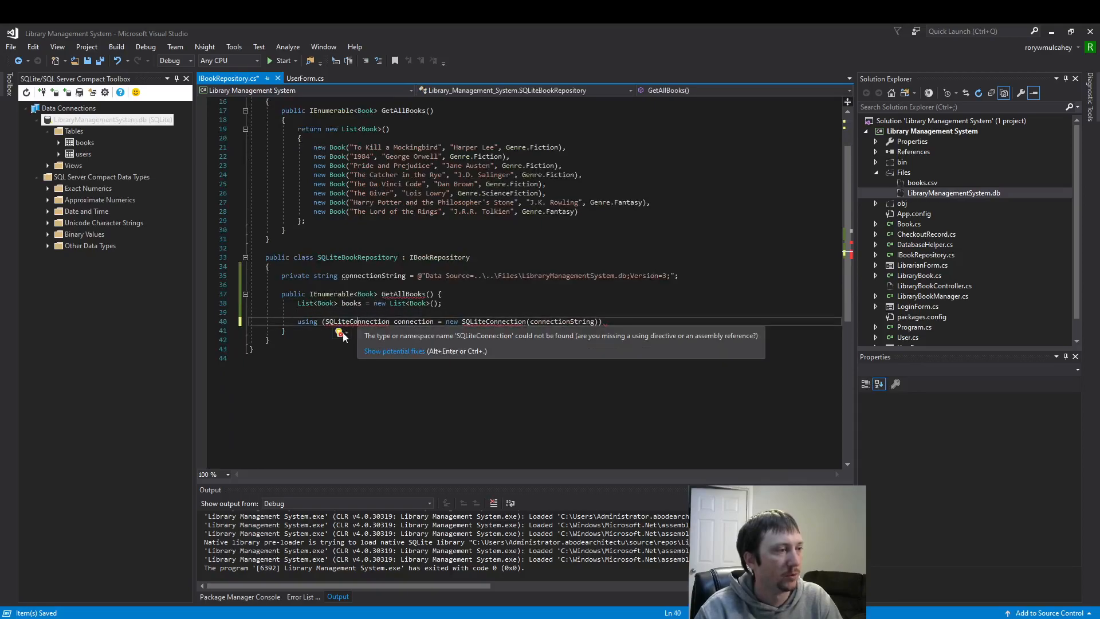
click(339, 331)
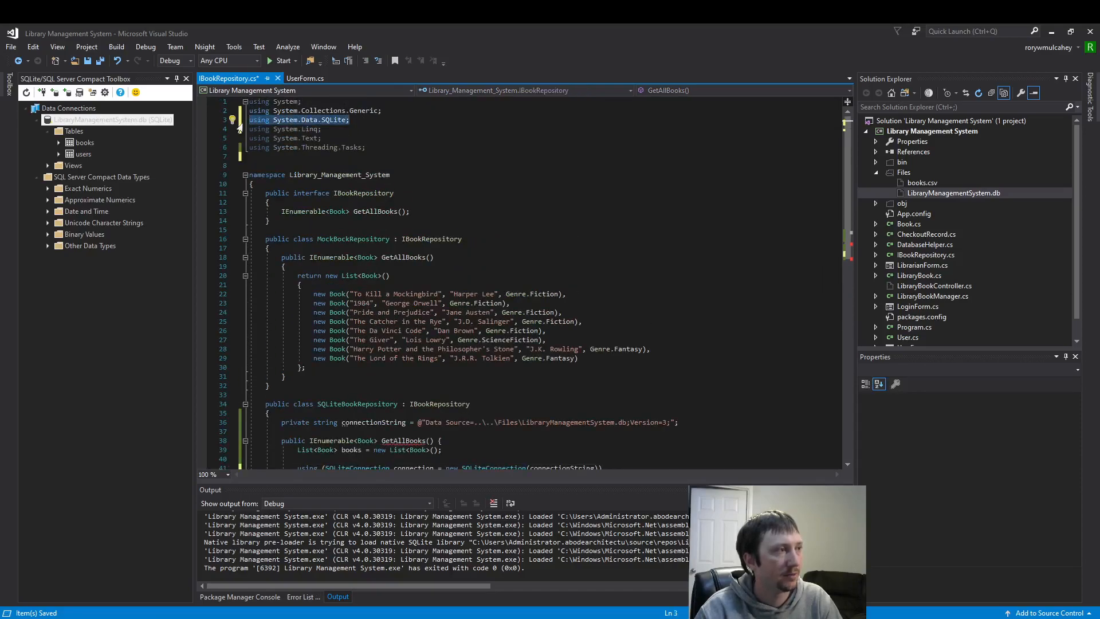
Open the using block body and call connection.Open();
scroll(down, 3)
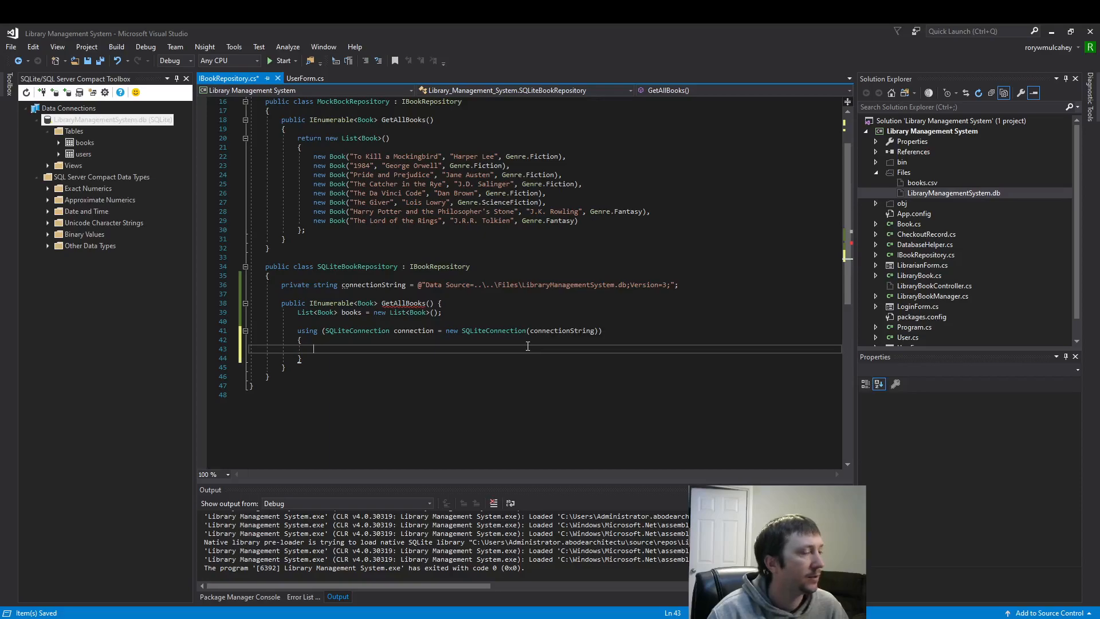
key(enter)
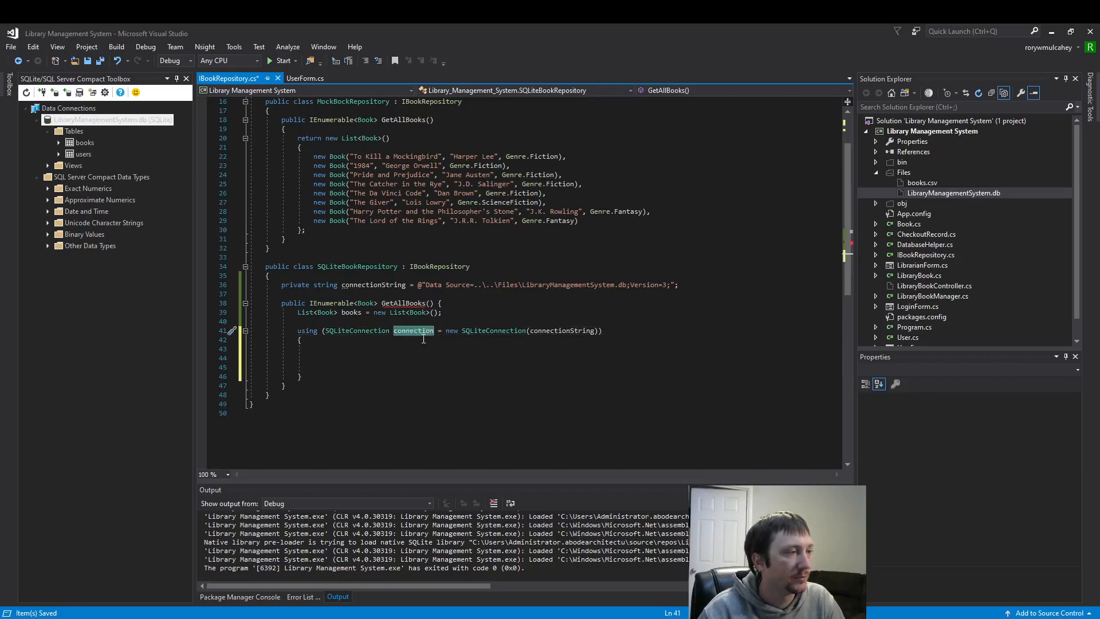
mouse_move(413, 331)
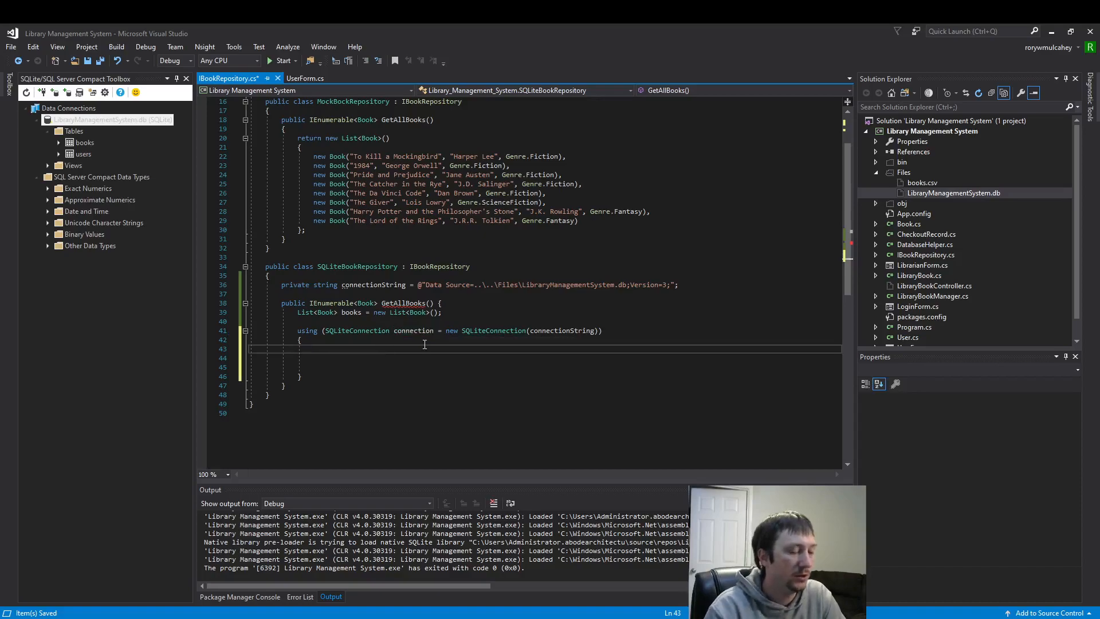
text(connection.O)
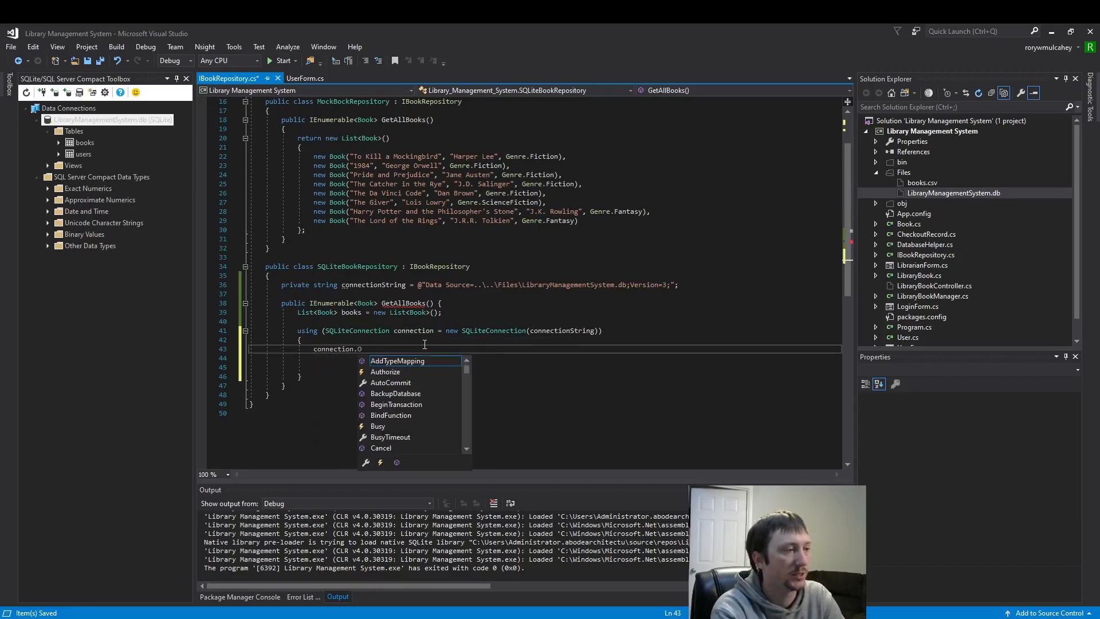
text(Open())
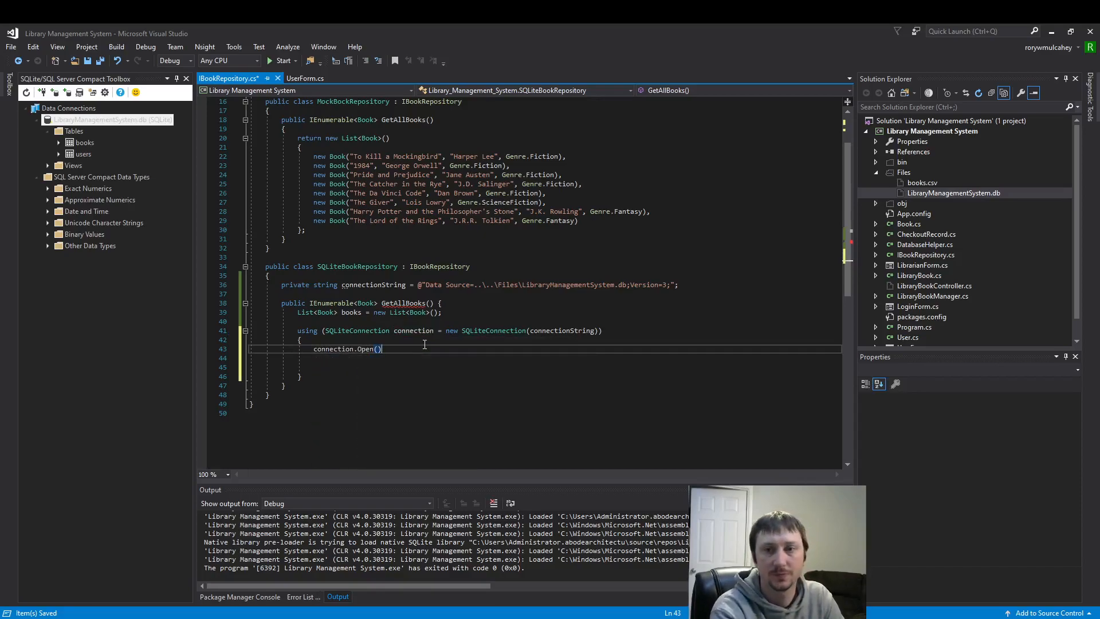
text(;)
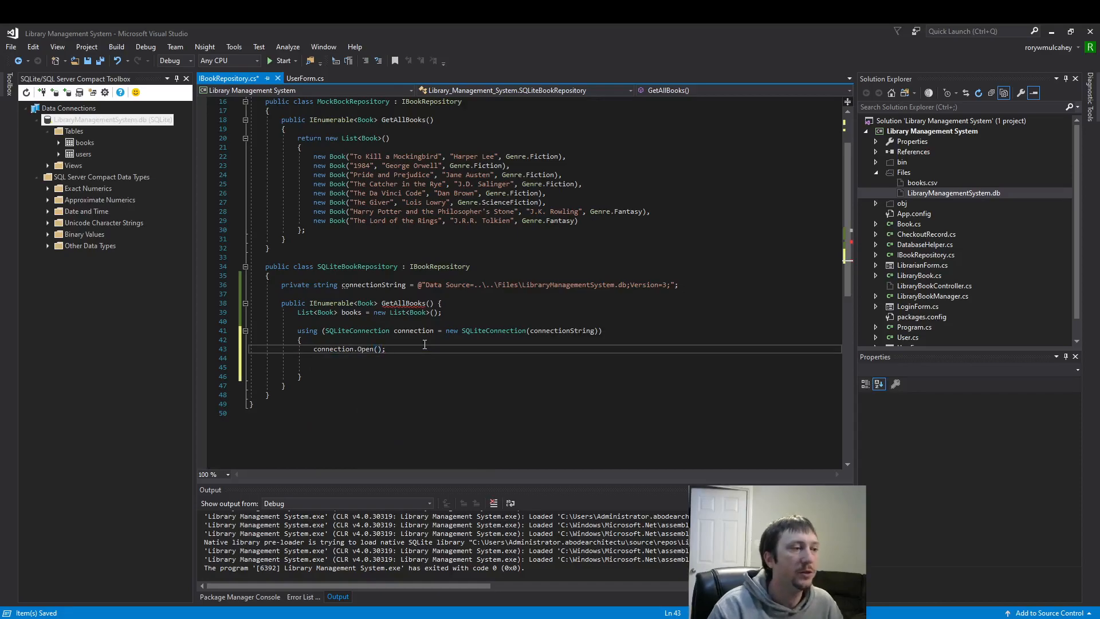
mouse_move(413, 331)
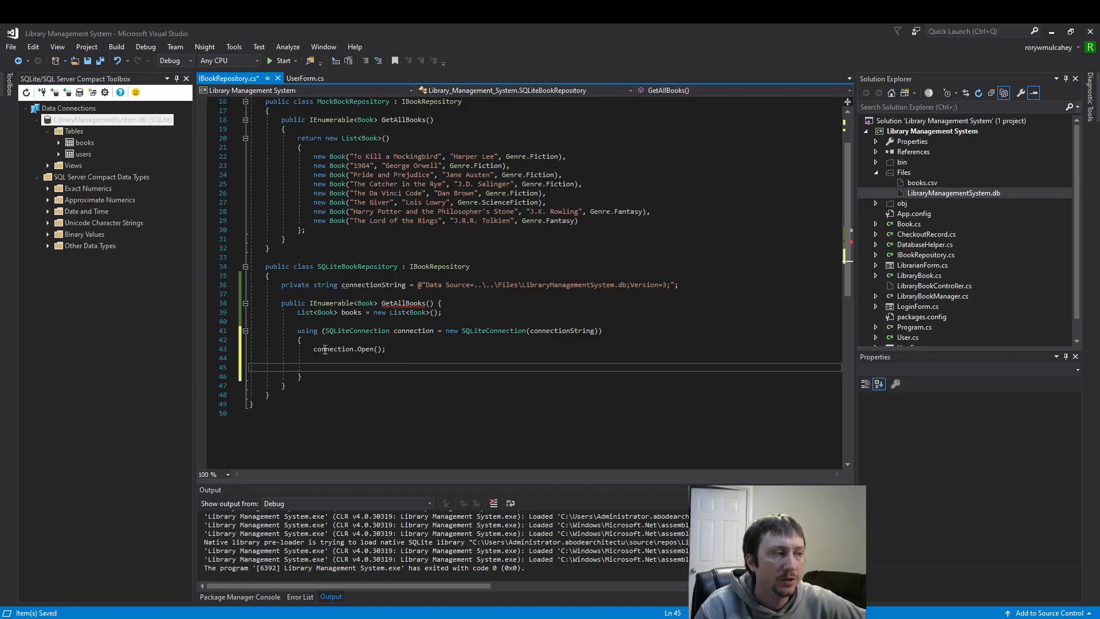
Add string query = ""; on a new line below connection.Open()
drag(300, 340, 300, 379)
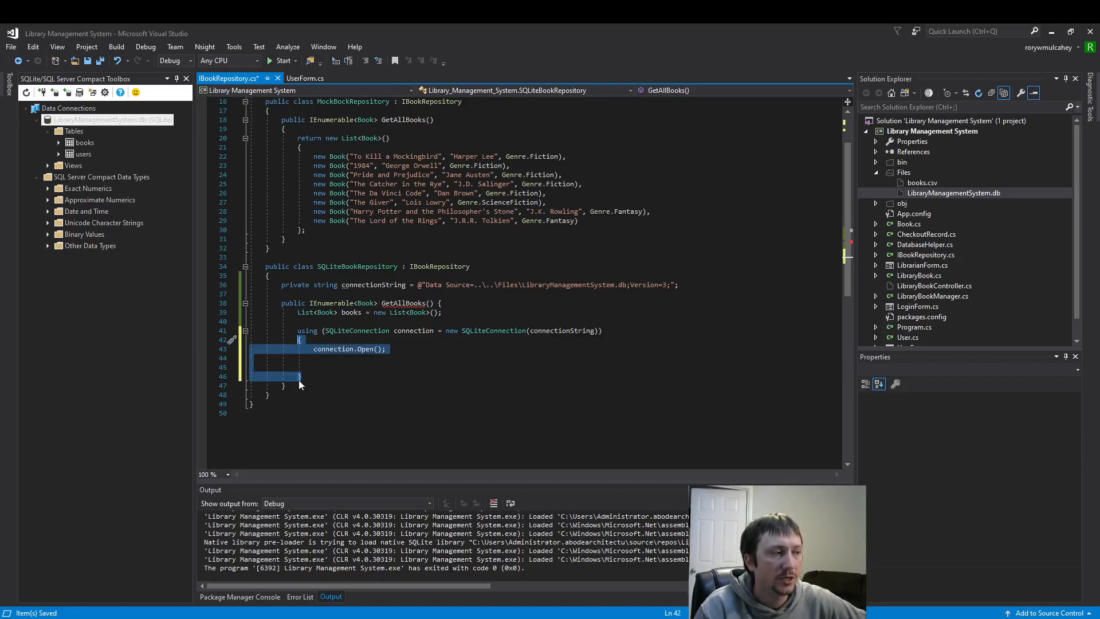
click(354, 401)
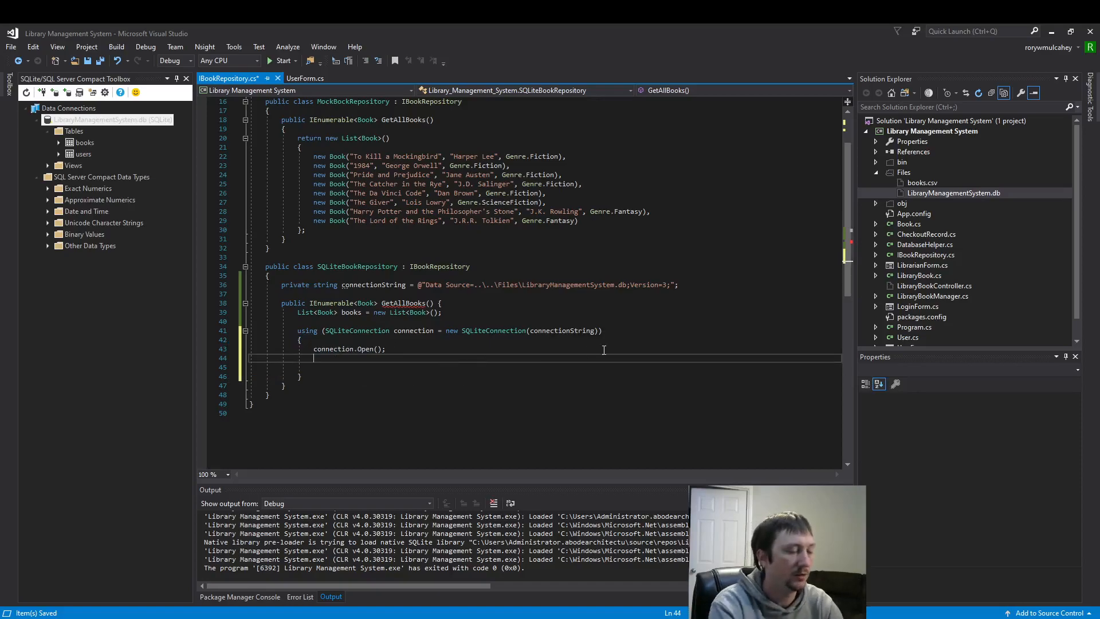
text(string query)
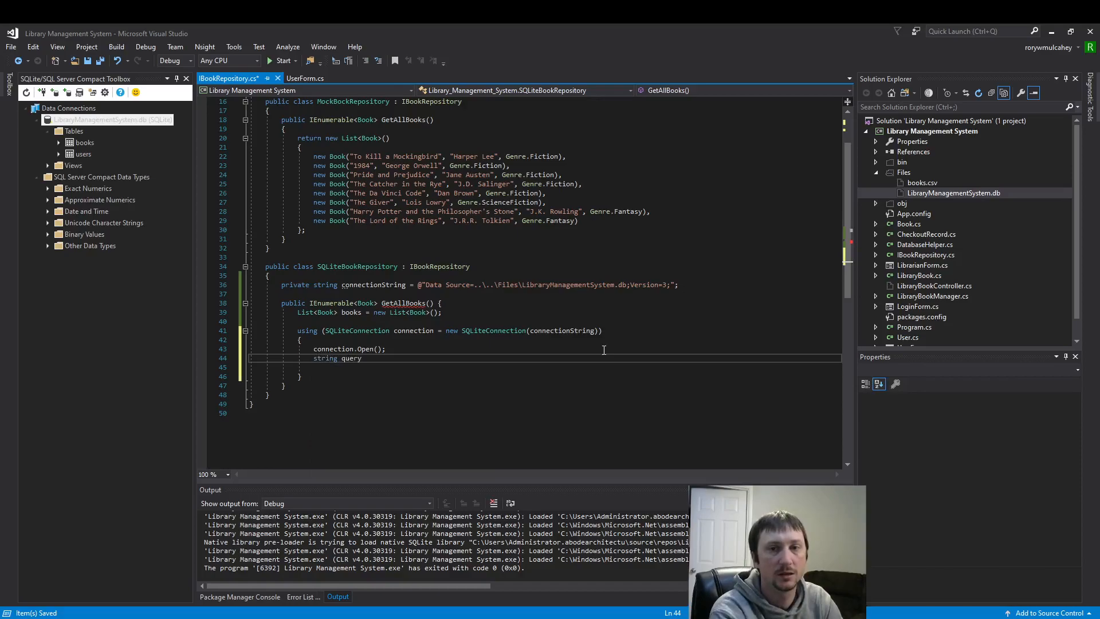
text(= "")
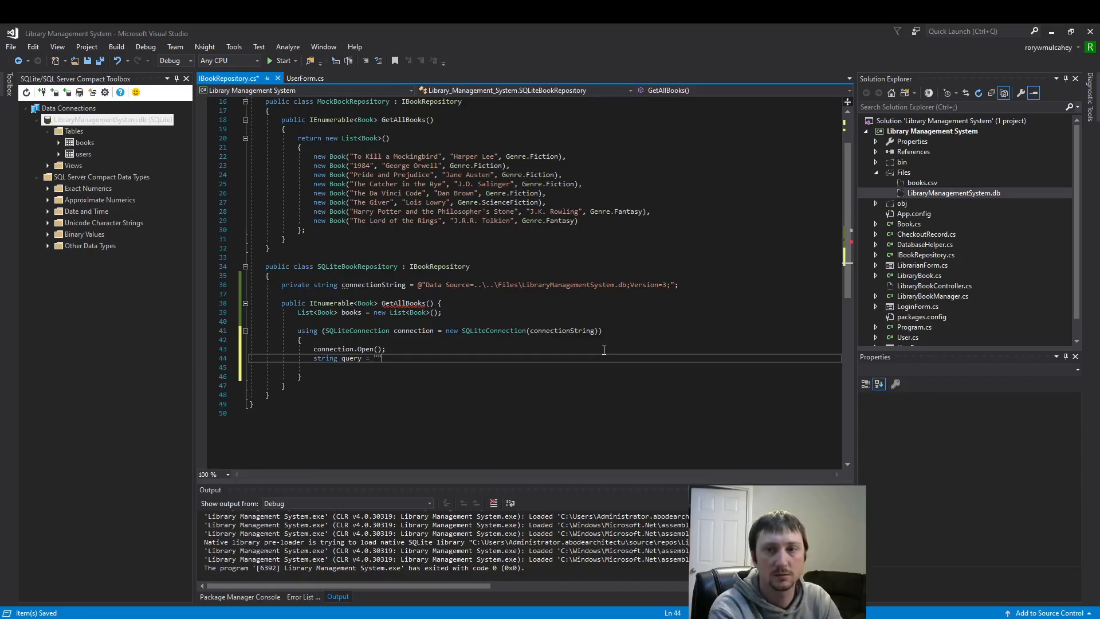
text(;)
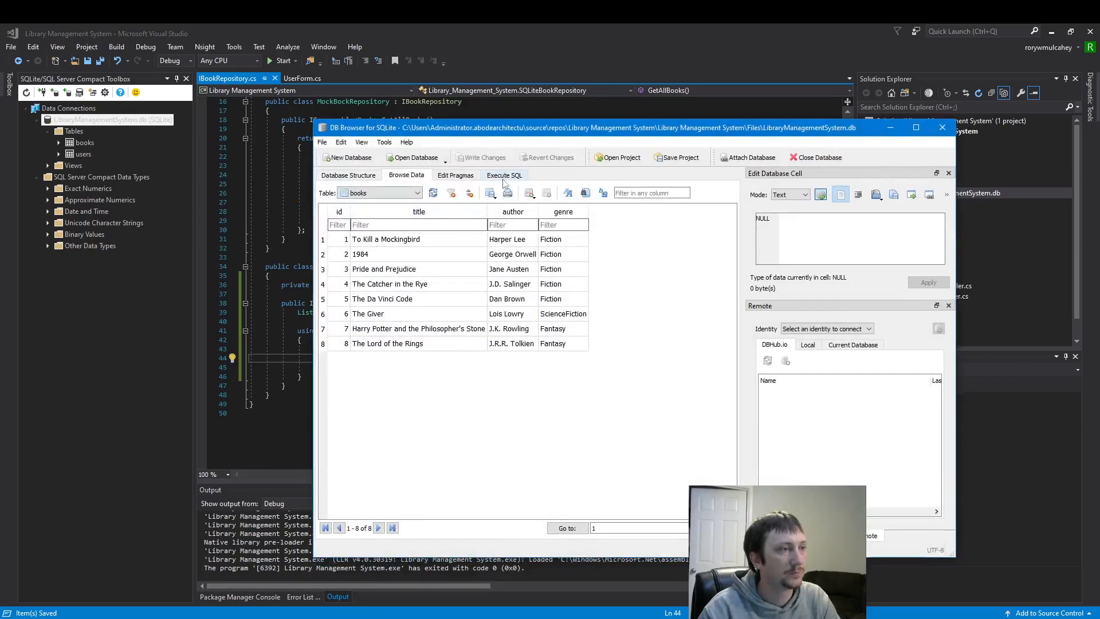
Open and close a new query on the books table, then extend the query string with FROM BOOKS
click(504, 175)
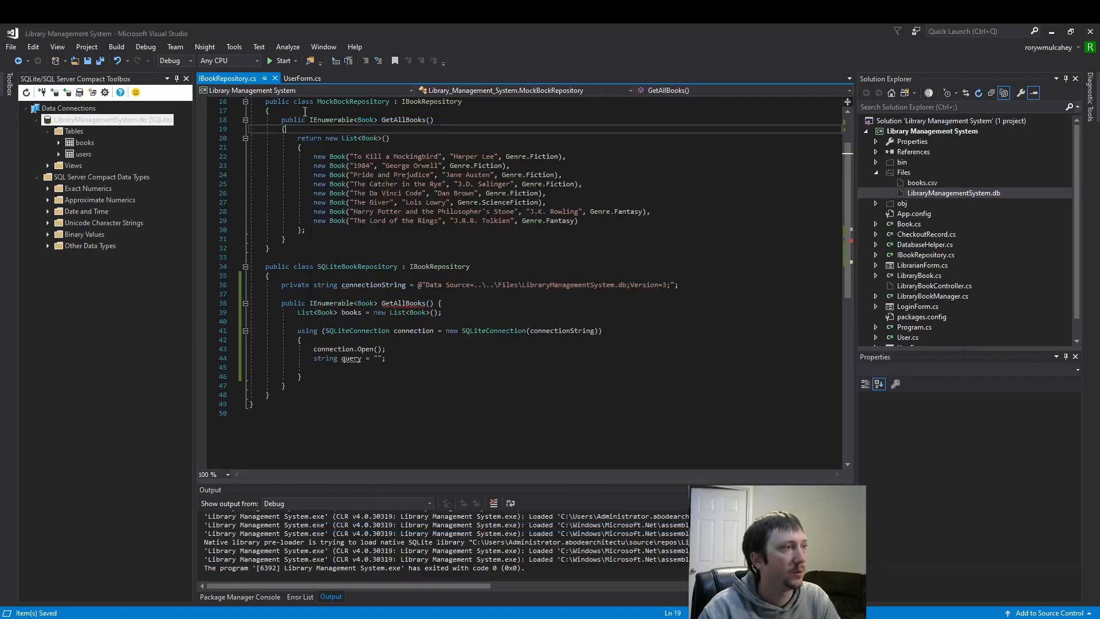
right_click(83, 143)
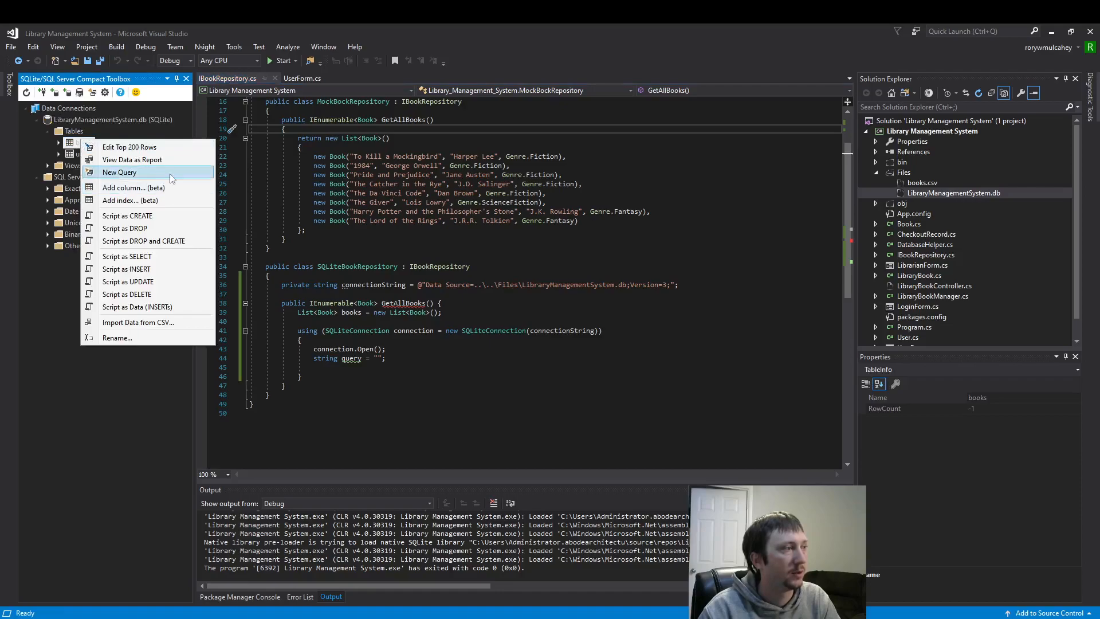
click(119, 172)
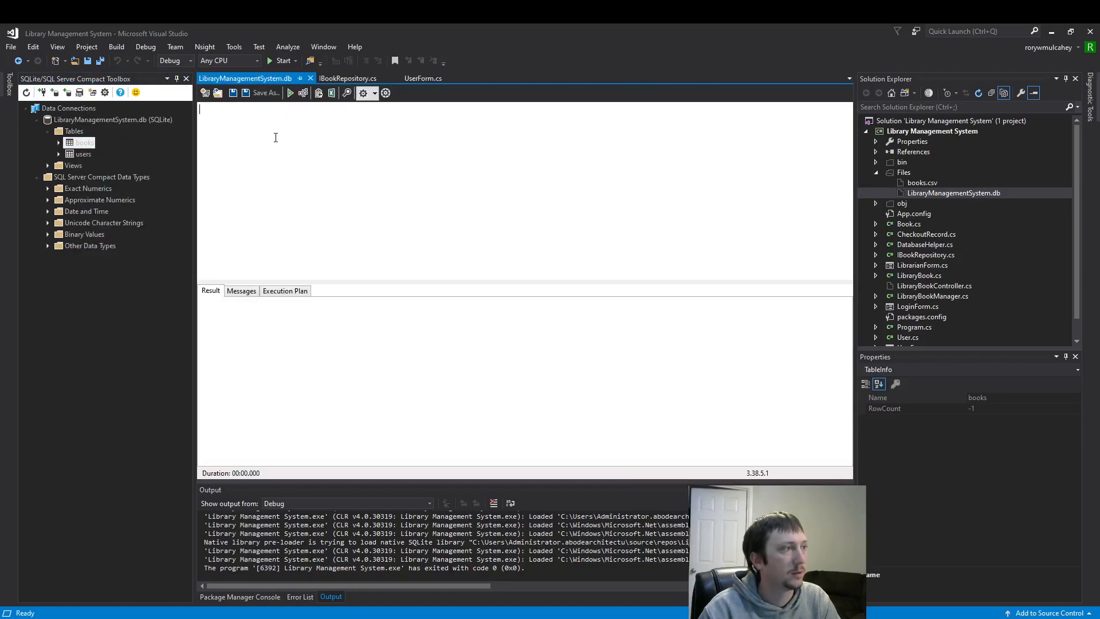
click(349, 78)
text(string query = "SELECT *";)
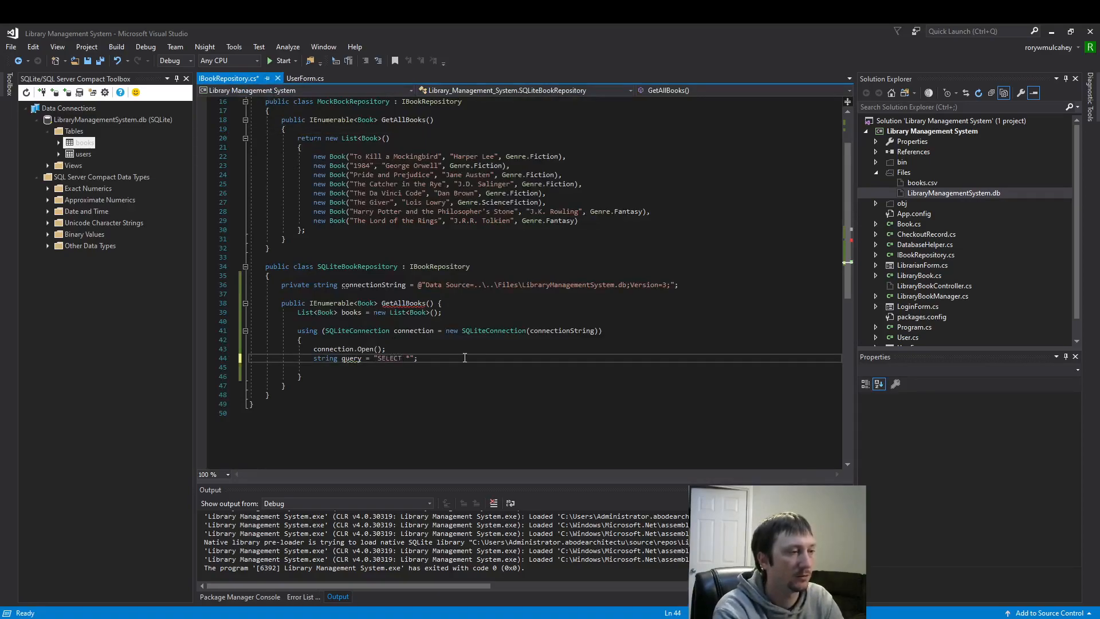
text(FROM BOOKS)
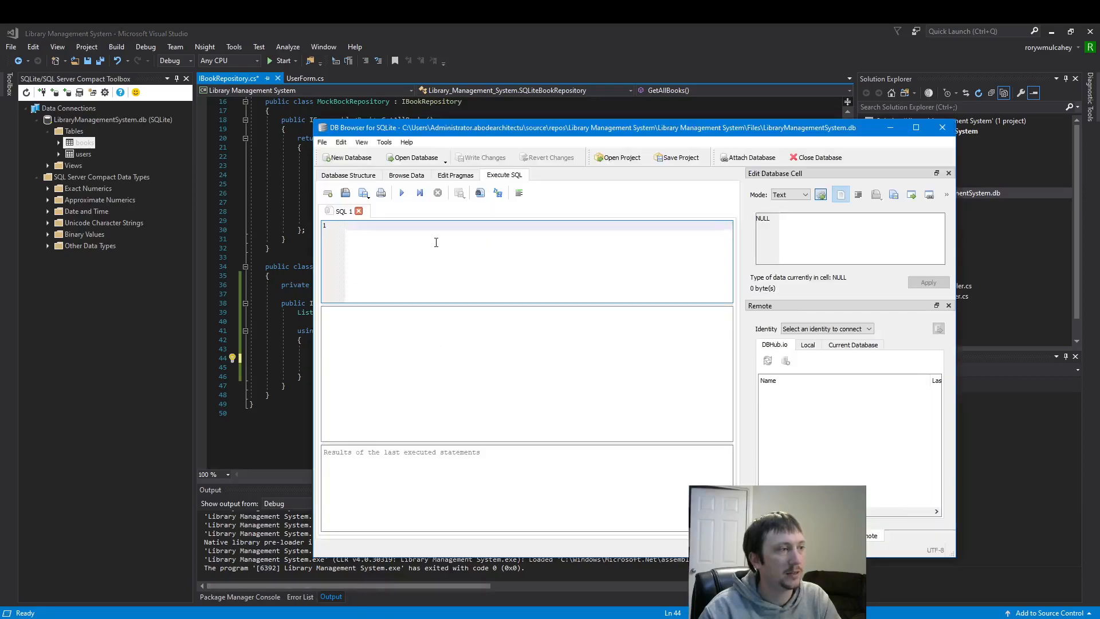
Click into DB Browser's Execute SQL editor
click(400, 192)
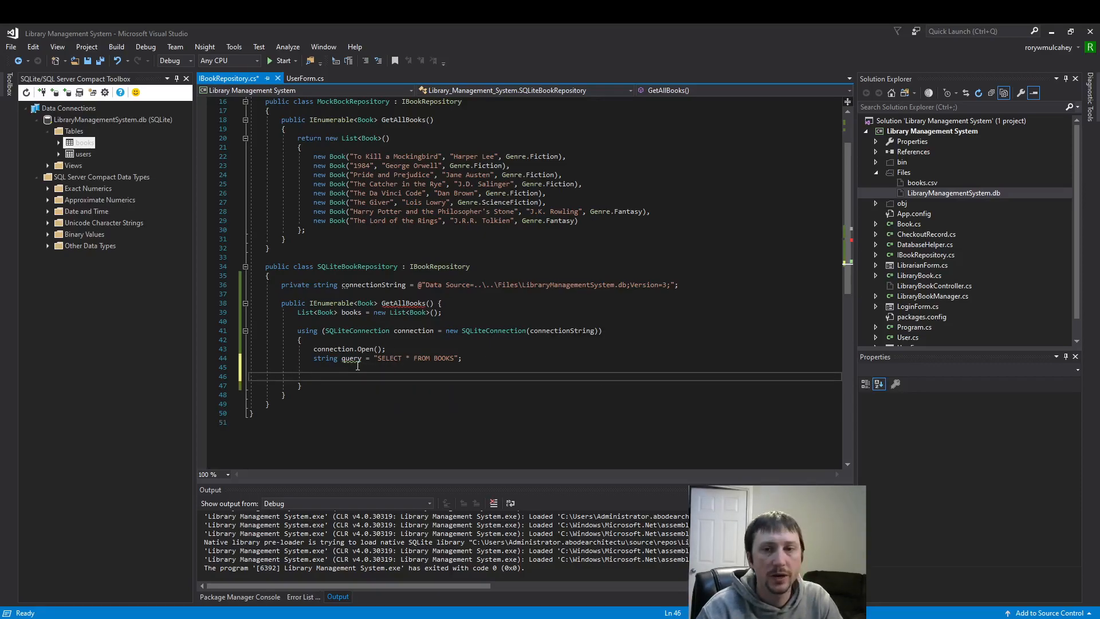
Write using (SQLiteCommand command = new SQLiteCommand(query, connection)) and open its body
text(usin)
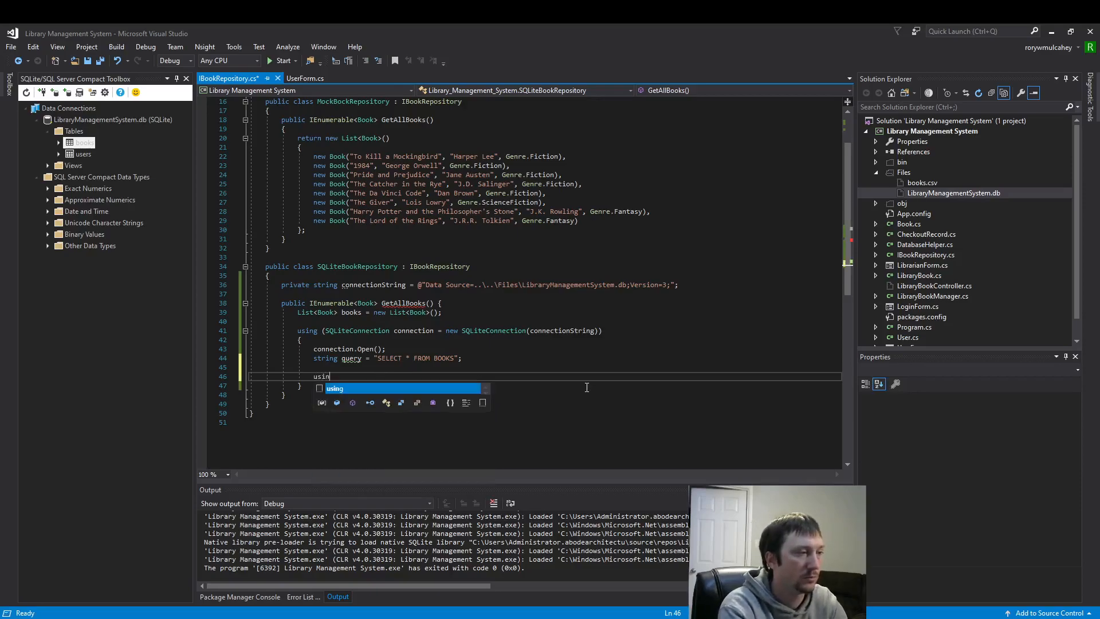
text(g()
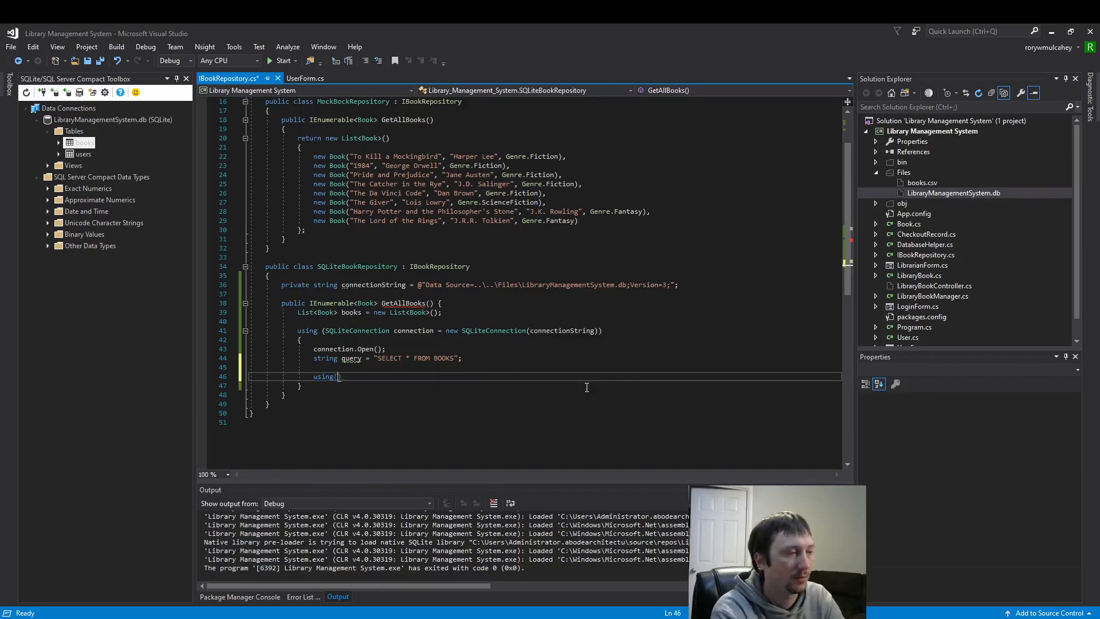
text(SQLiteCommand)
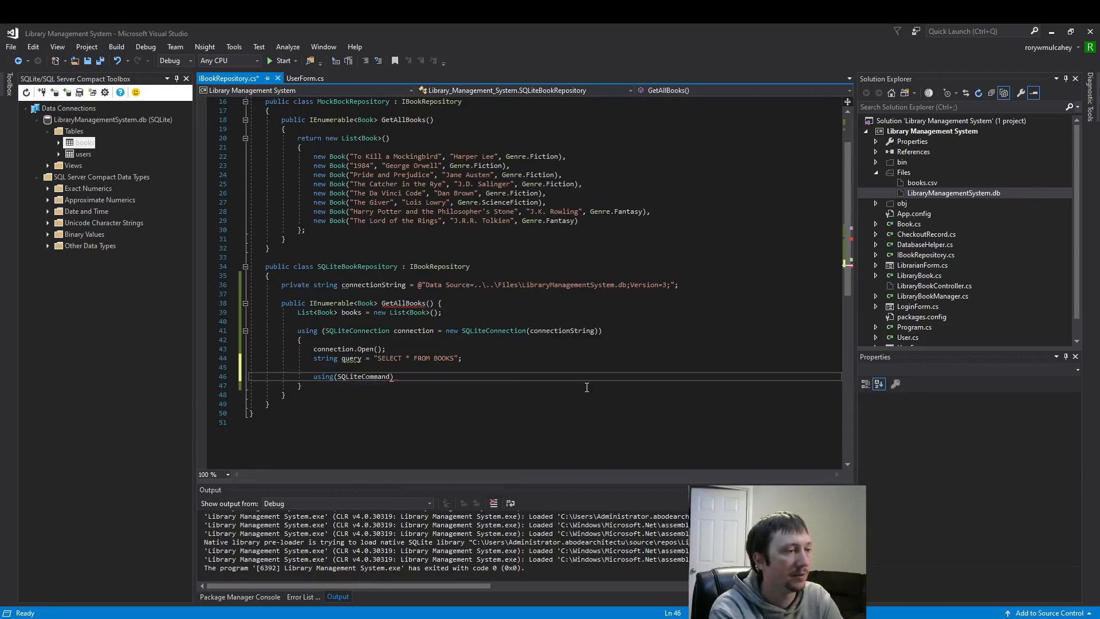
text(comma))
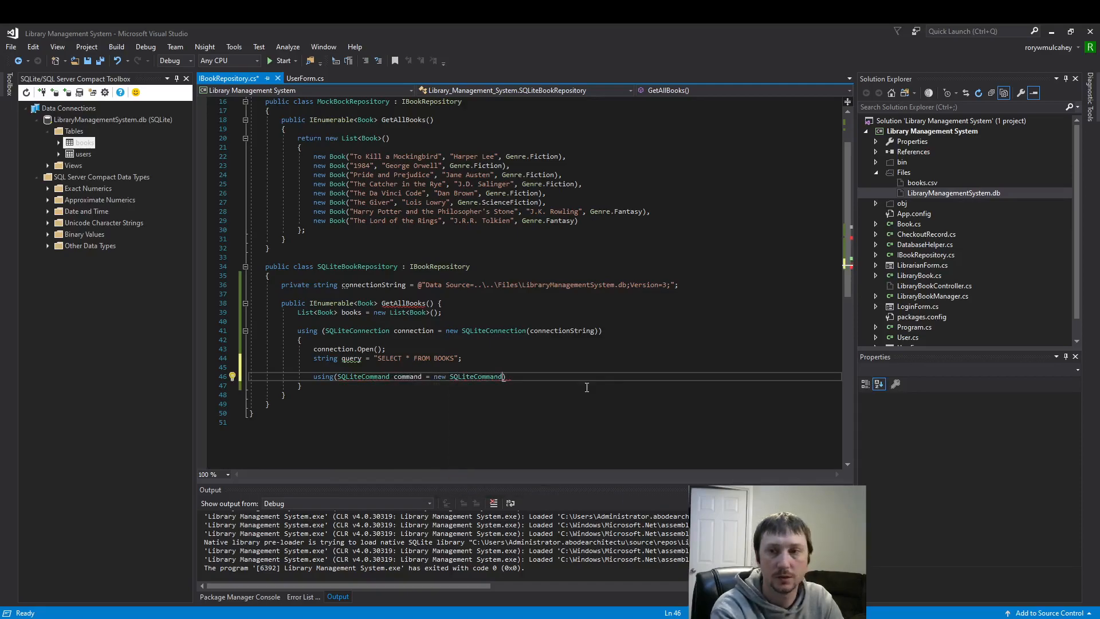
text((que)
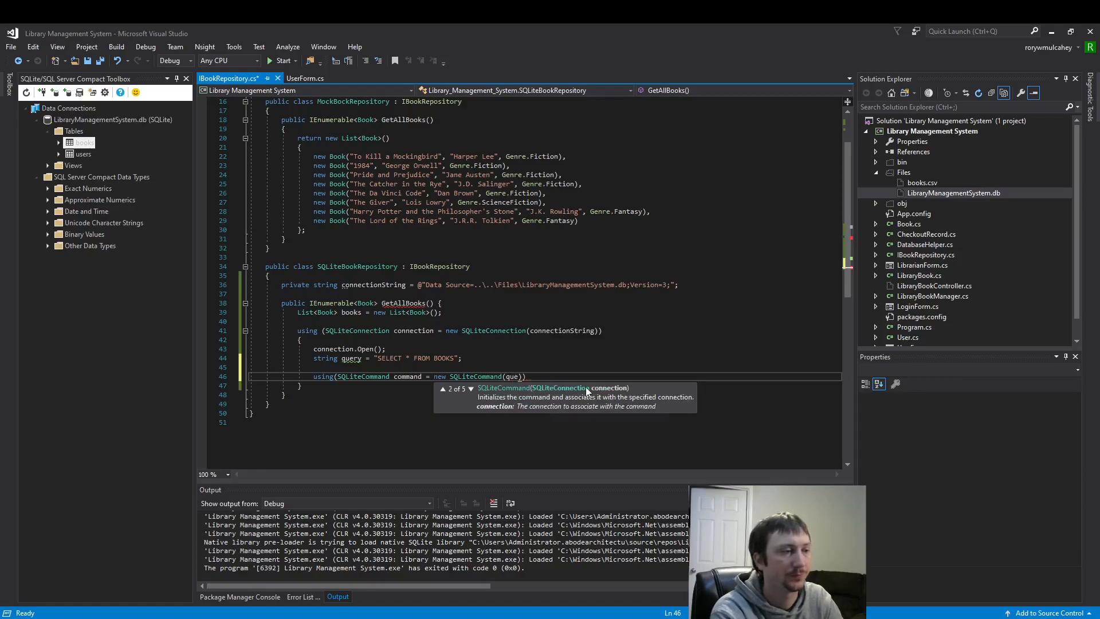
text(query, connection)
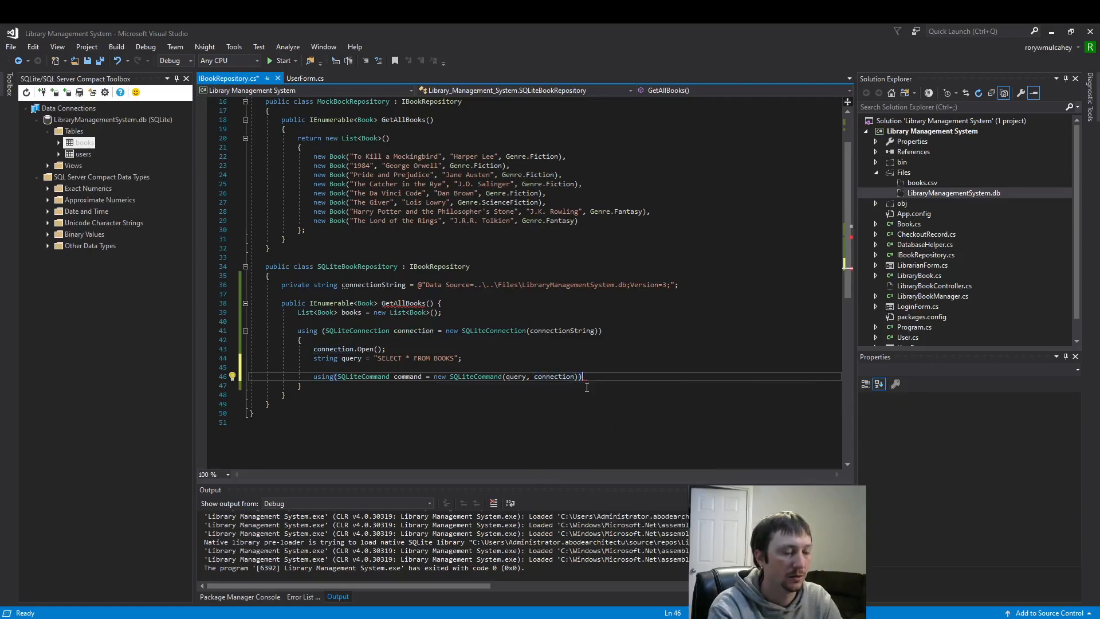
key(enter)
text({)
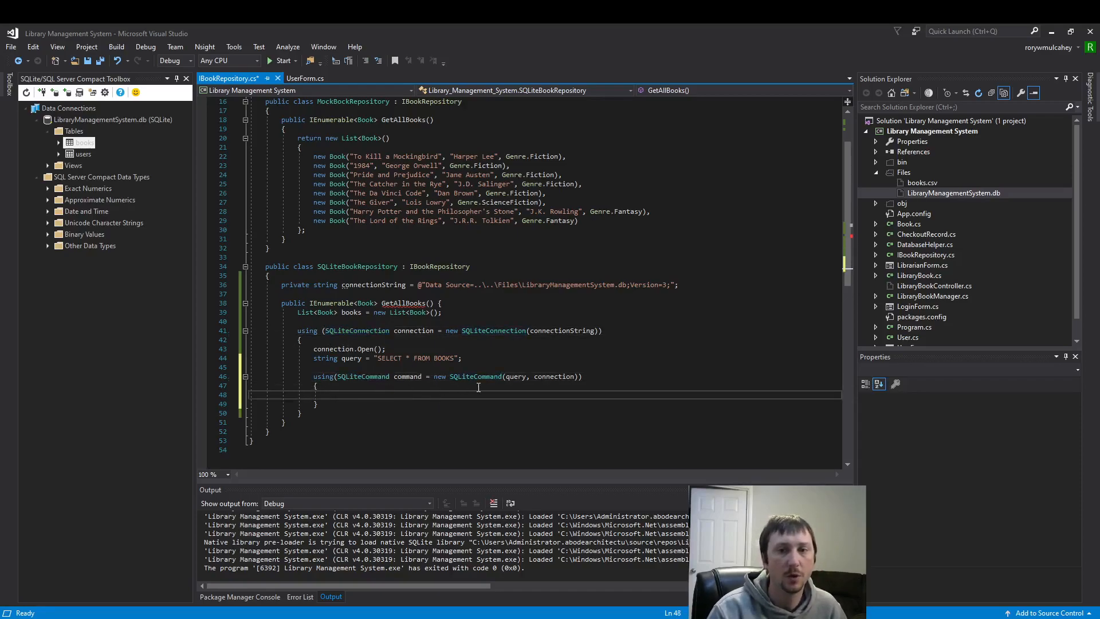
Write using (SQLiteDataReader reader = command.ExecuteReader()) inside the command block and open its body
text(usi)
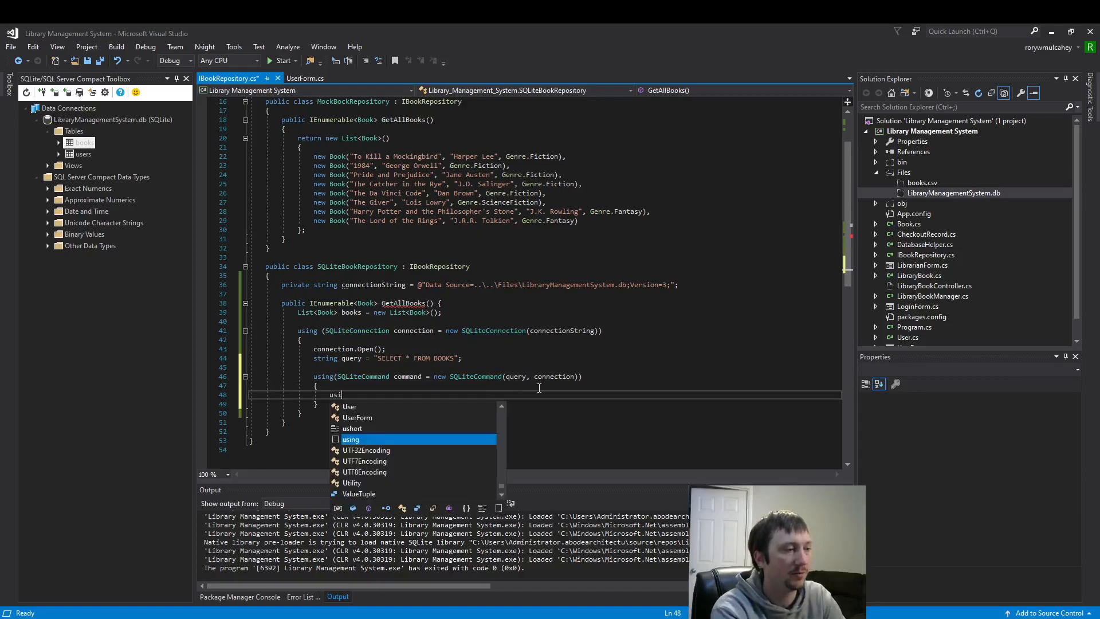
text(ng(S)
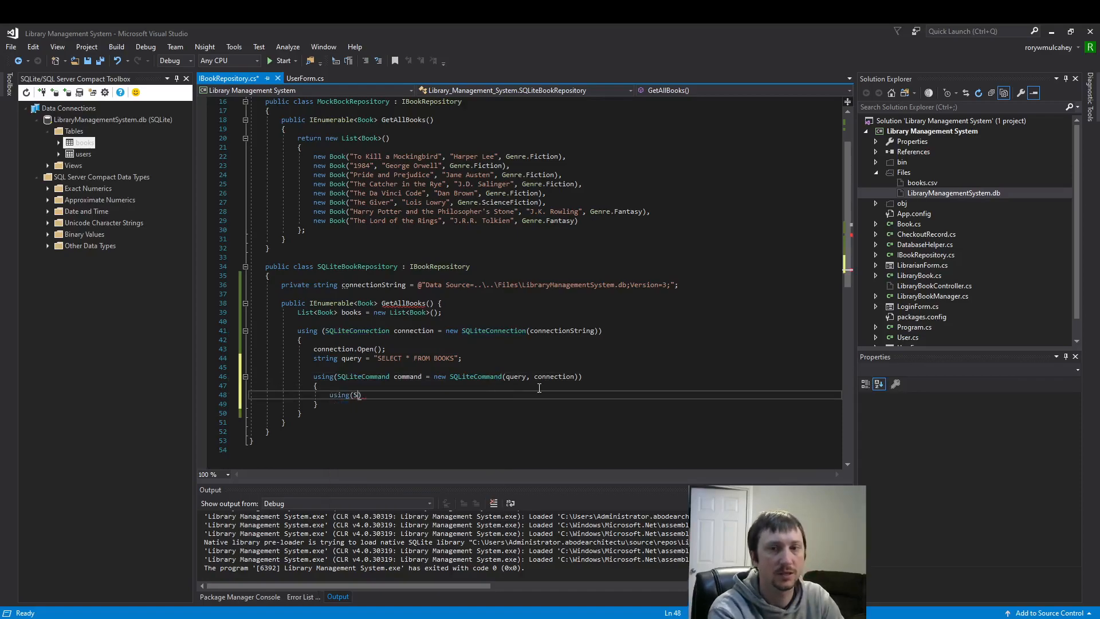
text(QLite)
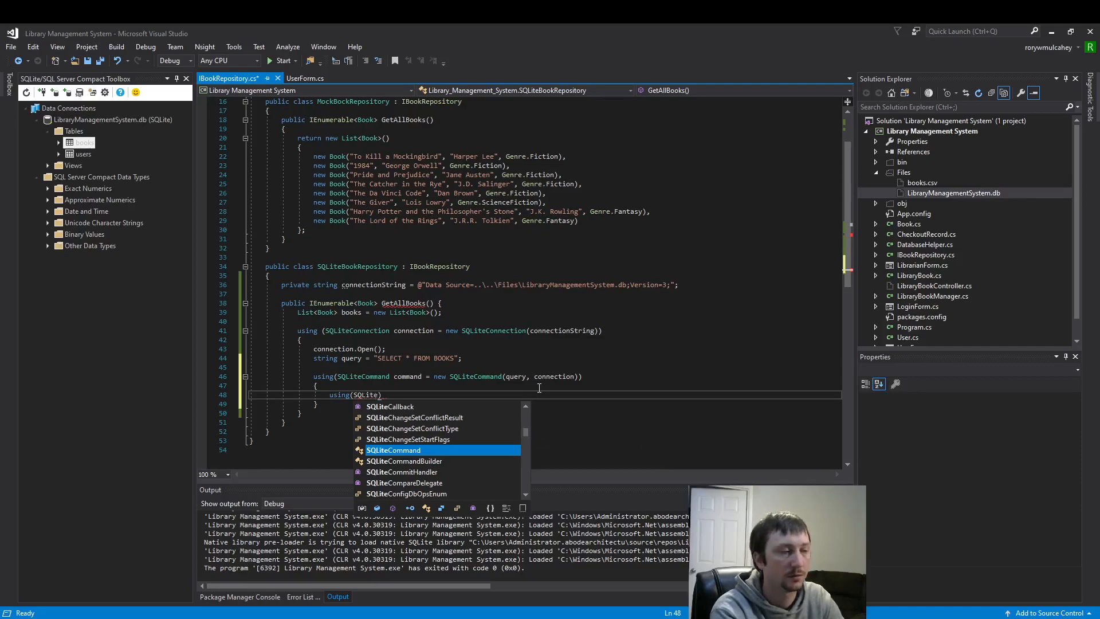
text(DataReader)
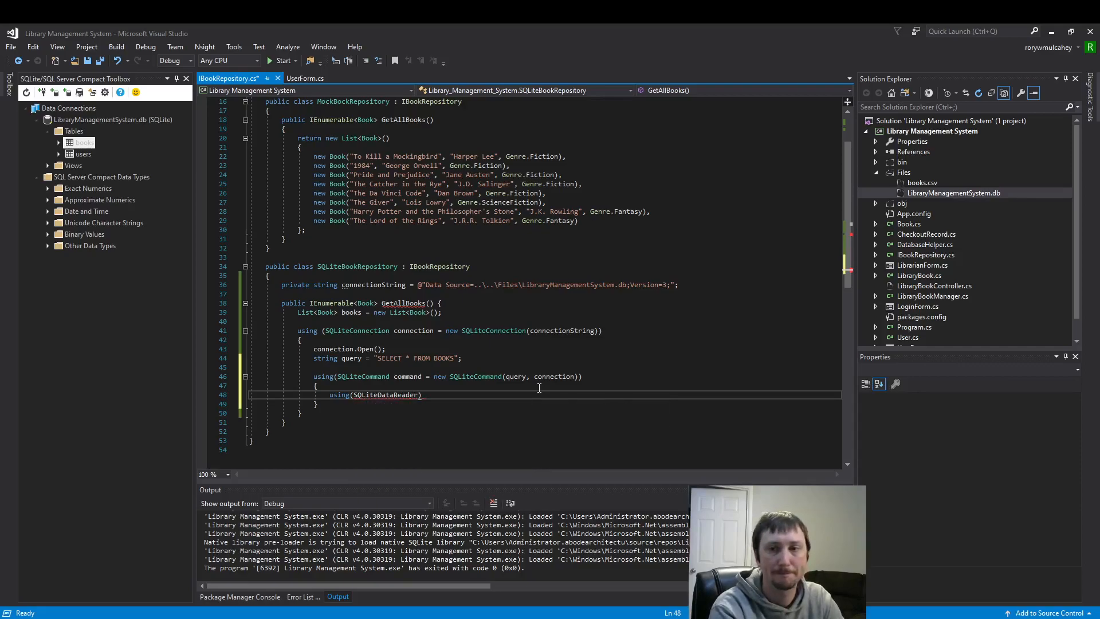
text(reader =)
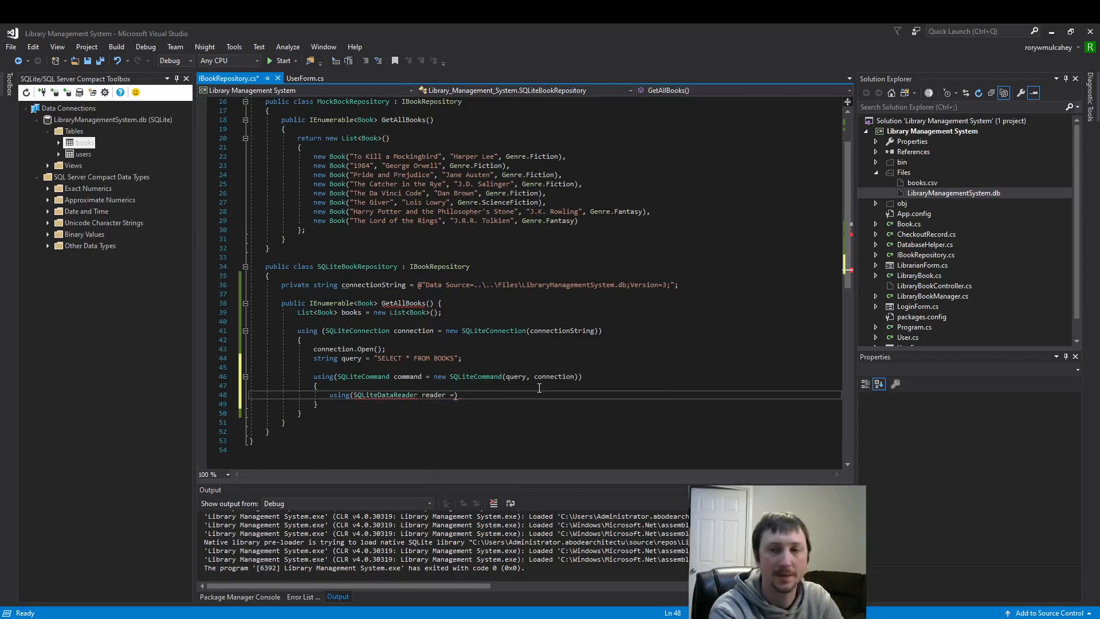
text(command.)
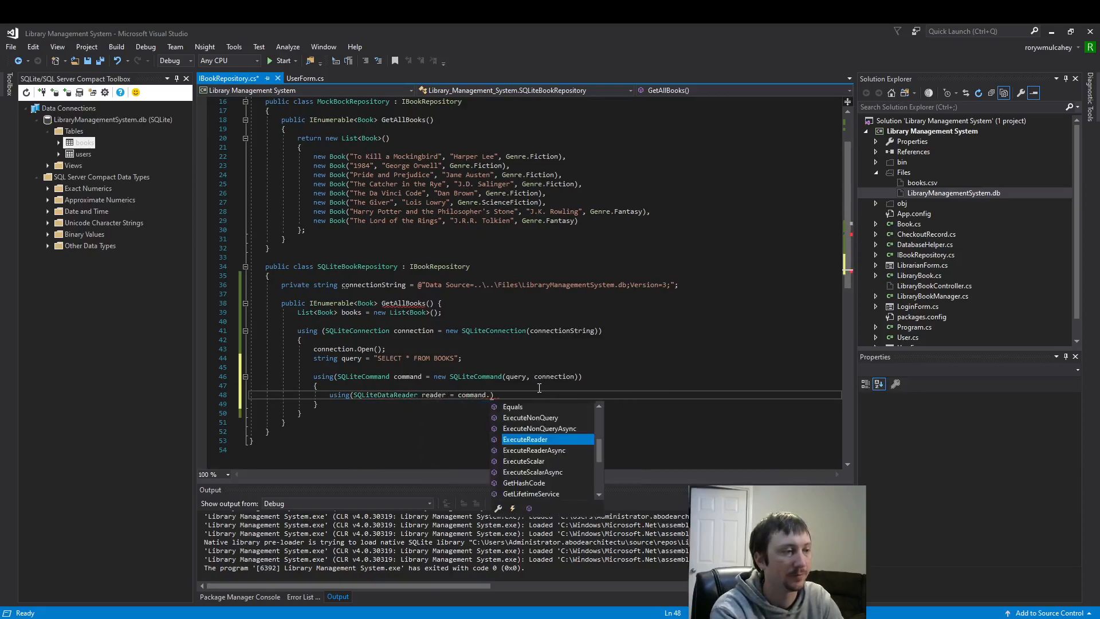
text(ExecuteReader()
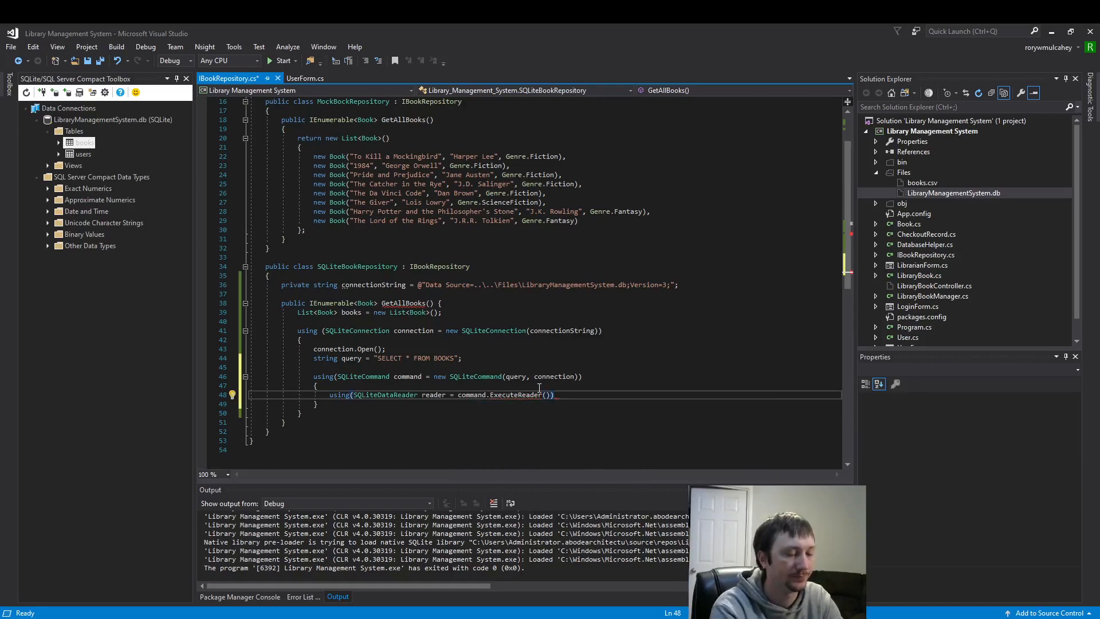
key(Enter)
text({)
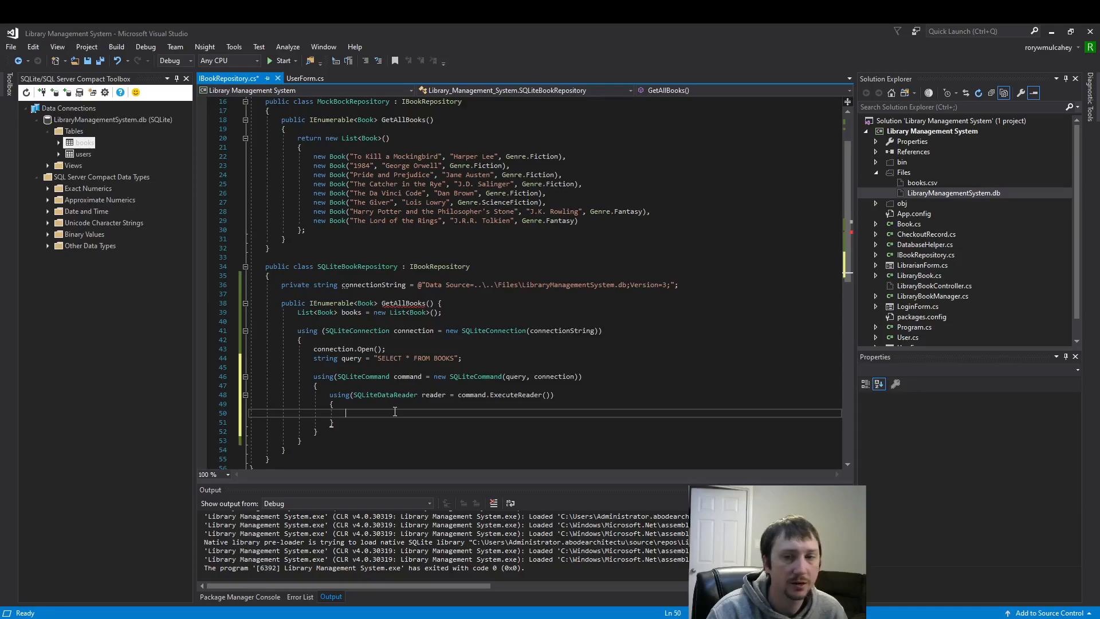
mouse_move(382, 394)
text(return books;)
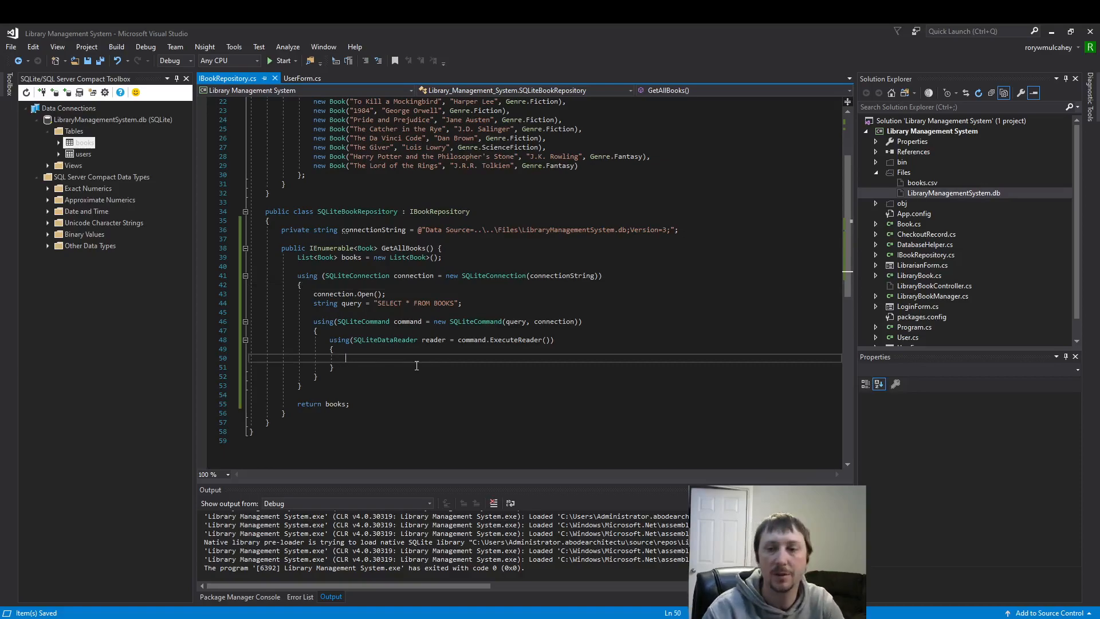
mouse_move(512, 381)
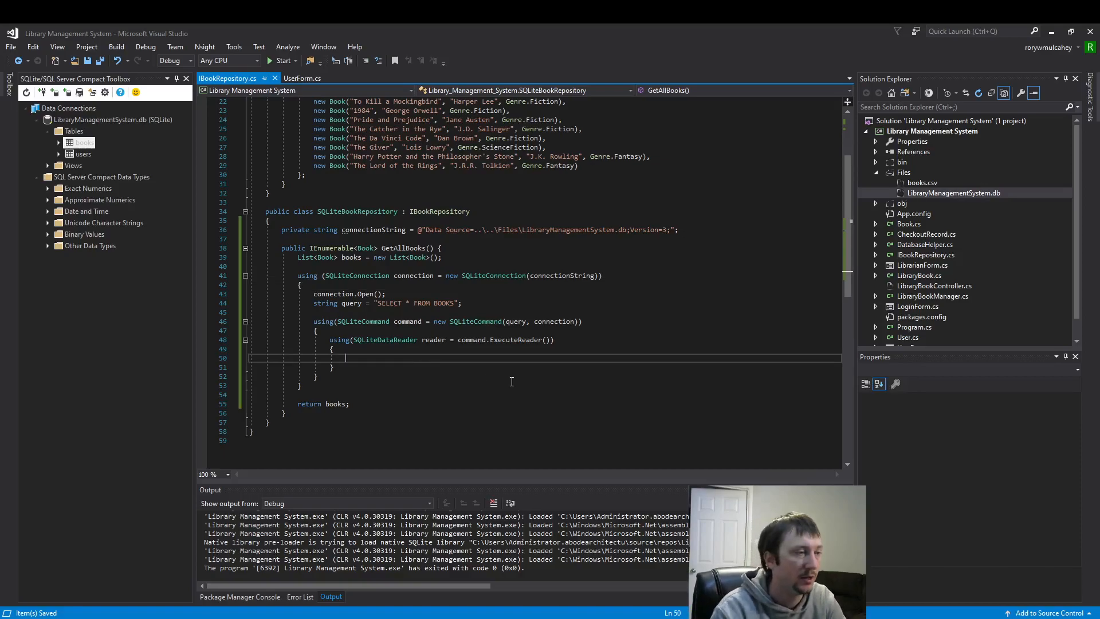
Add a while (reader.Read()) loop with its body block
text(while ()
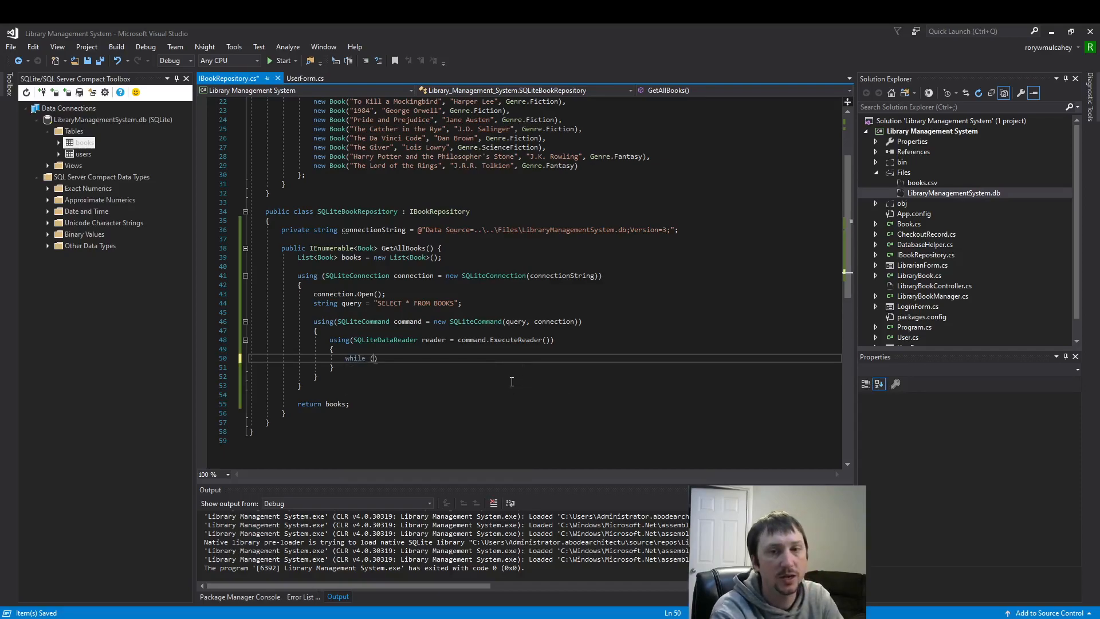
text(reader.)
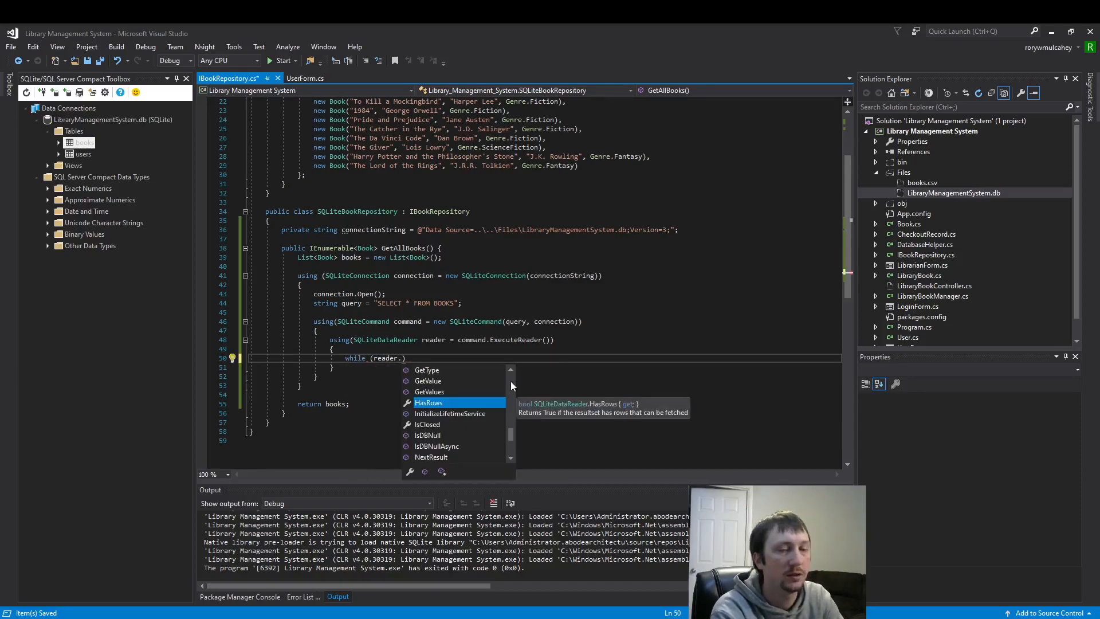
text(Read())
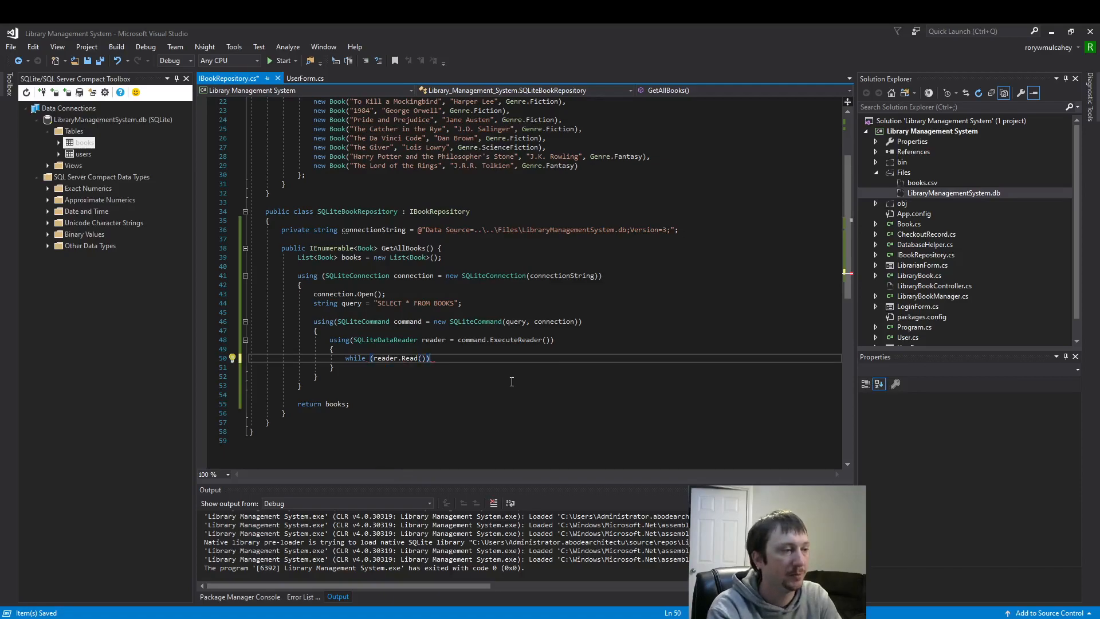
key(enter)
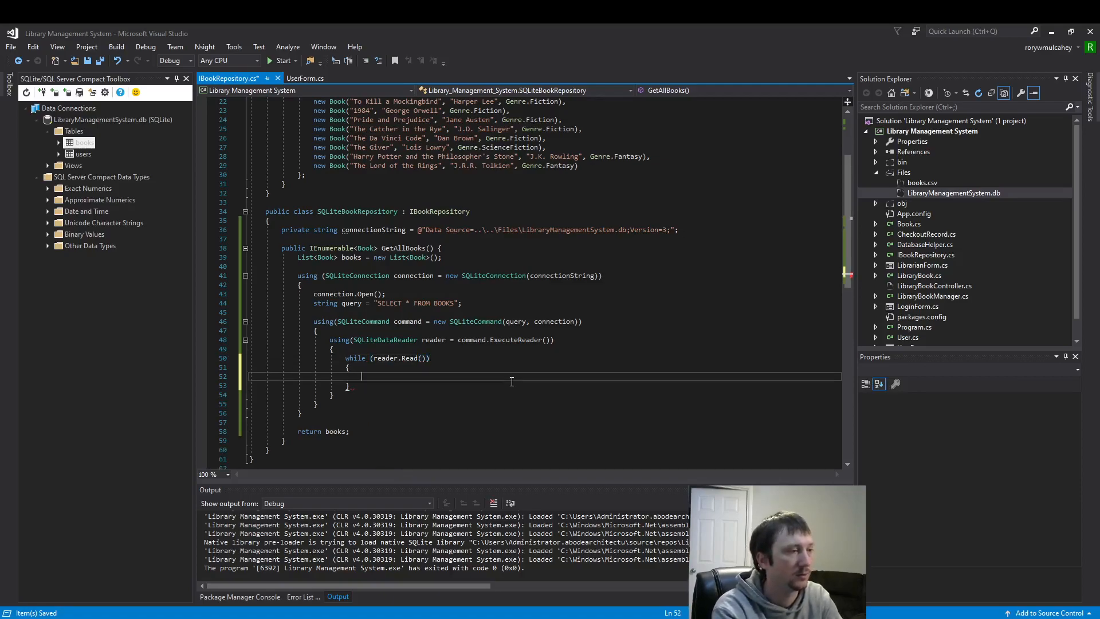
Read the ID column into an int using reader.GetInt32 with GetOrdinal("ID")
text(in)
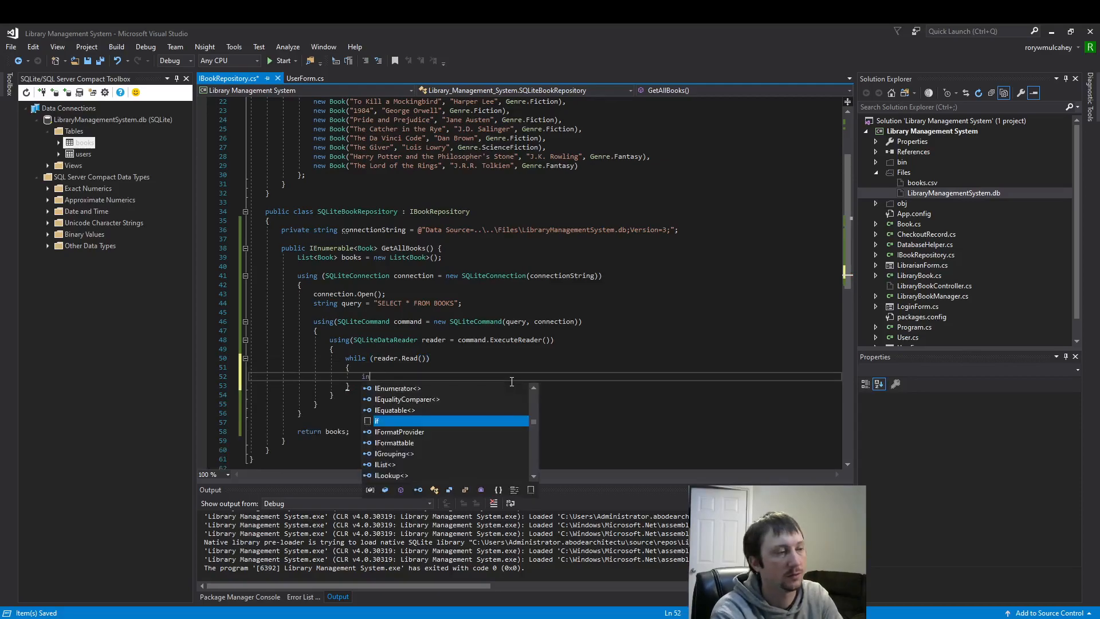
text(t id =)
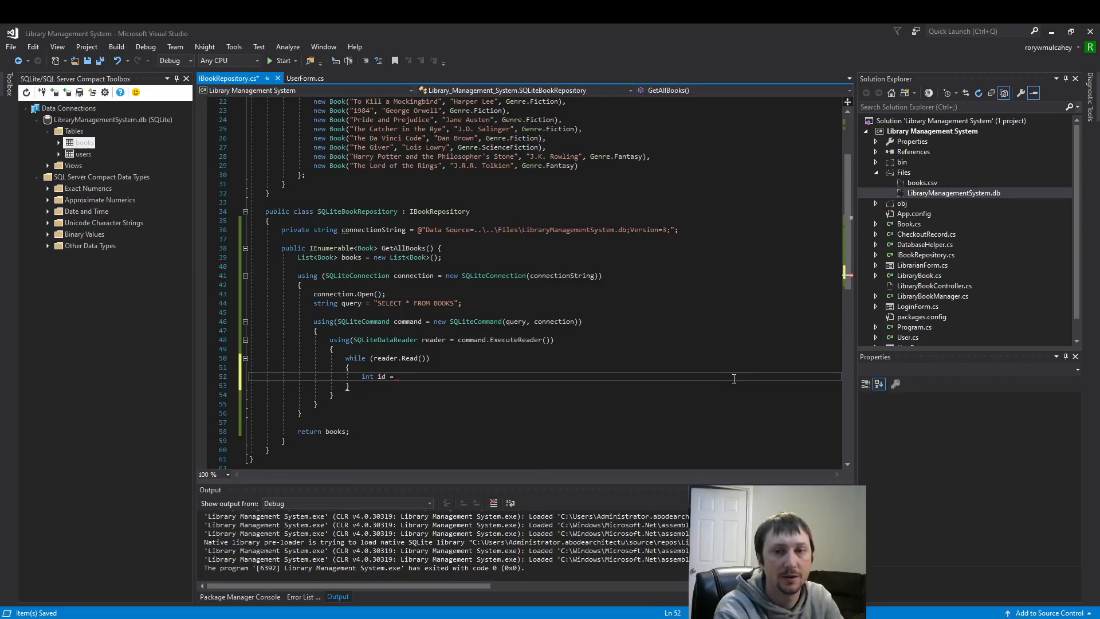
text(reader.Get)
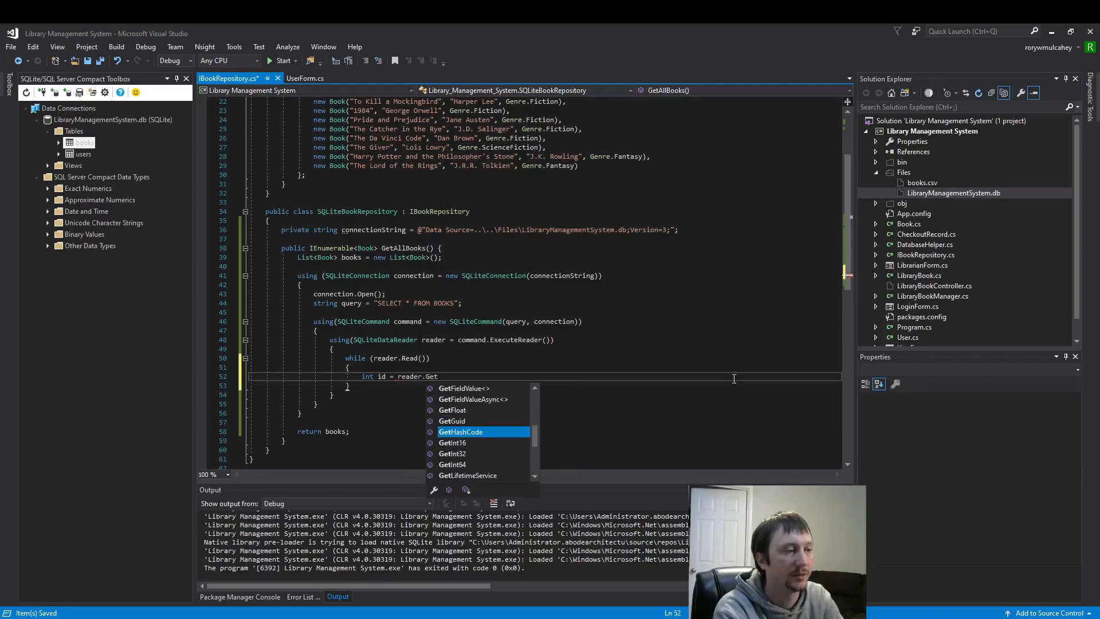
text(Int32)
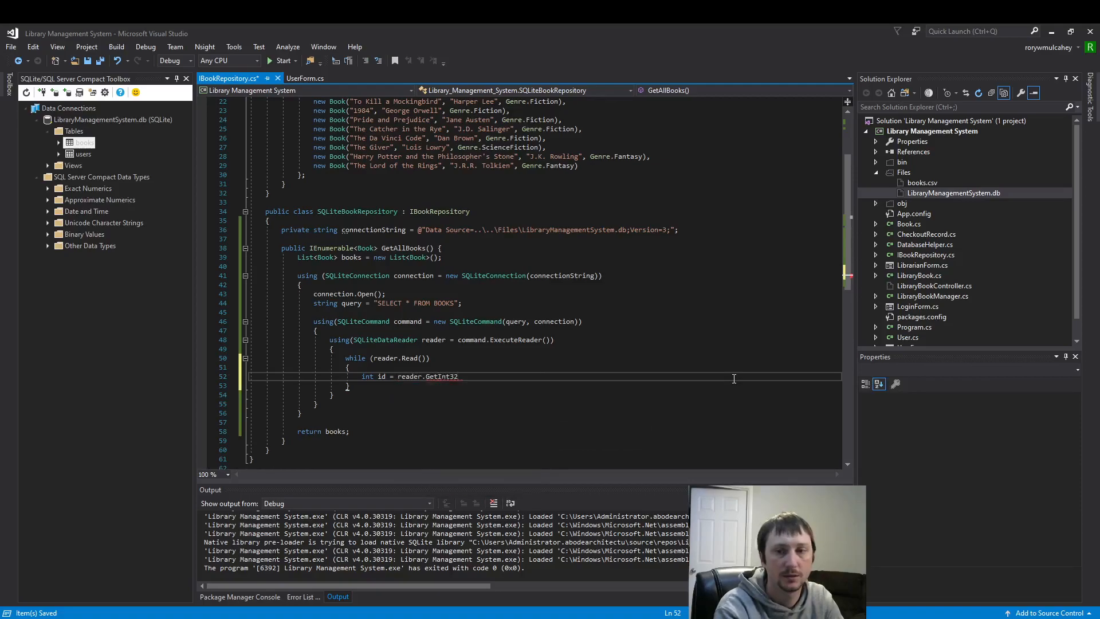
text(()
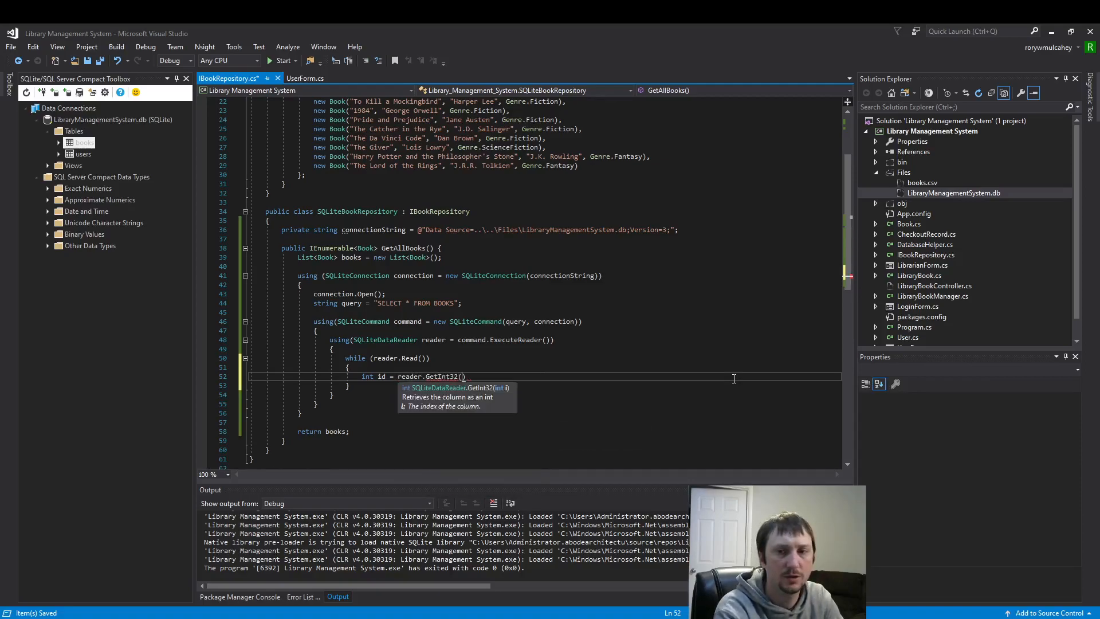
text(reader.G)
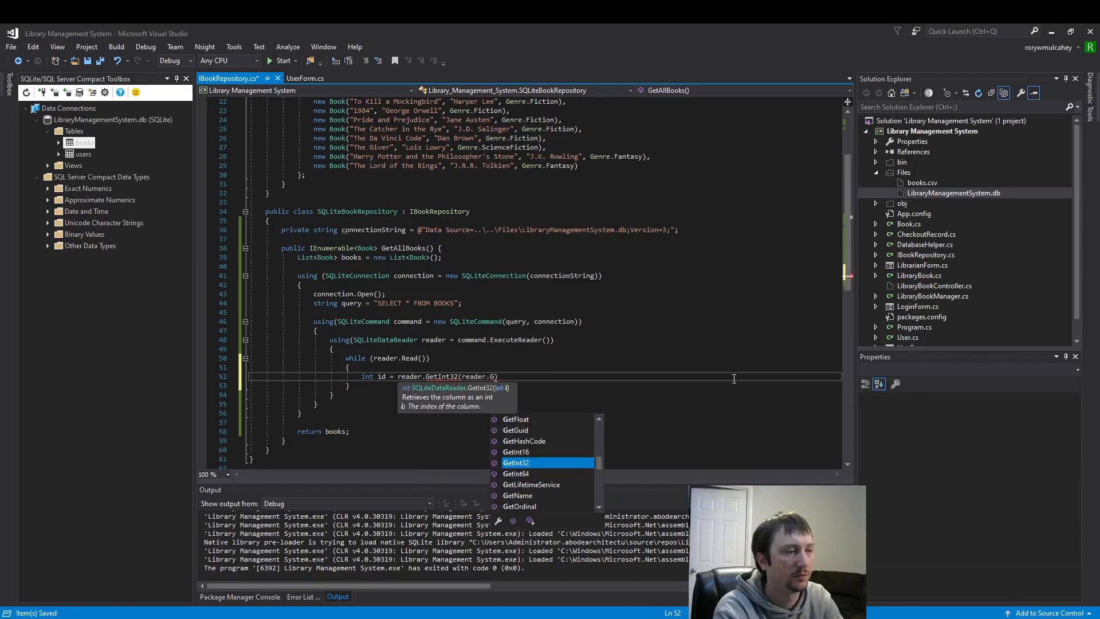
text(etOrdinal)
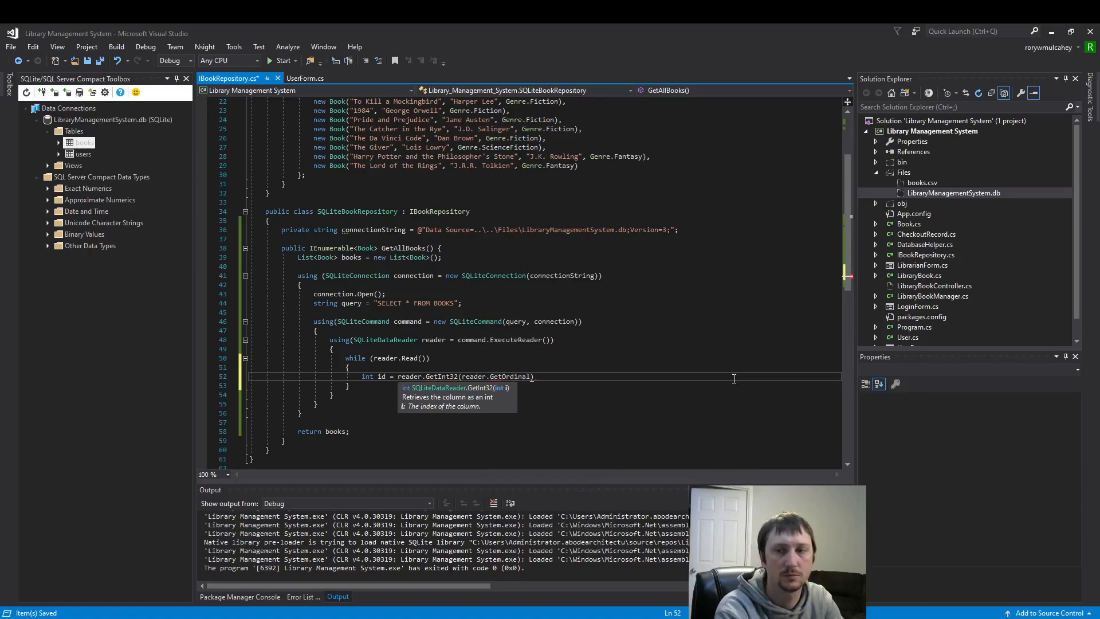
text(()
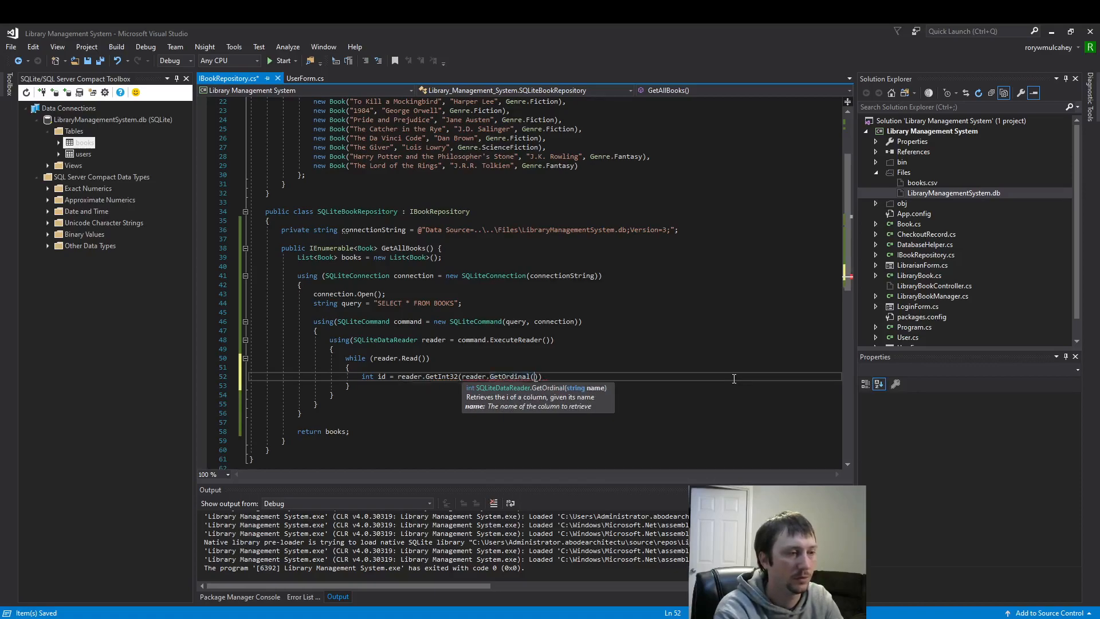
text("")
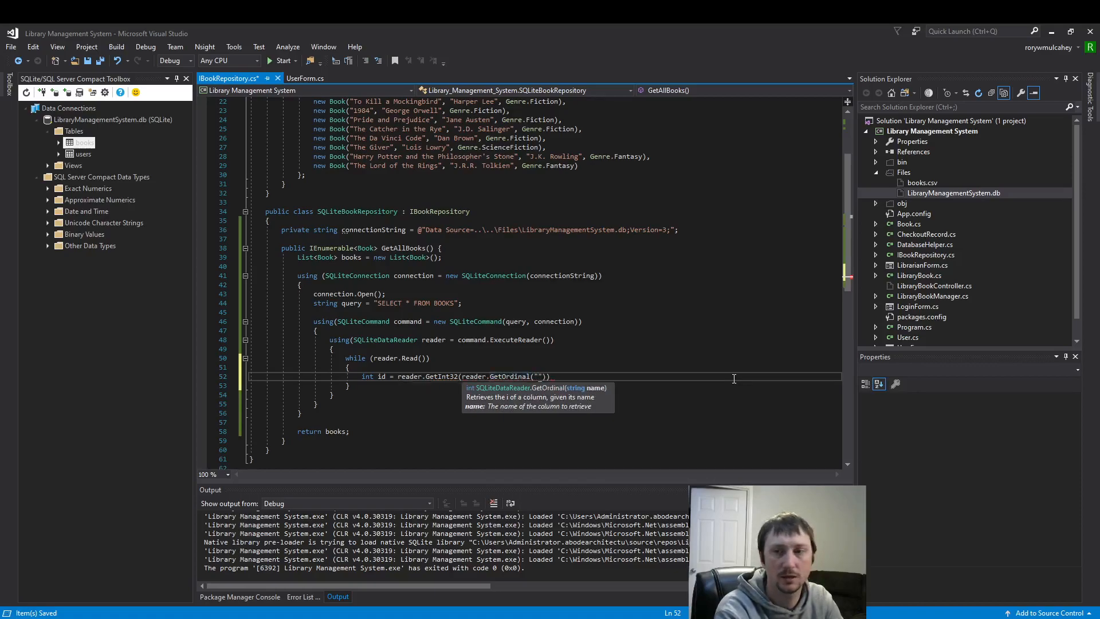
text(ID)
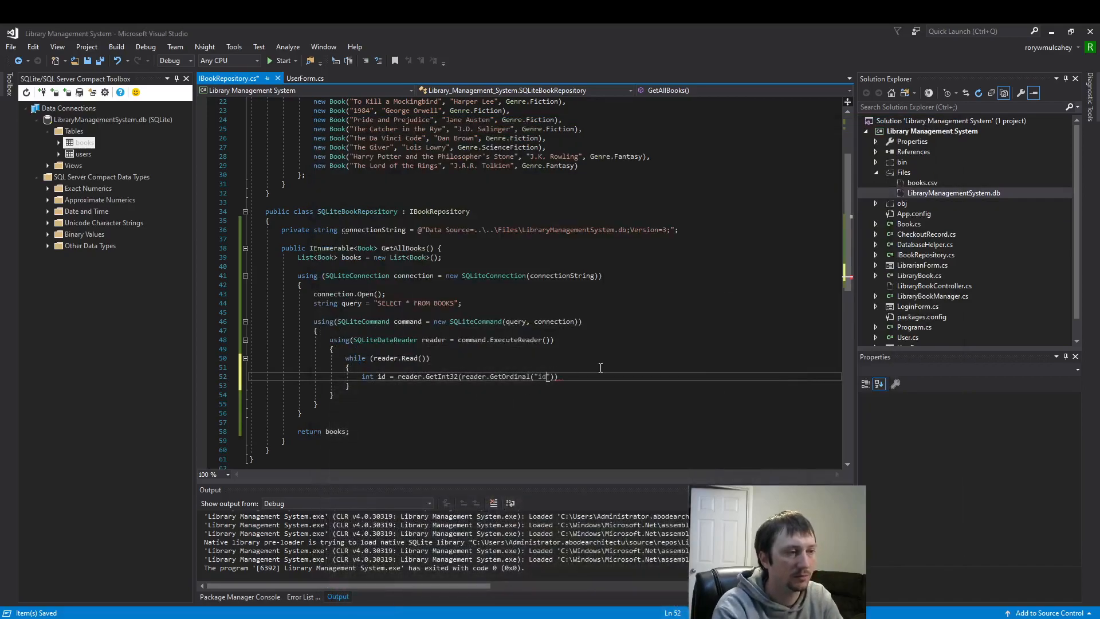
text(;)
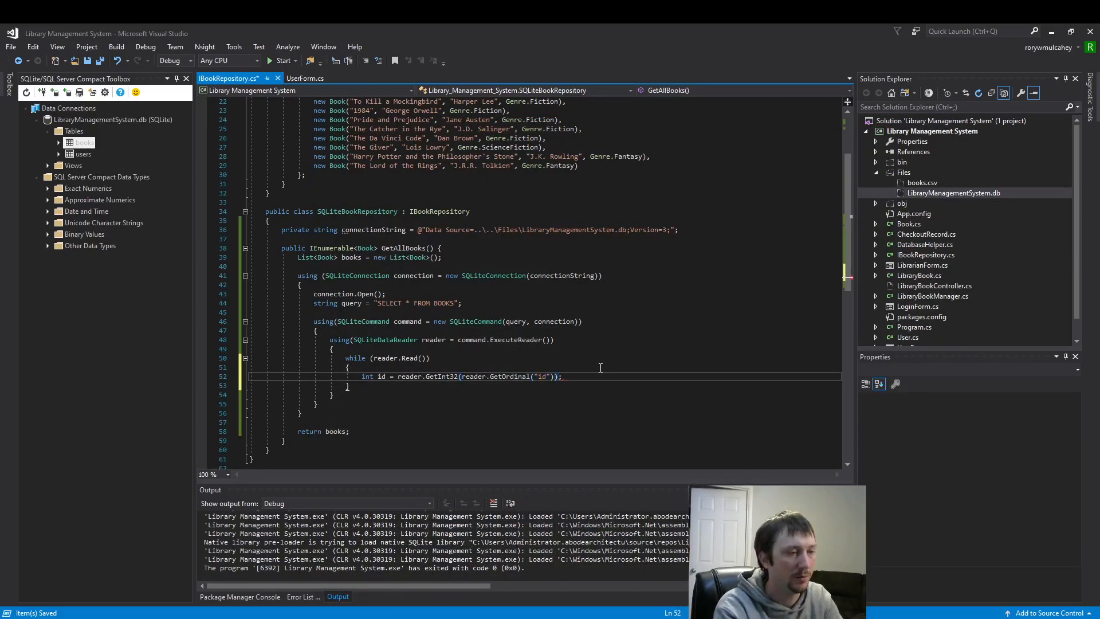
Read the title, author and genre strings and add each Book to books
text(string title = r)
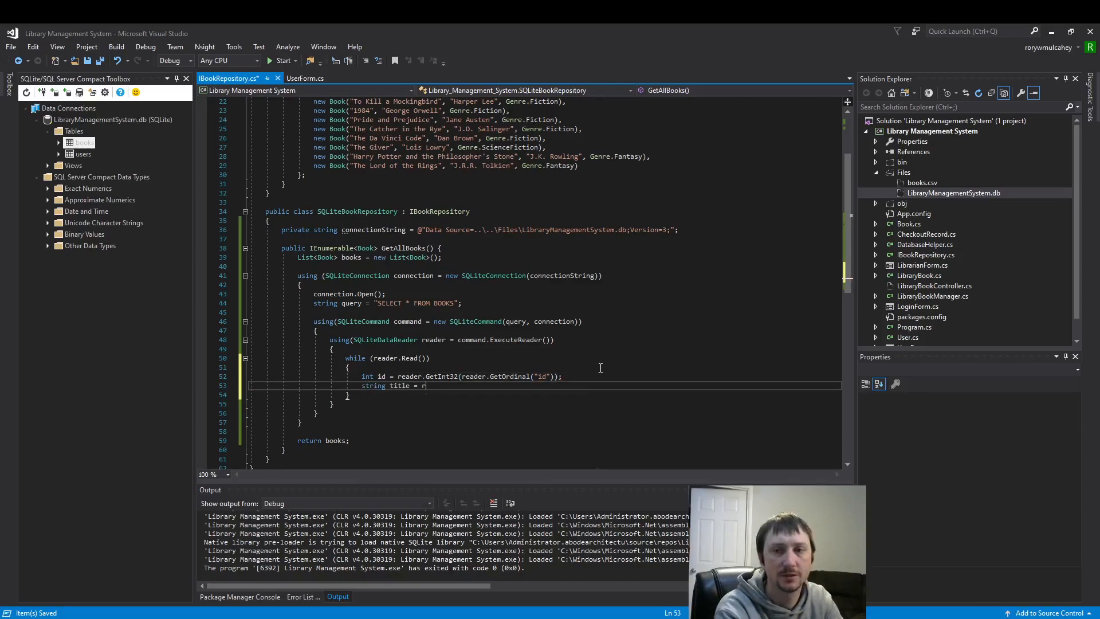
text(eader.)
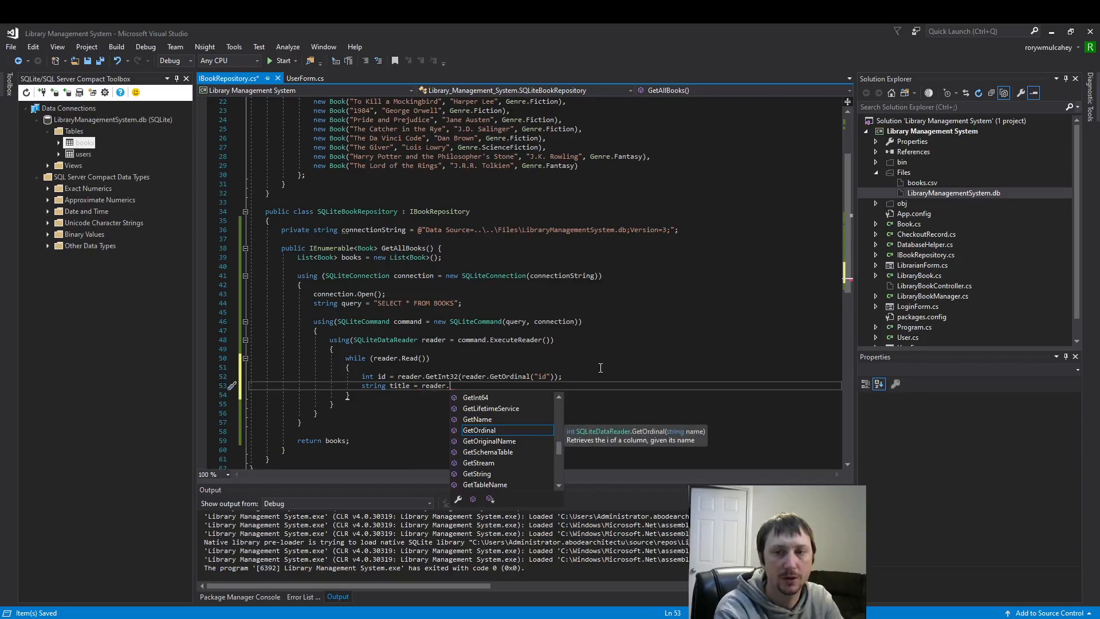
text(Get)
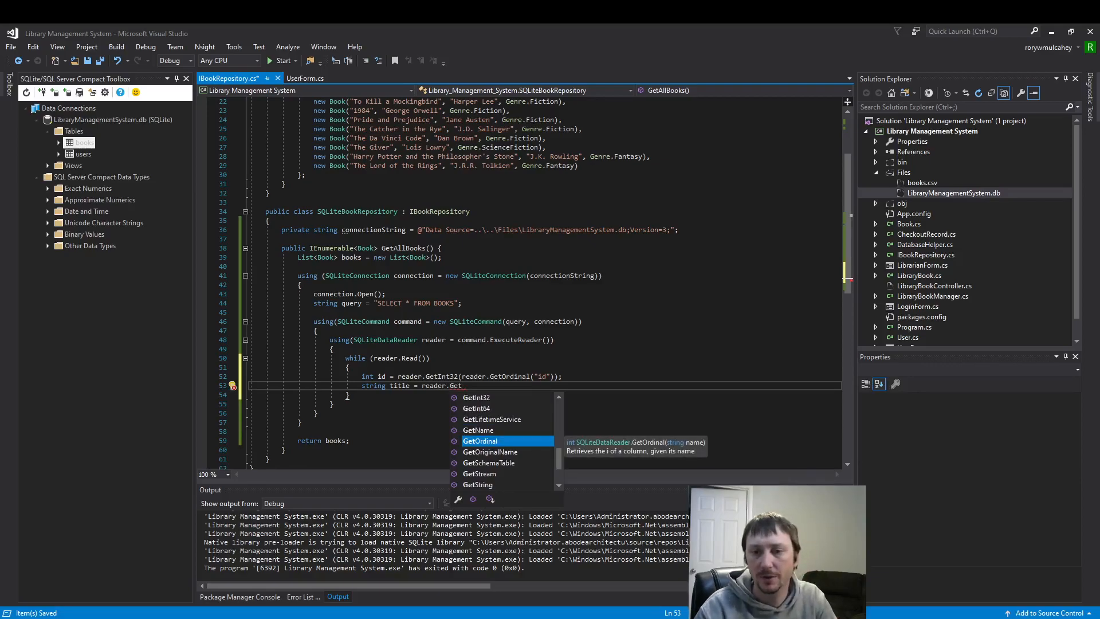
key(Escape)
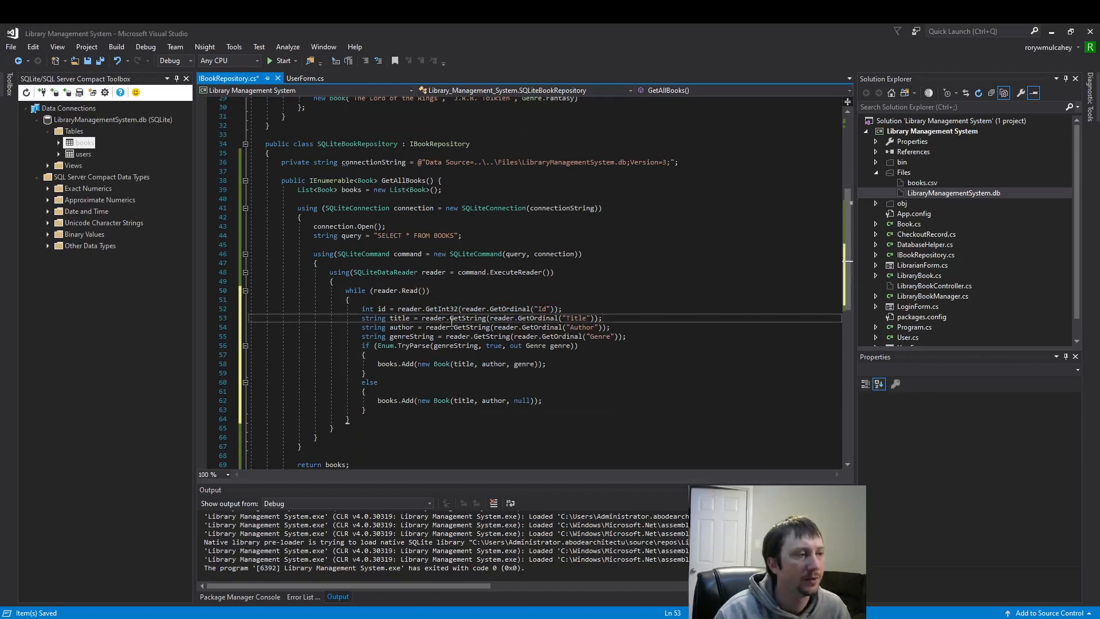
Confirm the BOOKS query shows eight rows, then review the GetAllBooks Id and Title column reads
click(434, 272)
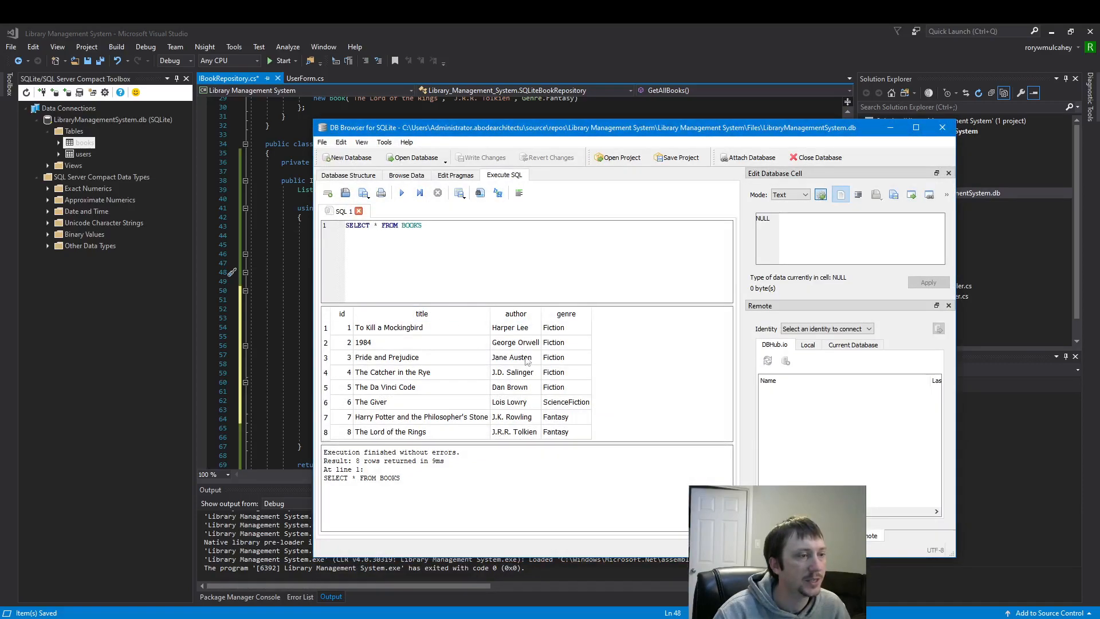
click(942, 128)
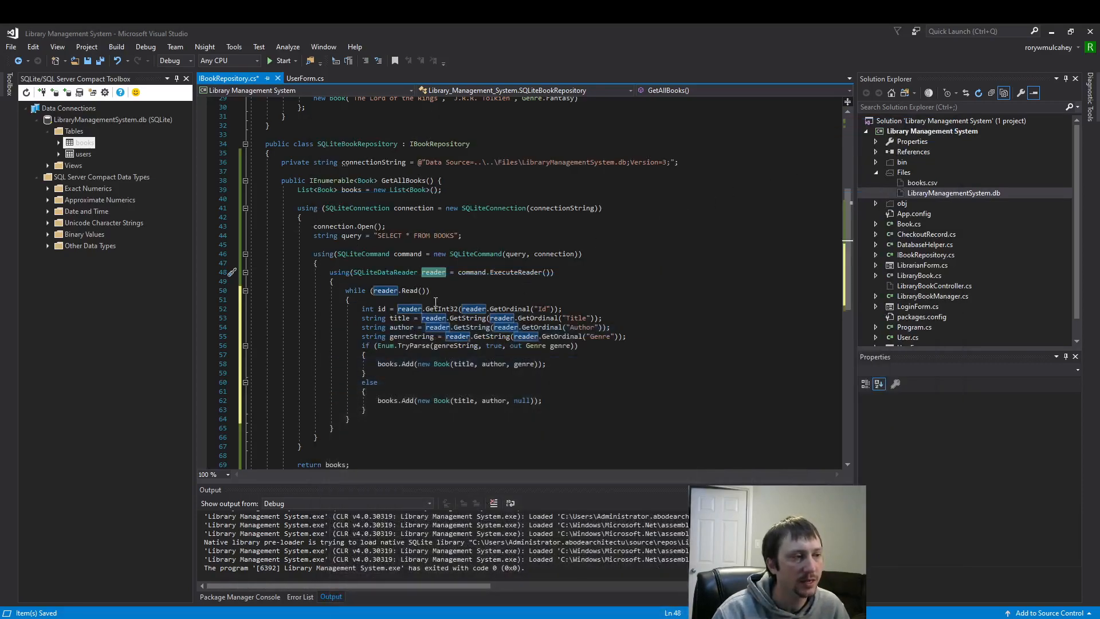
mouse_move(434, 271)
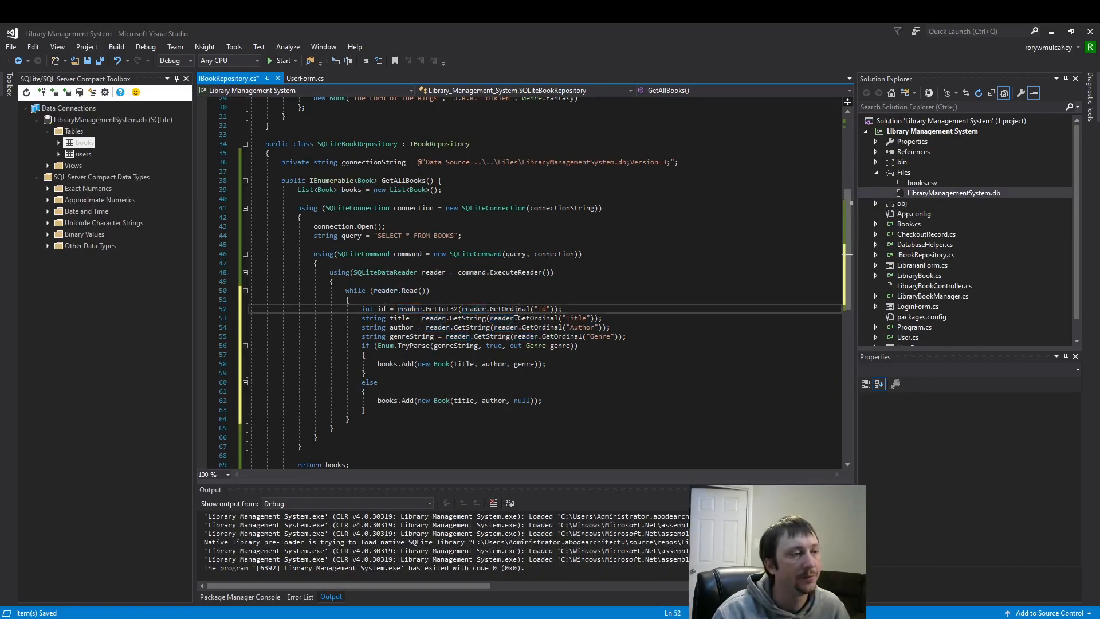
double_click(511, 309)
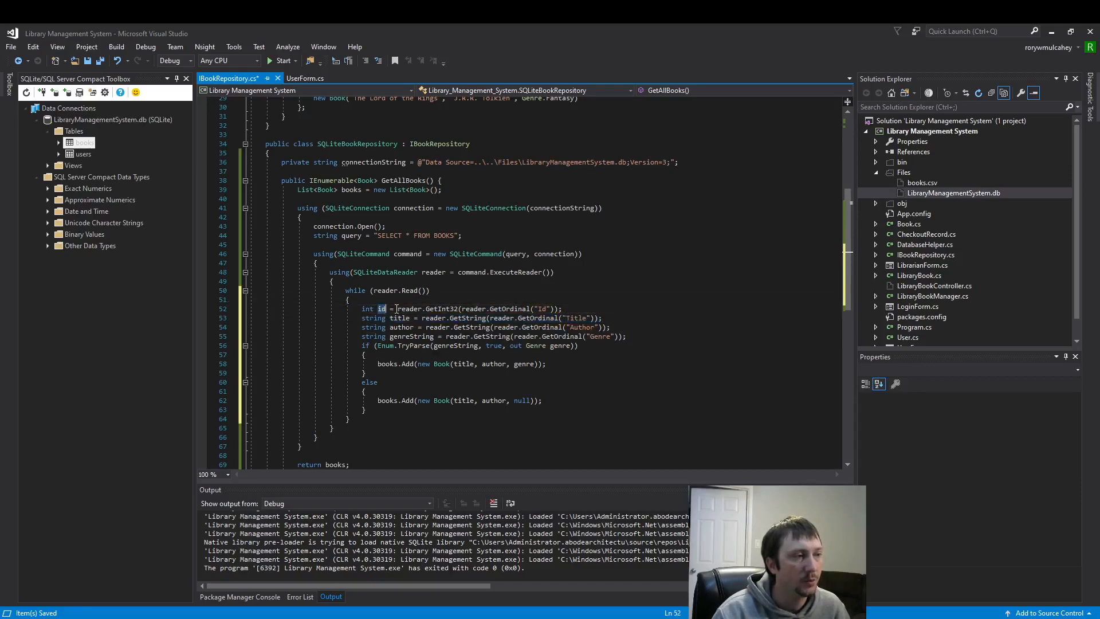
drag(395, 308, 562, 309)
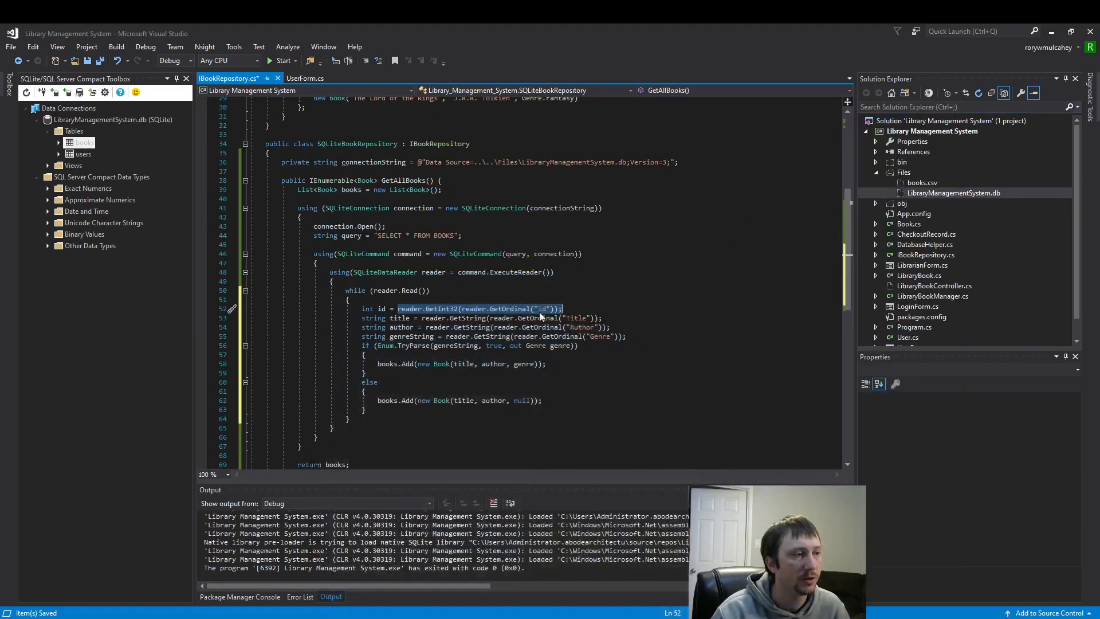
click(601, 318)
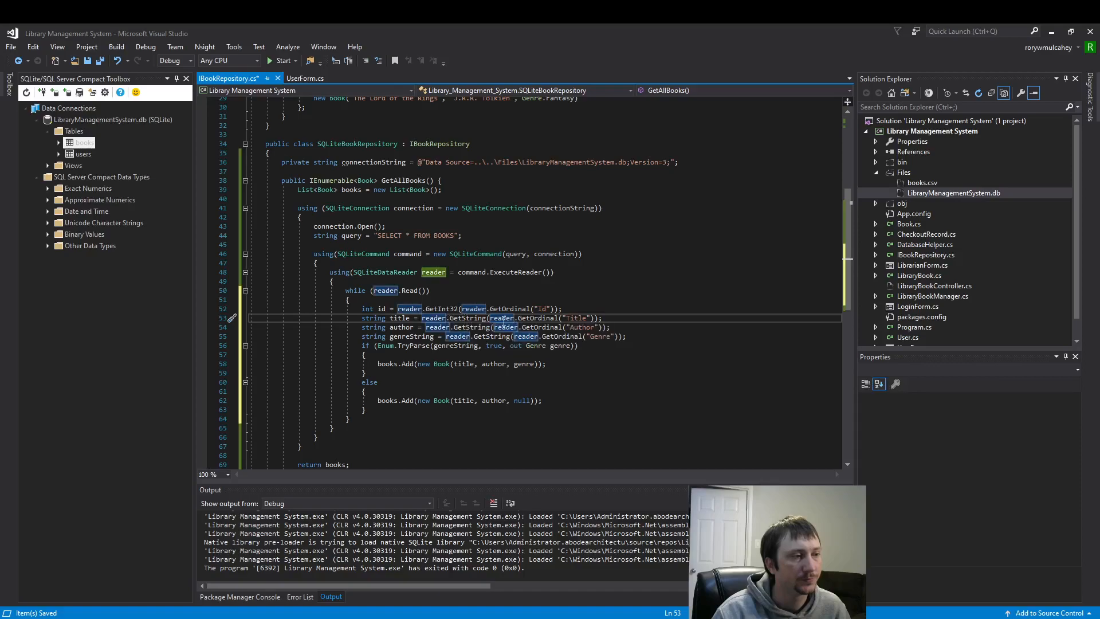
drag(423, 318, 600, 318)
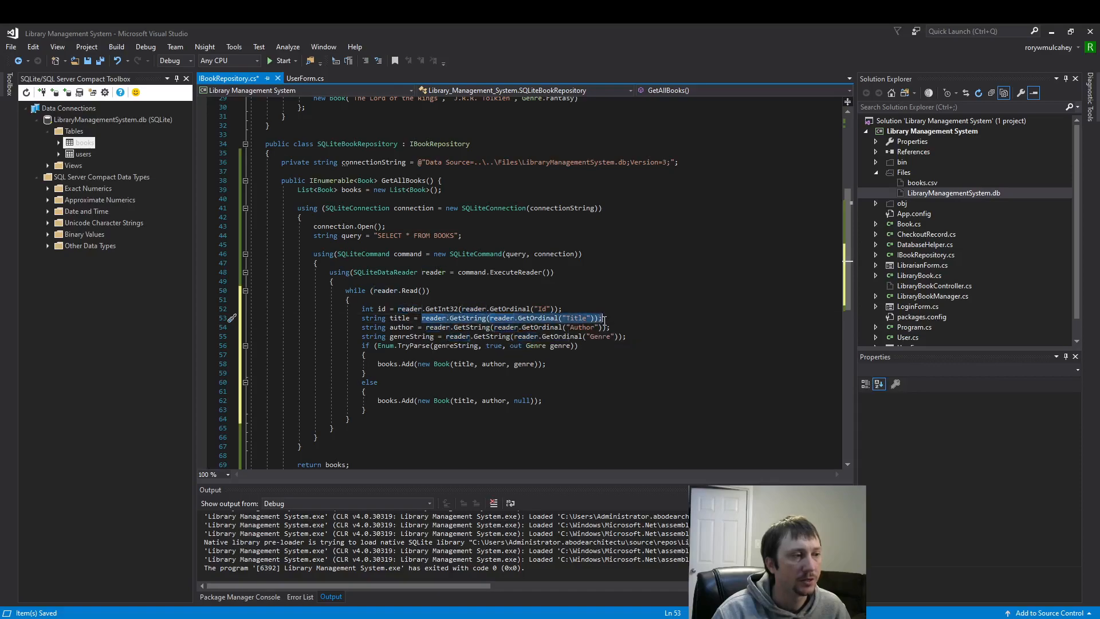
mouse_move(544, 326)
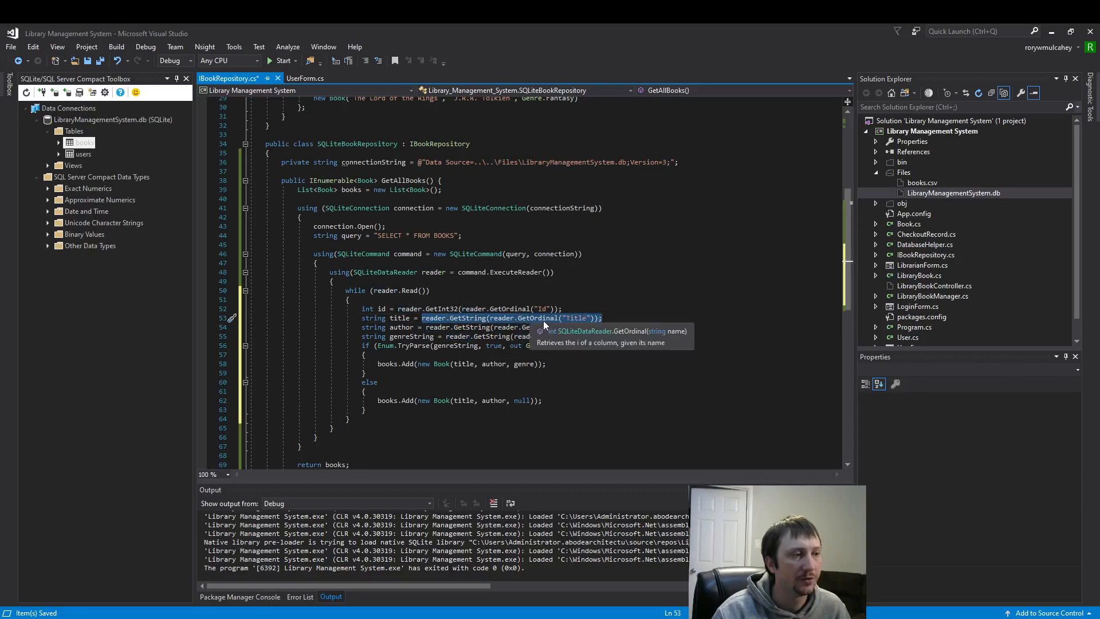
click(632, 312)
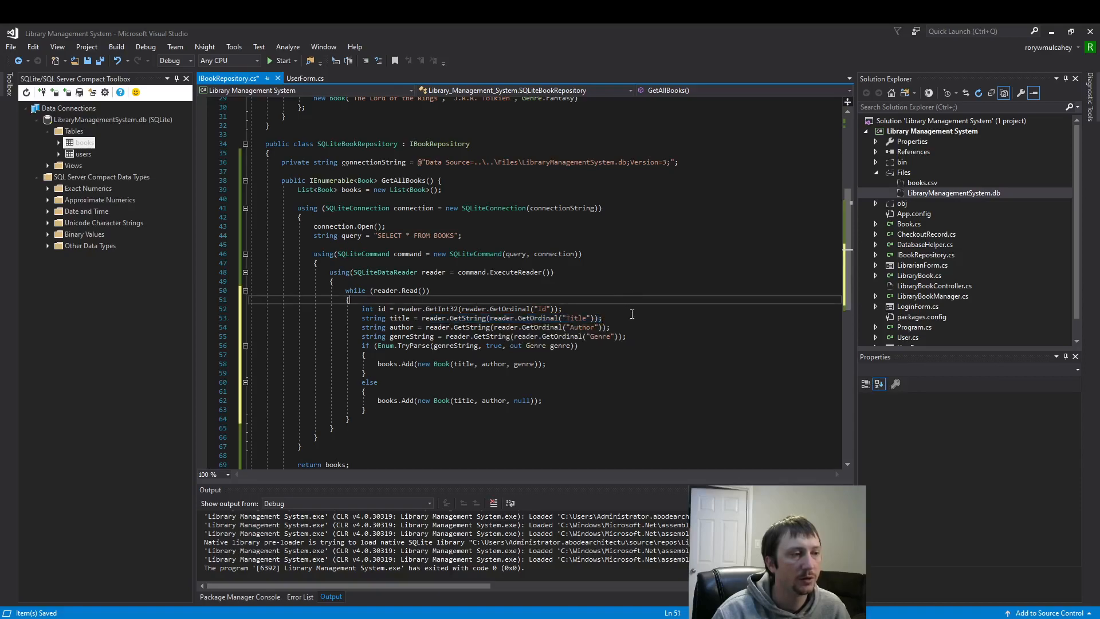
mouse_move(642, 313)
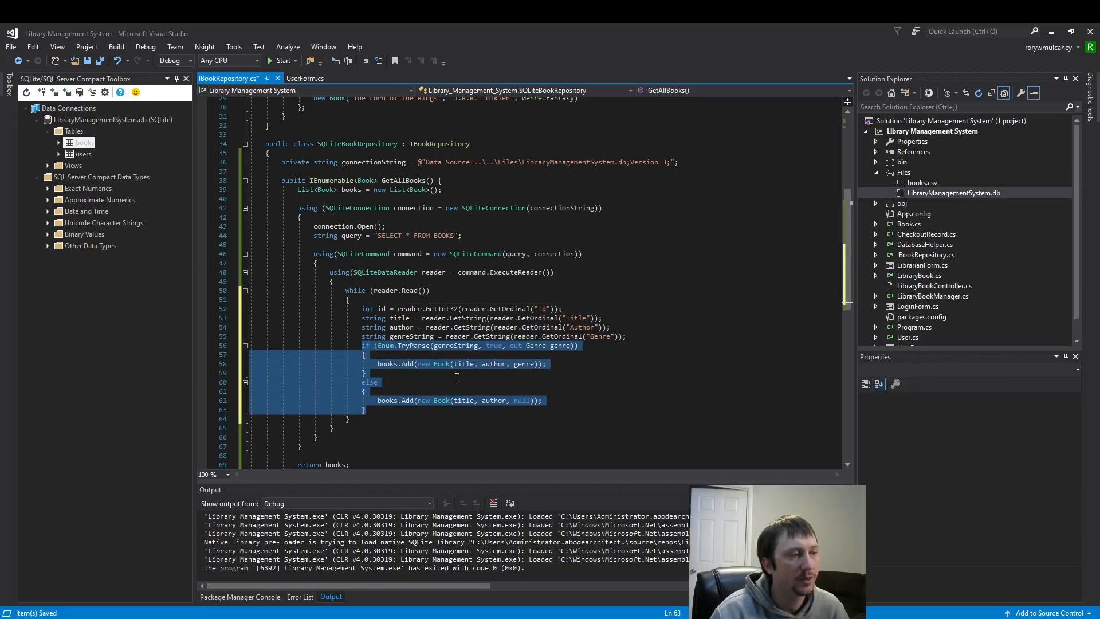
click(547, 363)
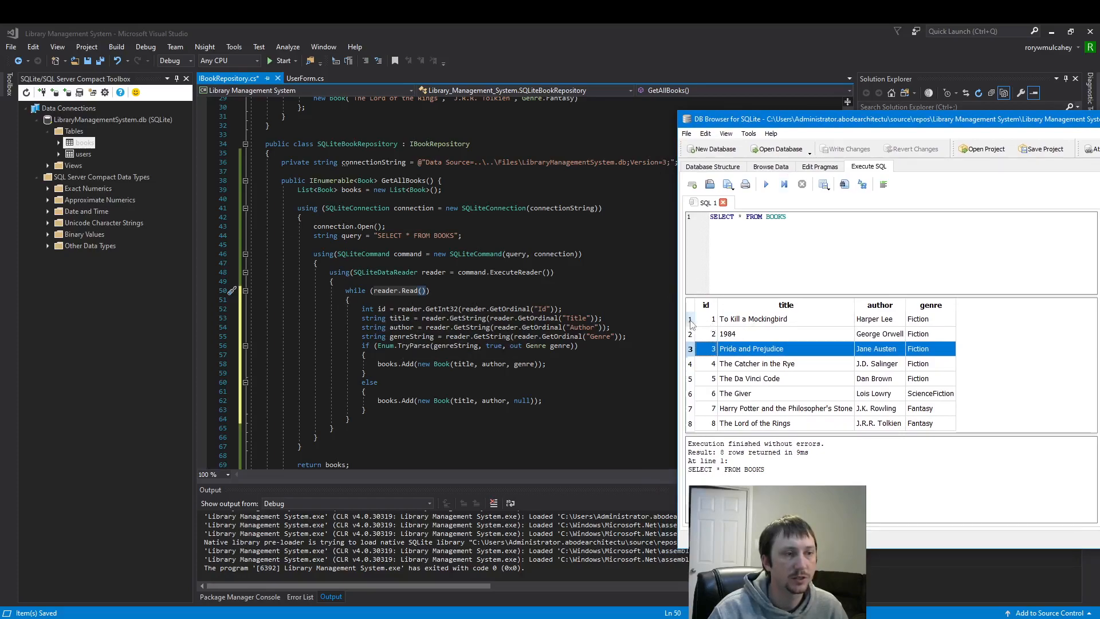
click(754, 319)
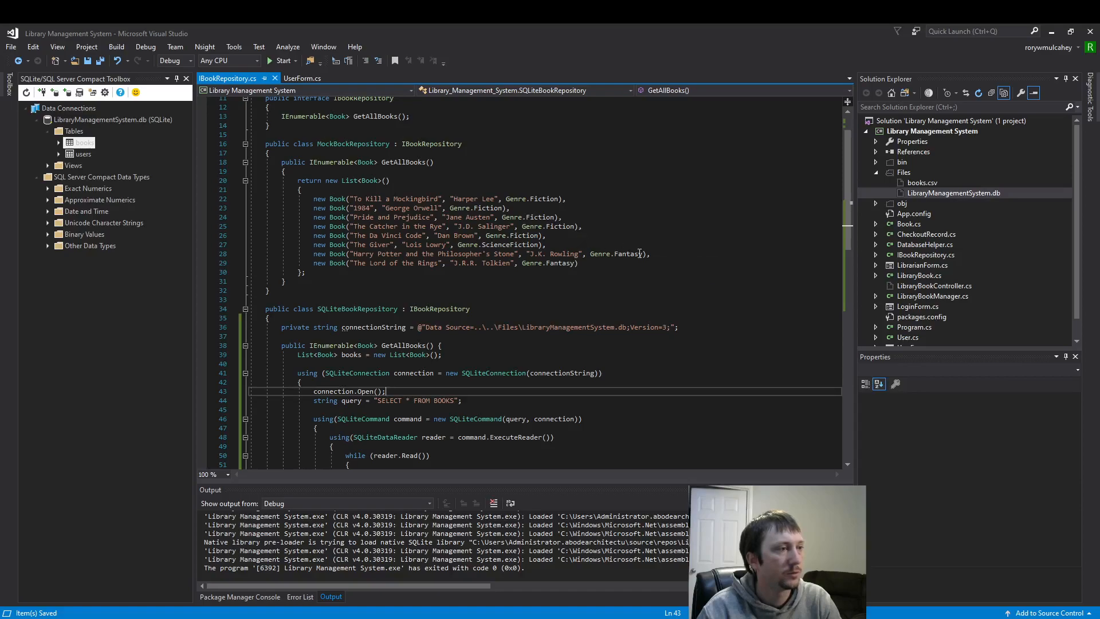
Delete the last five mock books and rename the third entry to Test1 by Test2
drag(382, 207, 649, 263)
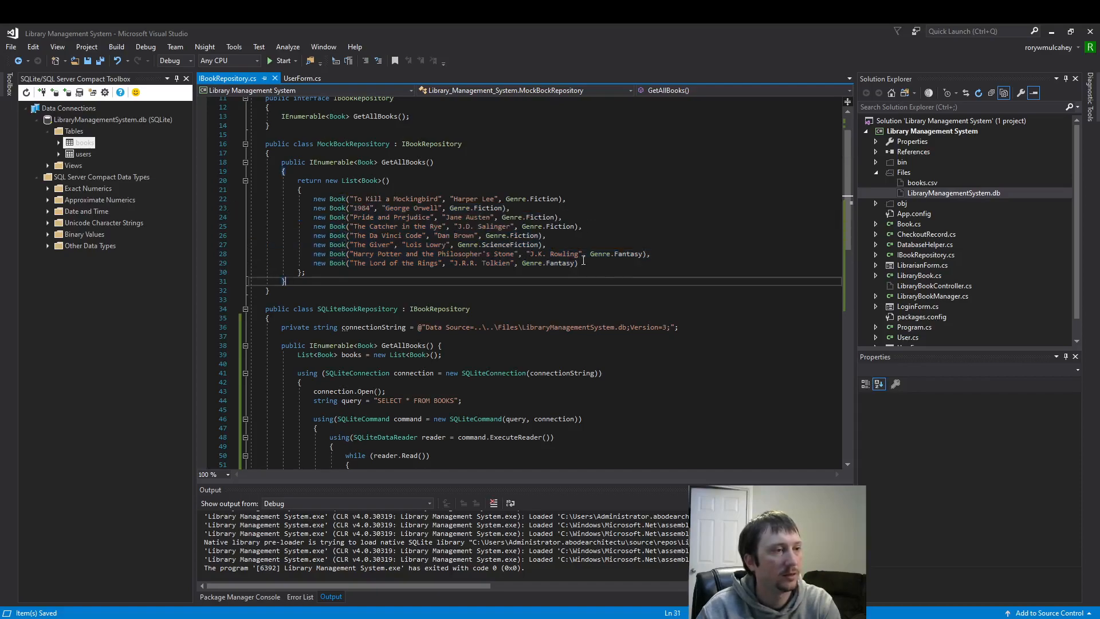
drag(565, 216, 577, 263)
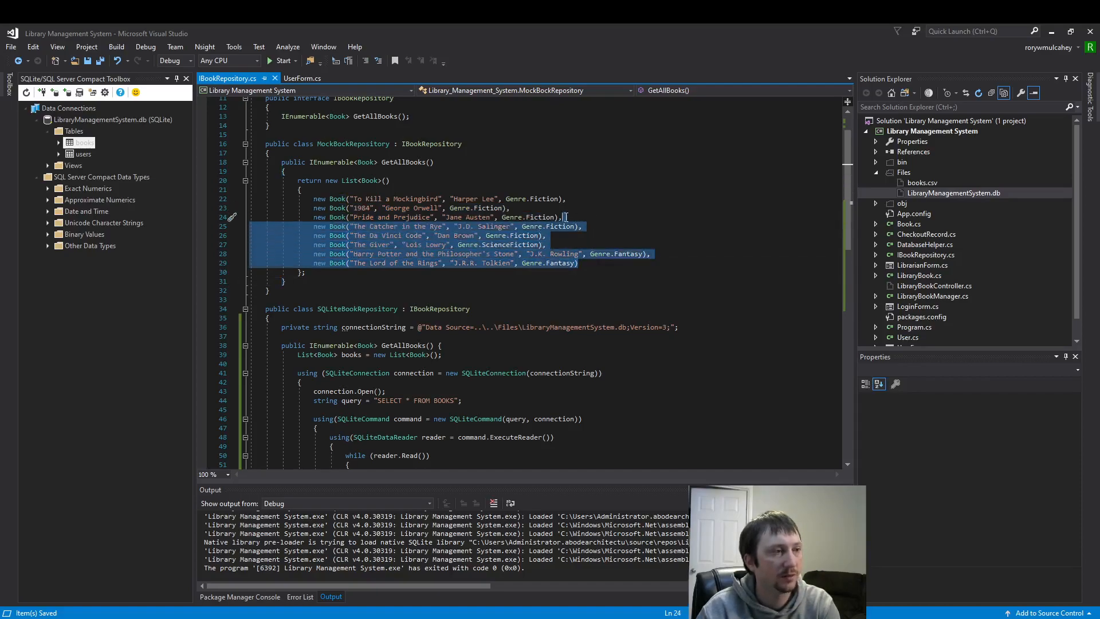
key(Delete)
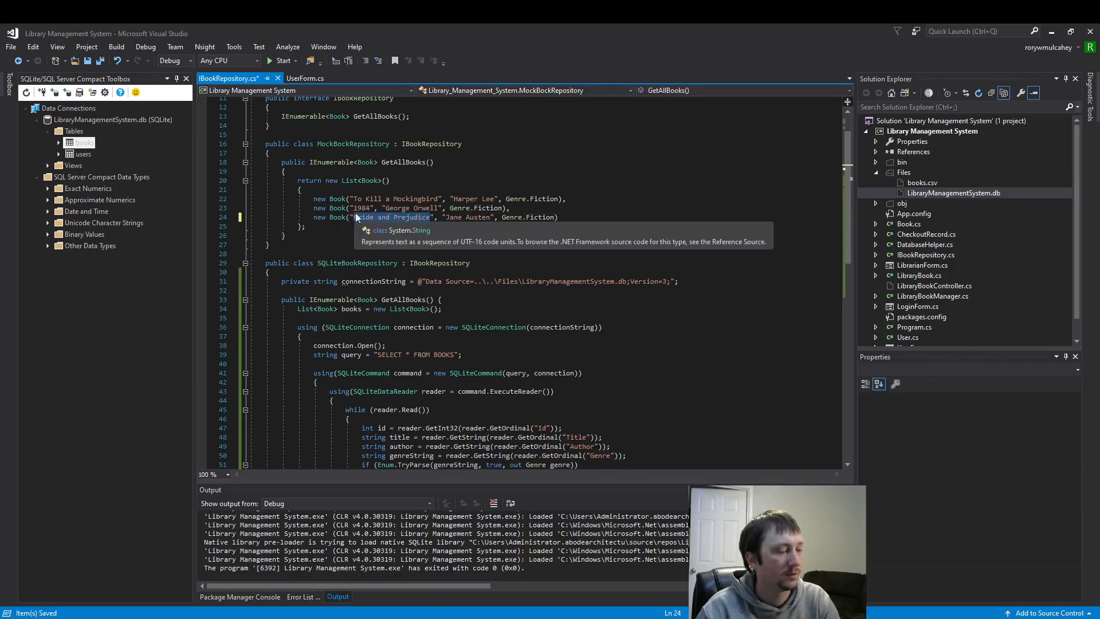
text(Test1)
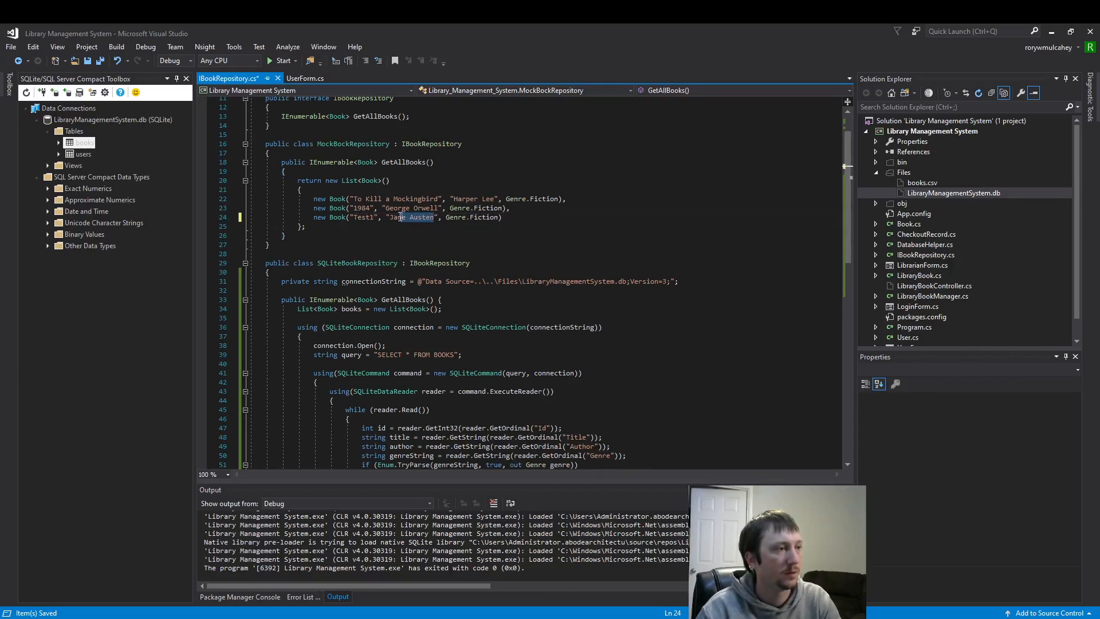
text(Test2)
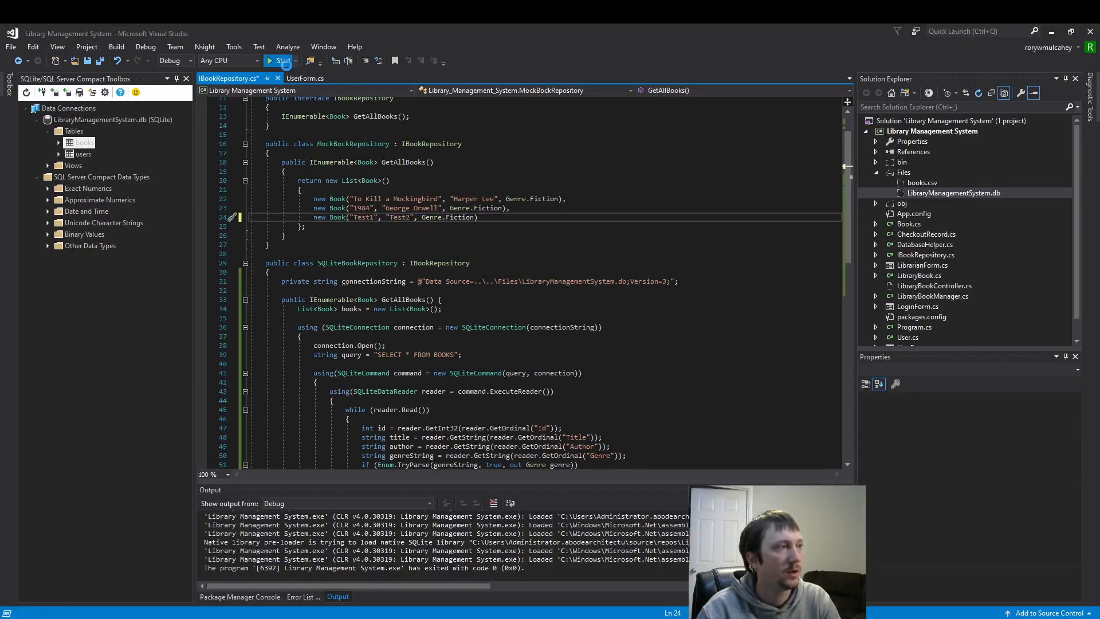
Run the app, log in as librarian to view the three books, then close the User Form
click(281, 60)
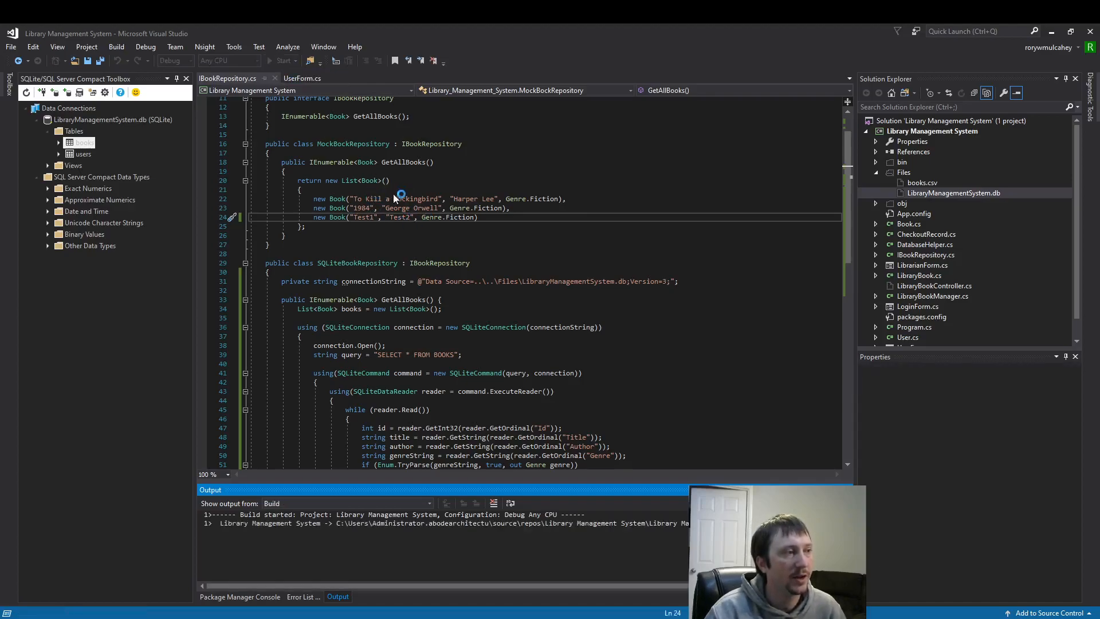
click(270, 60)
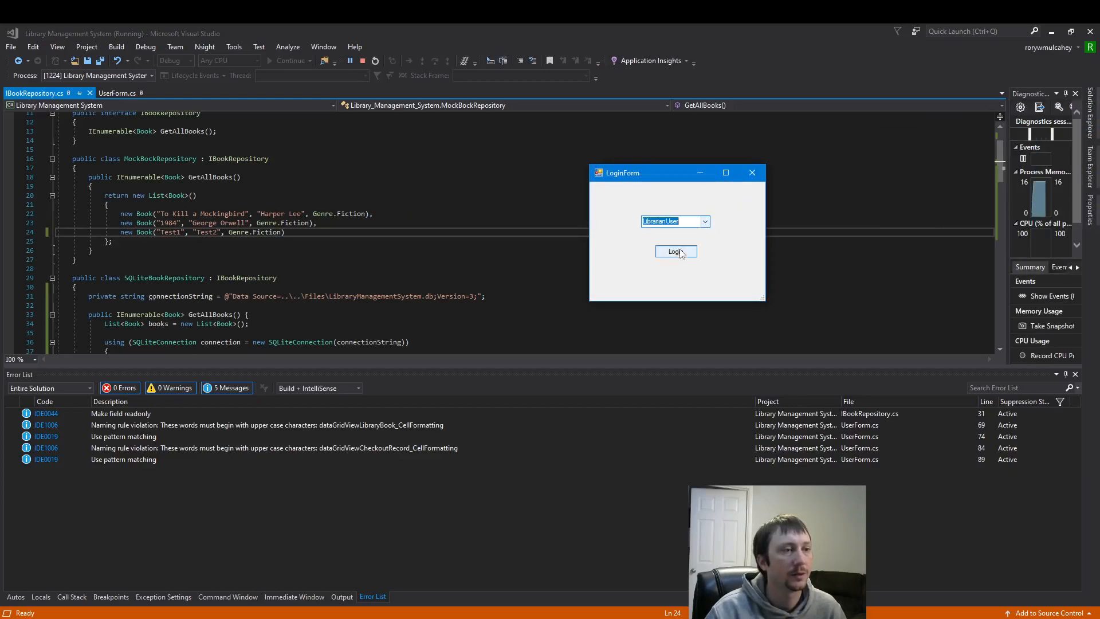
click(675, 251)
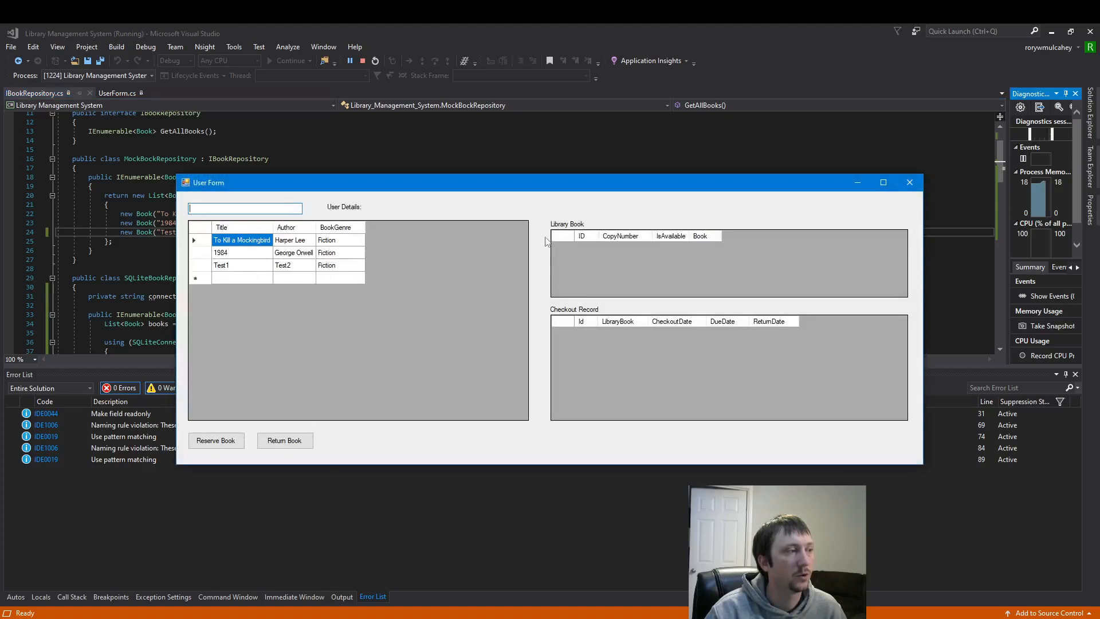
click(909, 182)
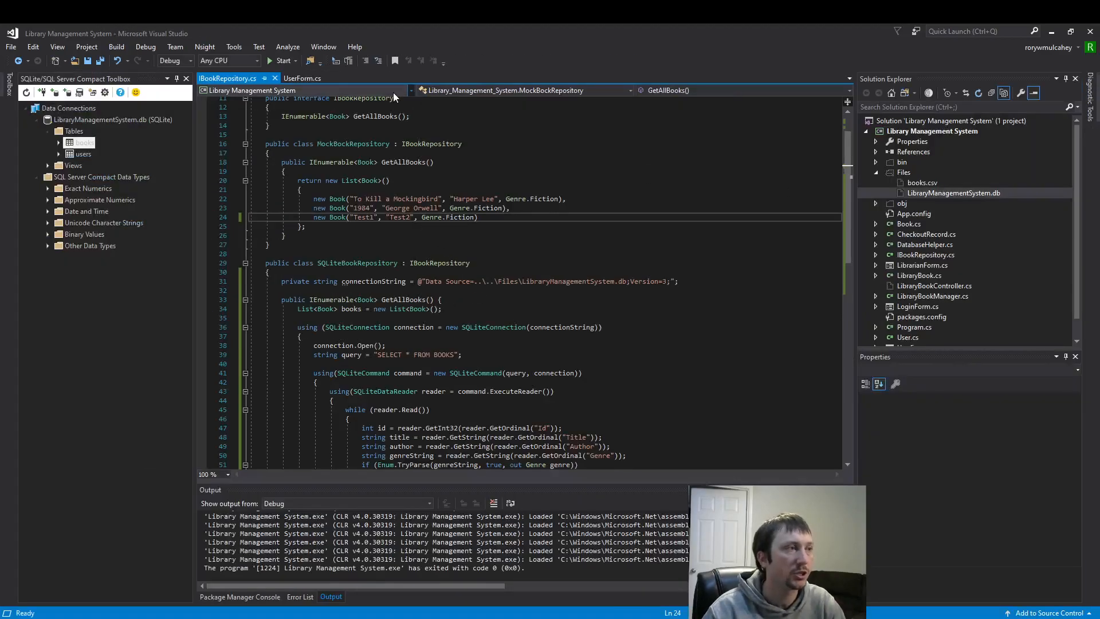
Replace MockBookRepository with SQLiteBookRepository in UserForm's LibraryBookManager constructor call
click(303, 78)
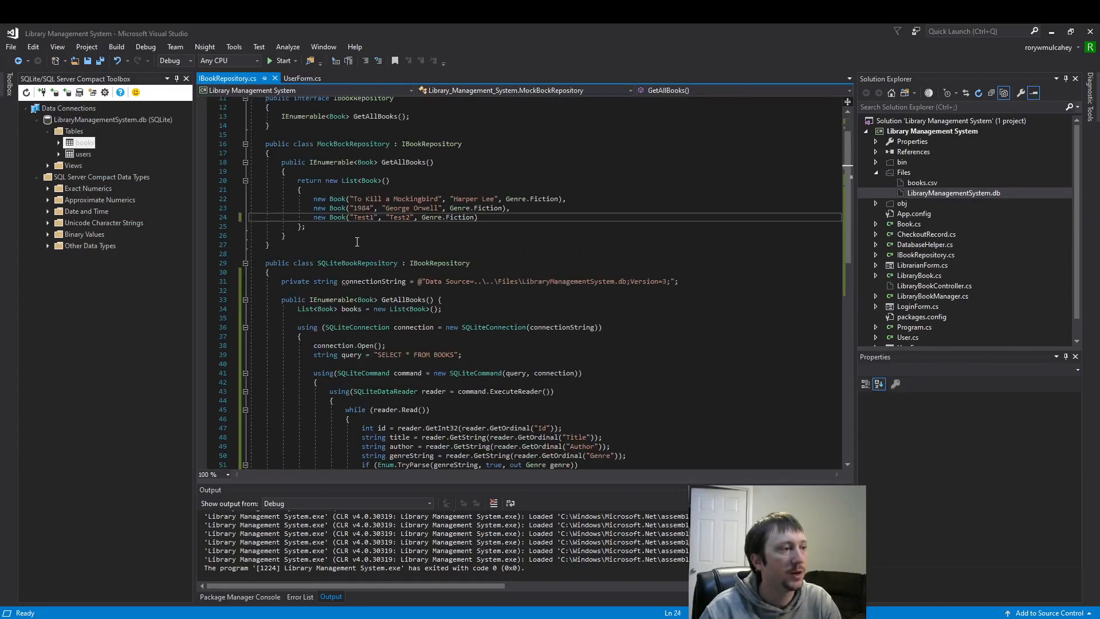
double_click(352, 143)
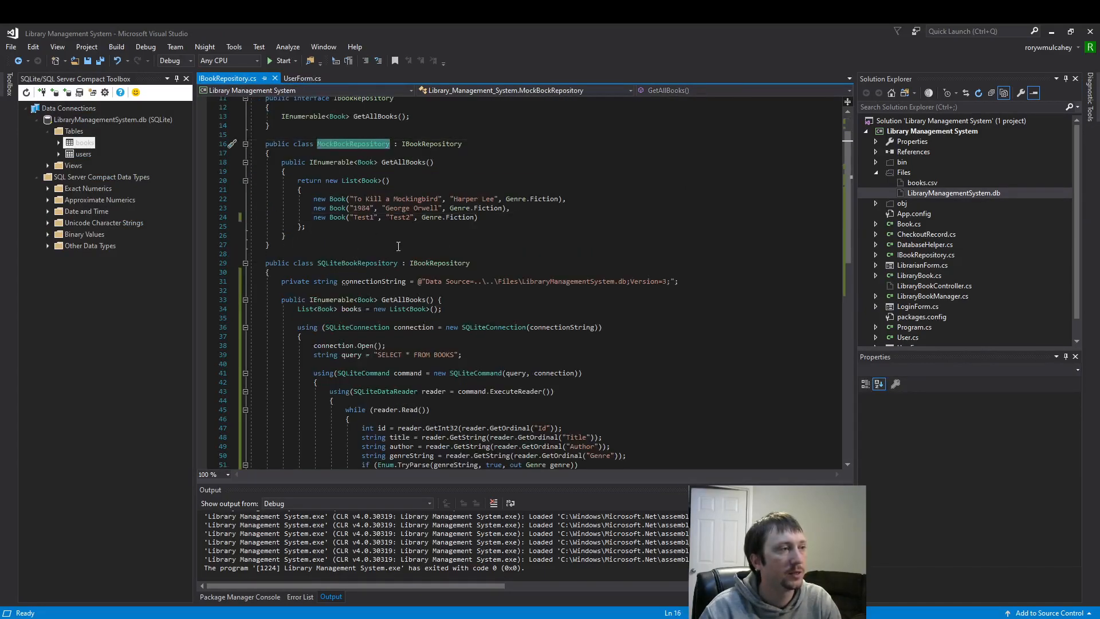
click(357, 263)
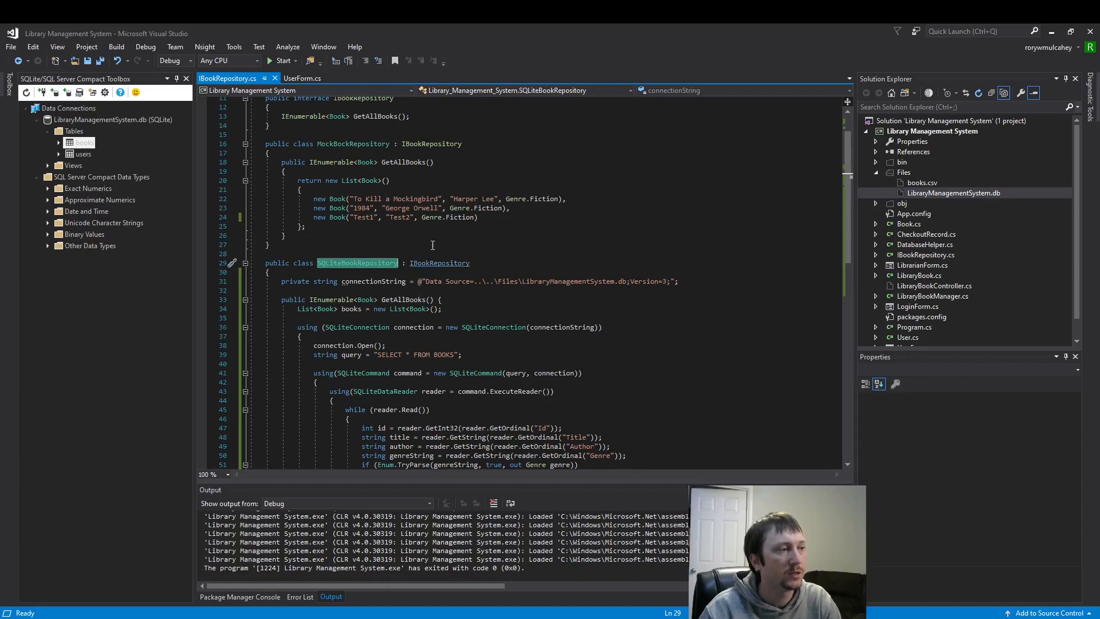
click(303, 78)
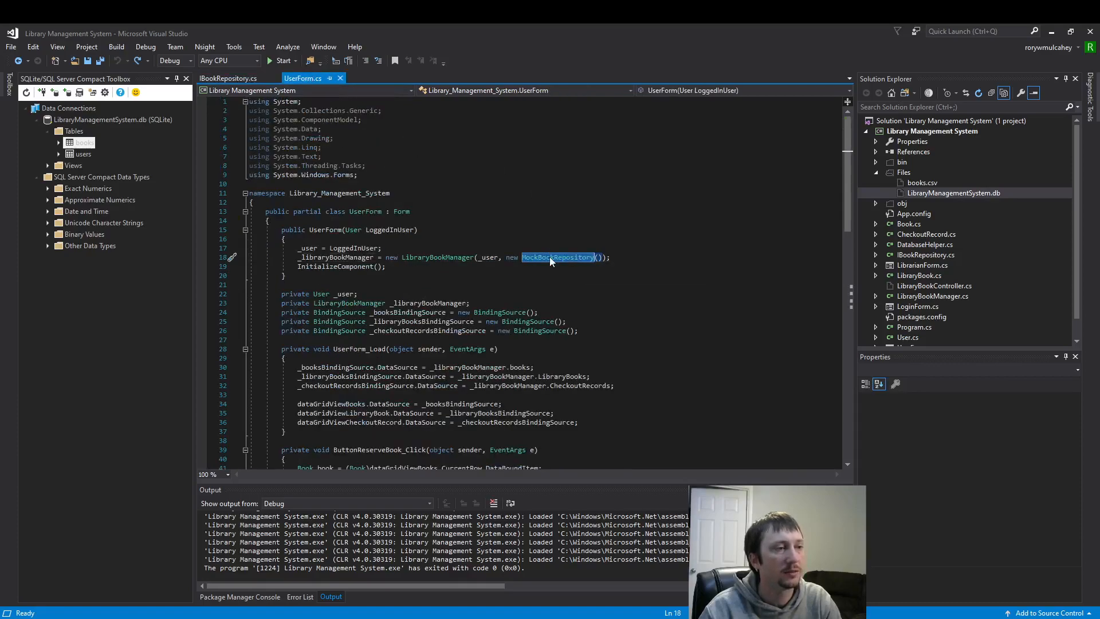
text(SQLiteBookRepository)
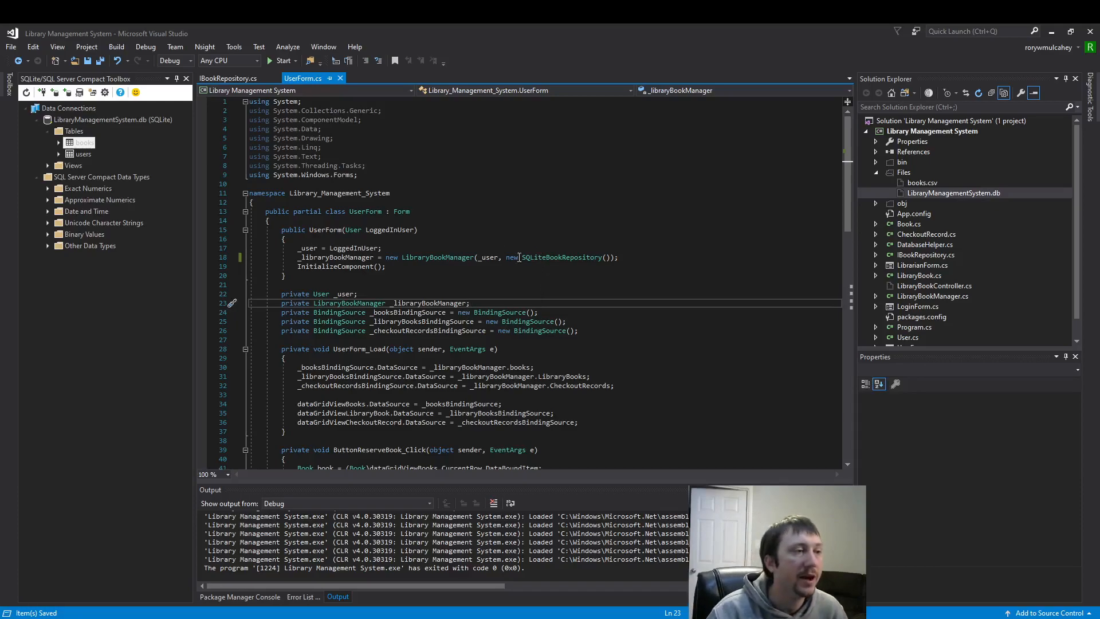
mouse_move(558, 256)
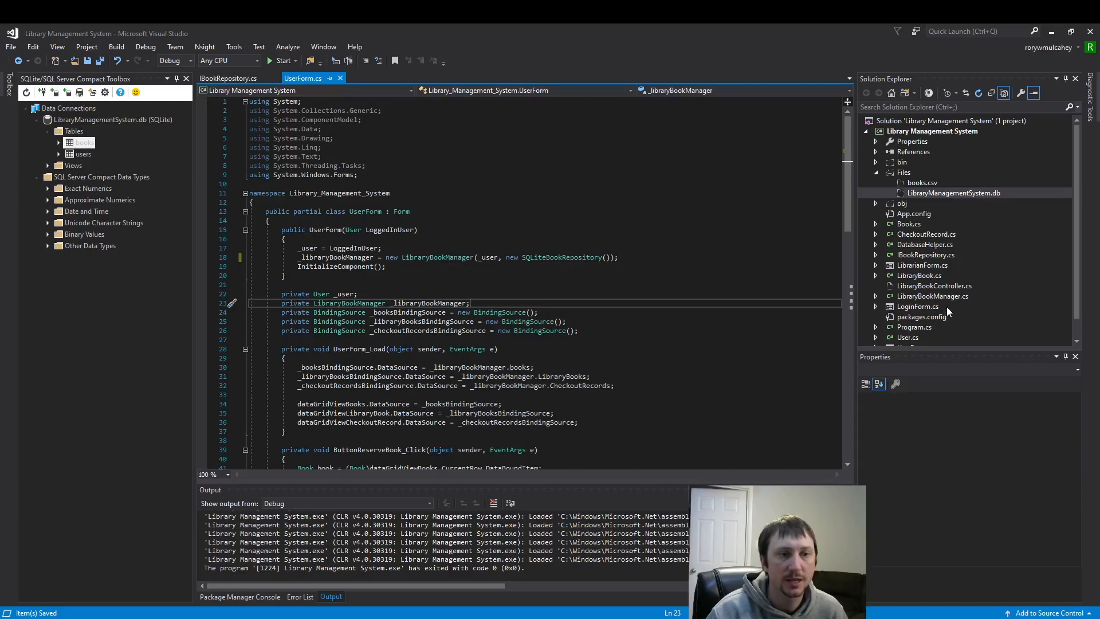
Review LibraryBookManager's IBookRepository parameter and where SQLiteBookRepository implements IBookRepository
click(932, 296)
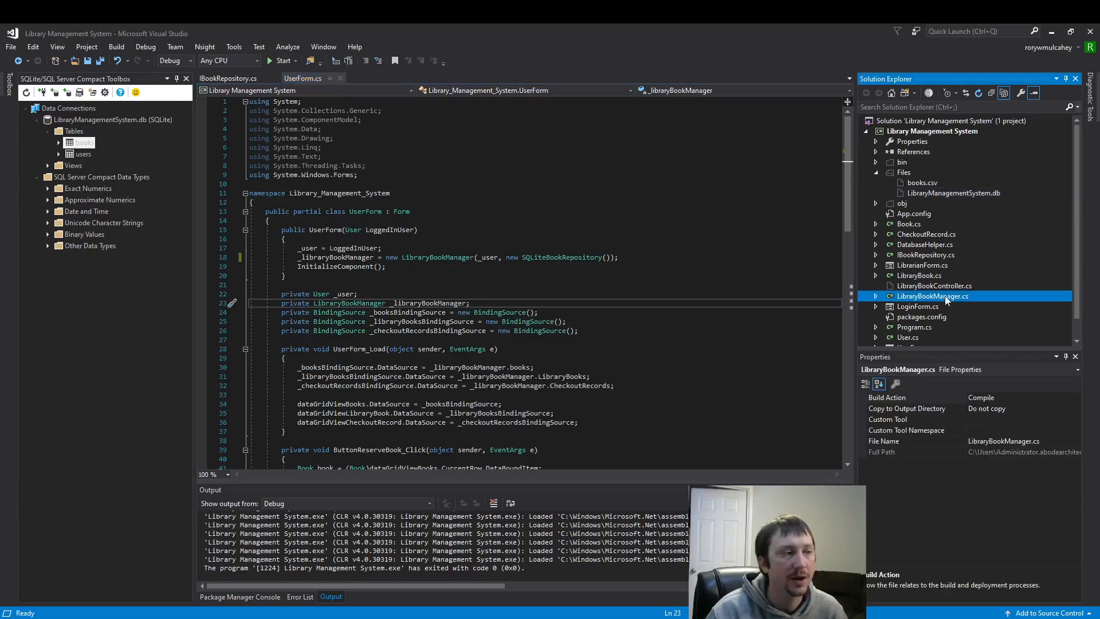
double_click(932, 296)
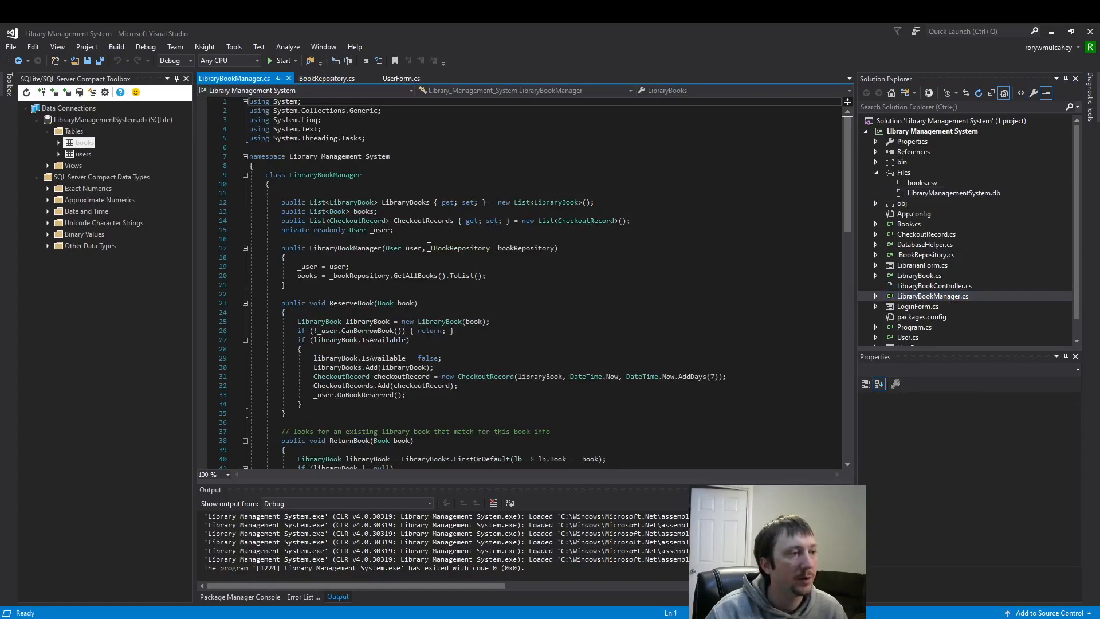
double_click(459, 247)
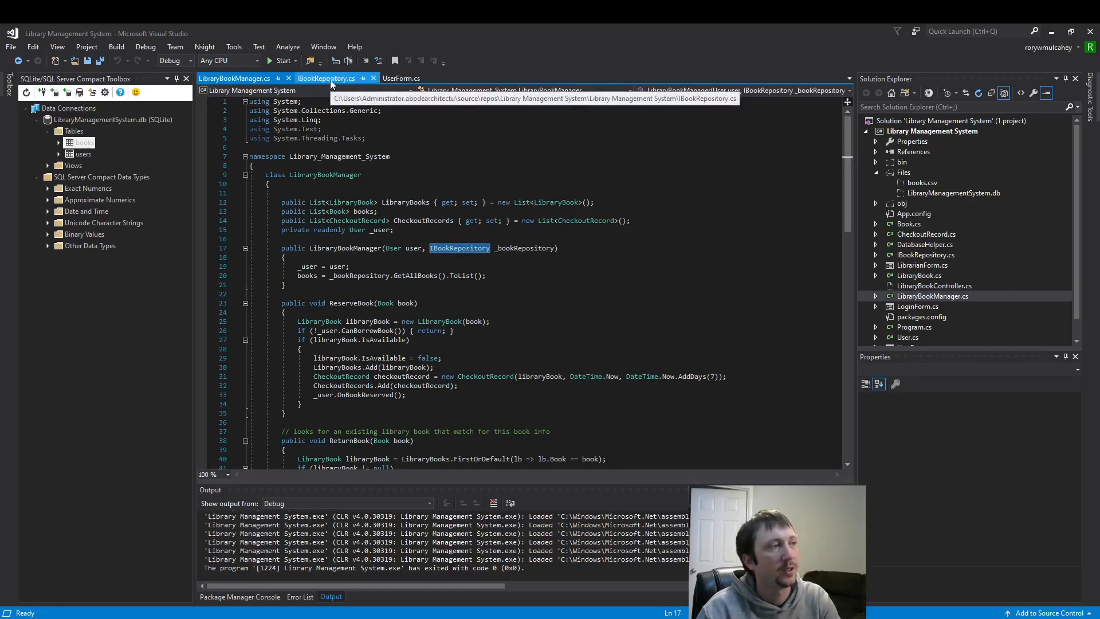
click(325, 78)
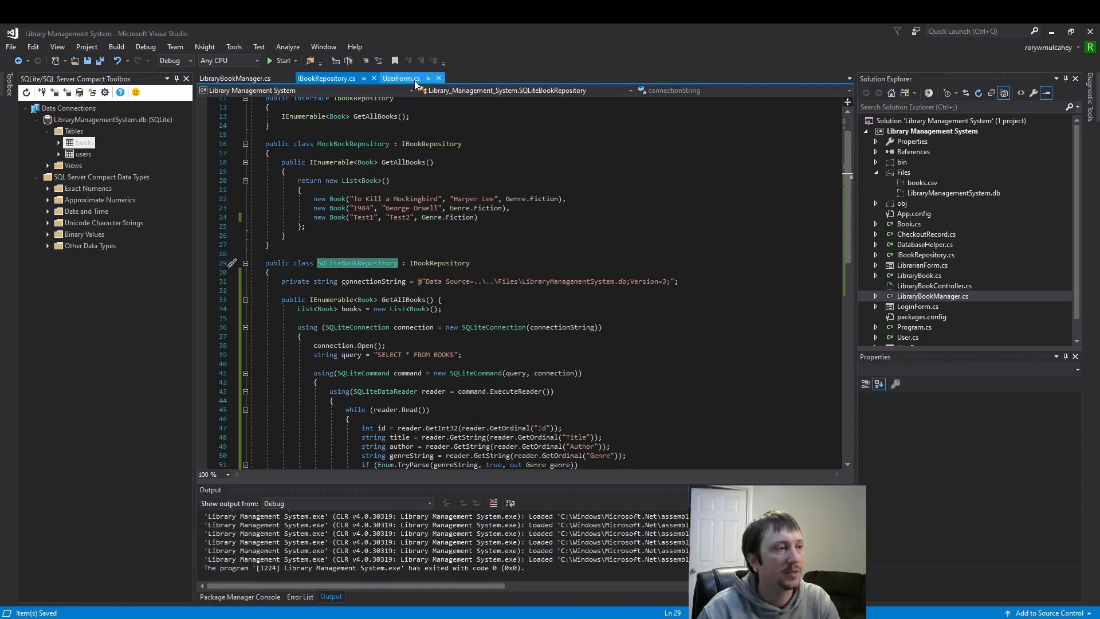
click(401, 78)
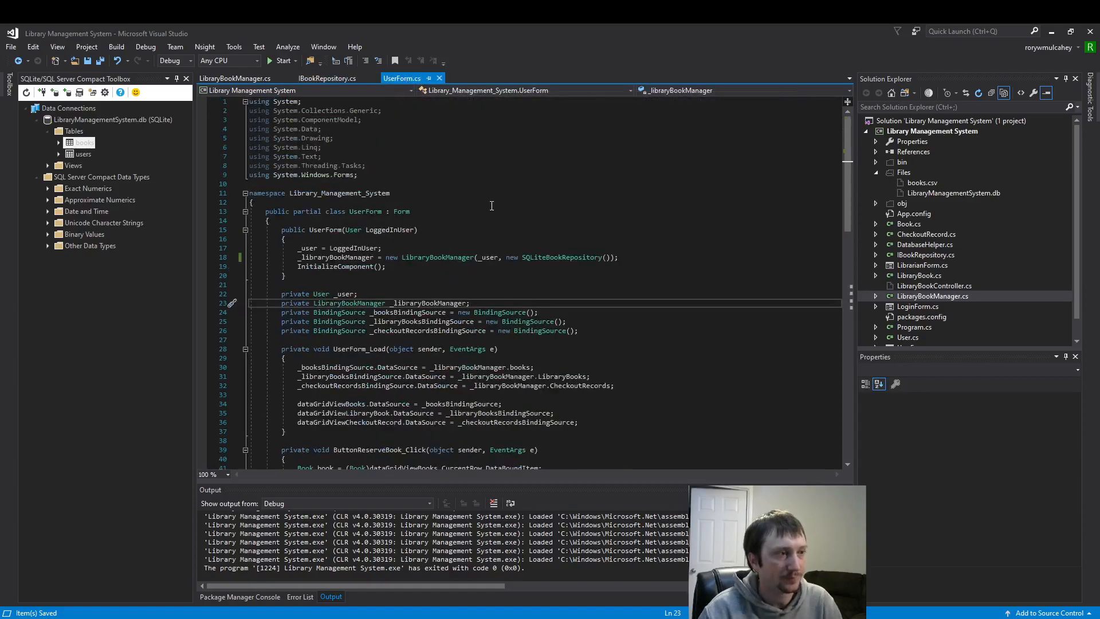
double_click(561, 257)
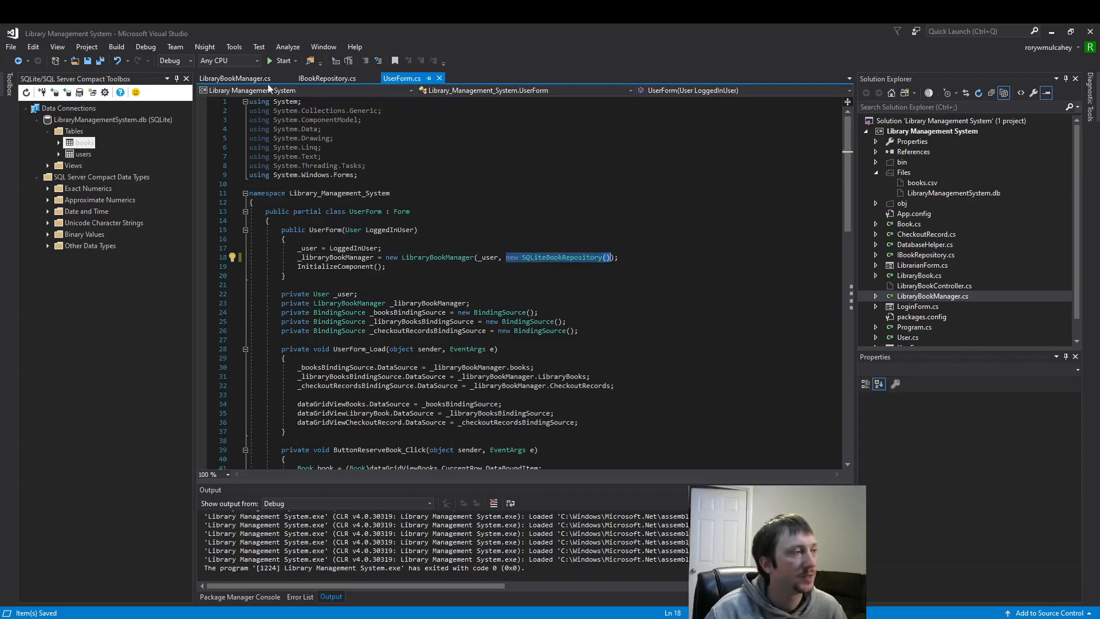
click(235, 78)
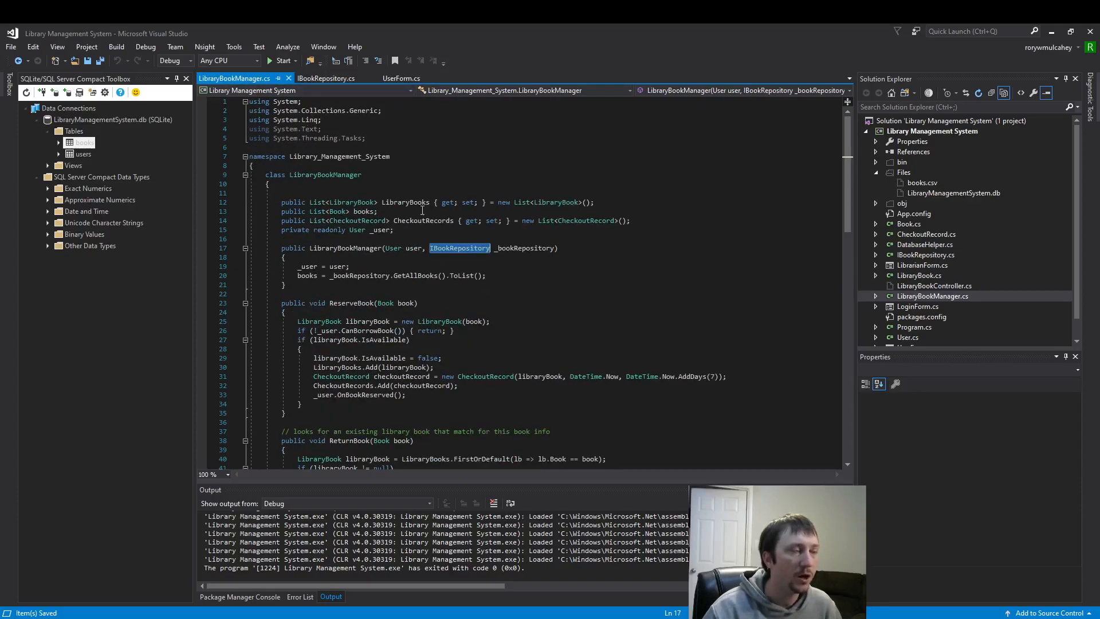
click(325, 78)
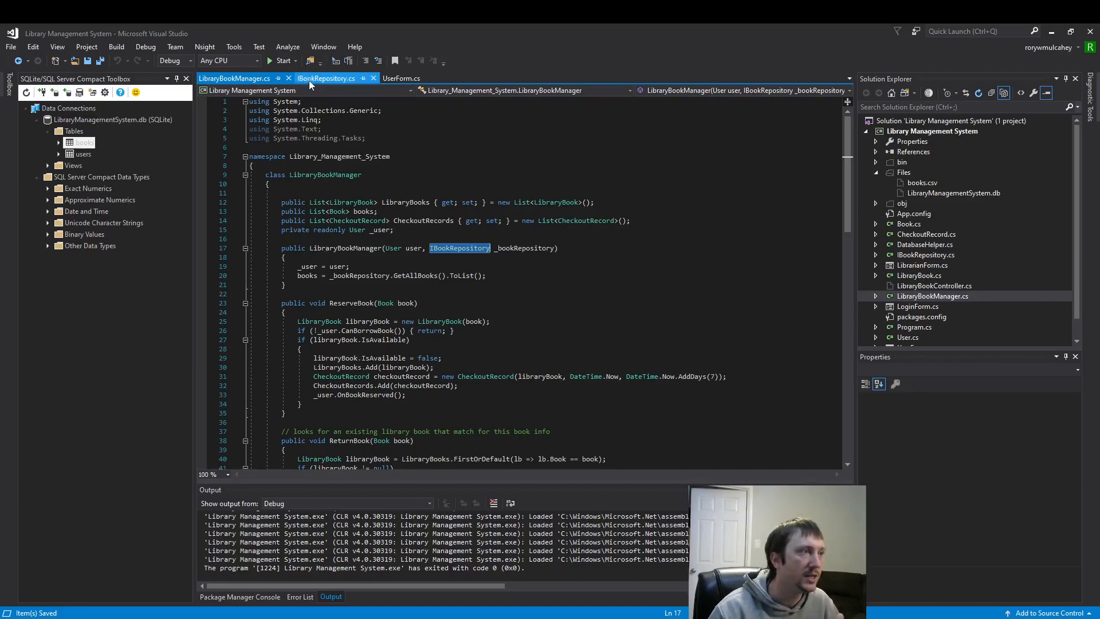
click(326, 77)
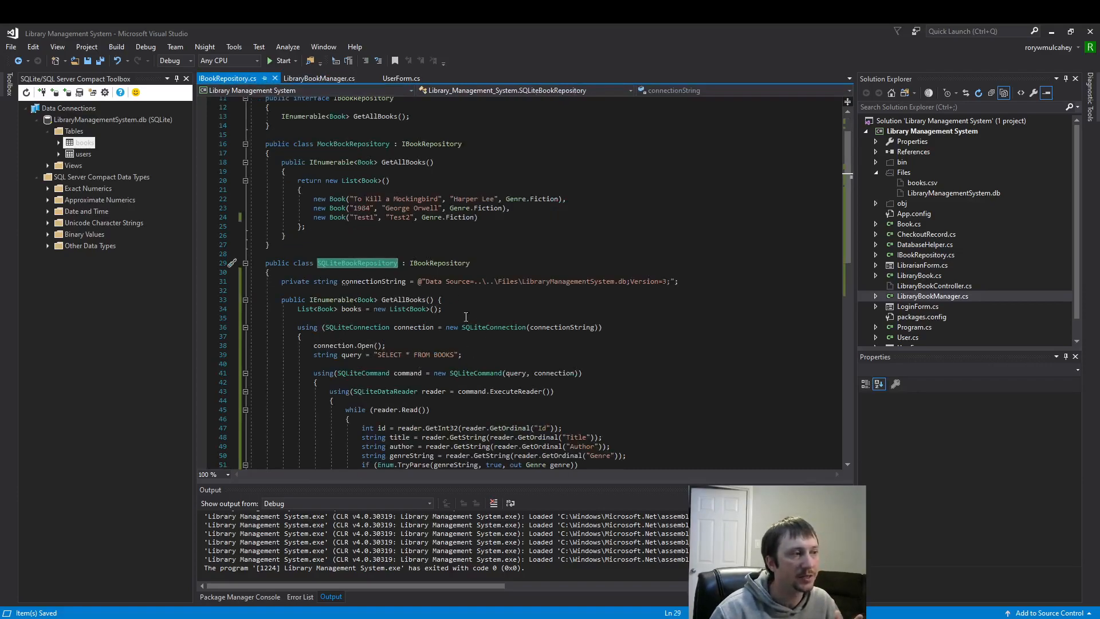
click(246, 263)
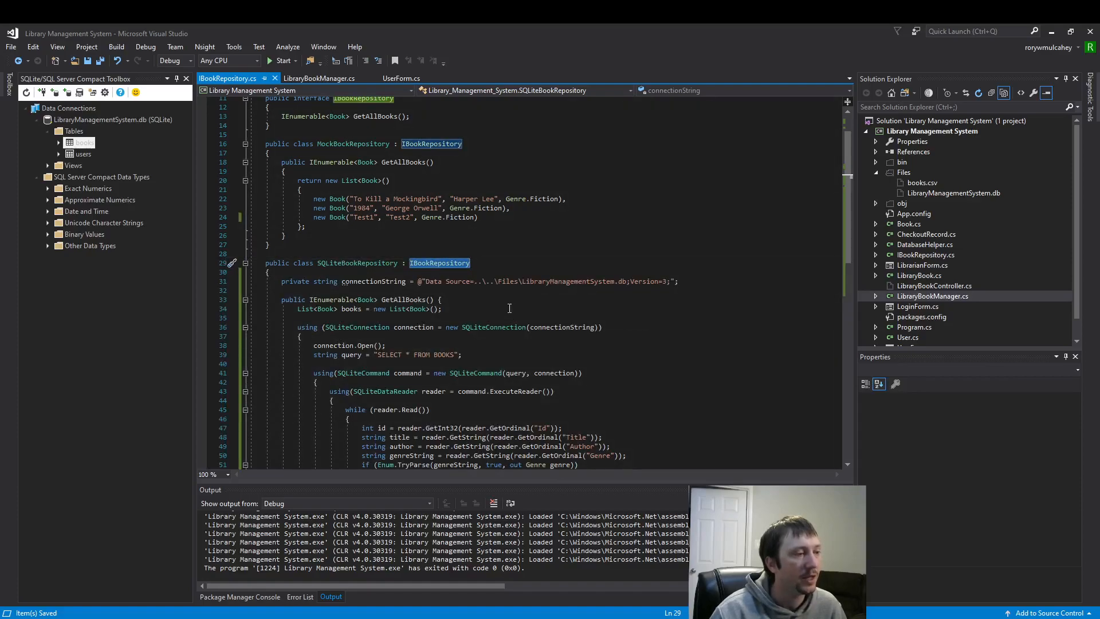
Scroll the User Form grid to check all eight books loaded from the database
scroll(down, 3)
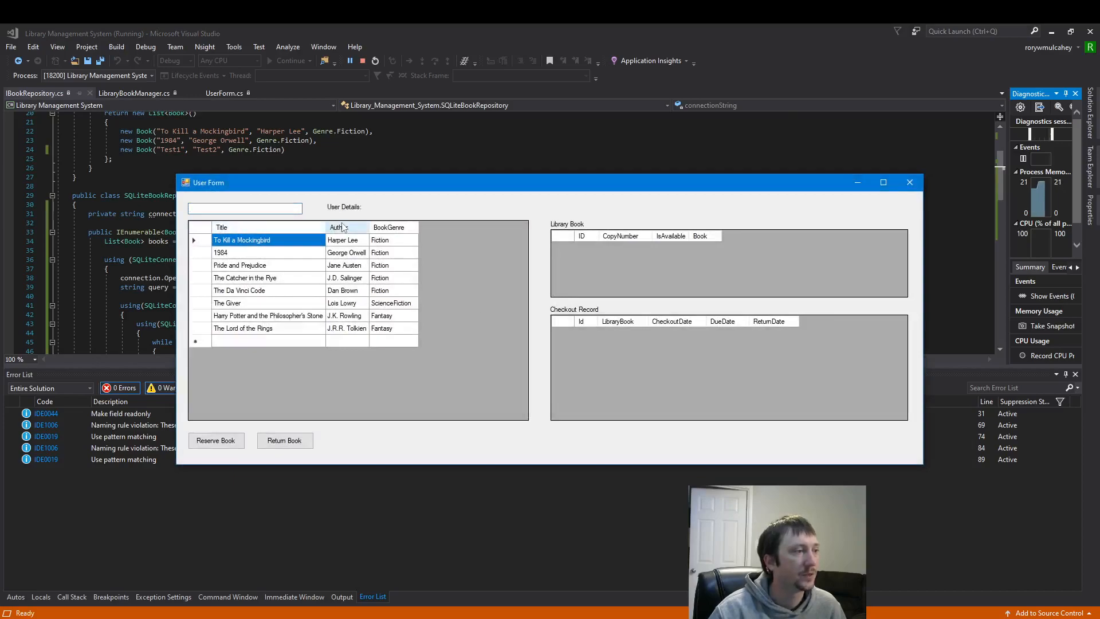
mouse_move(837, 200)
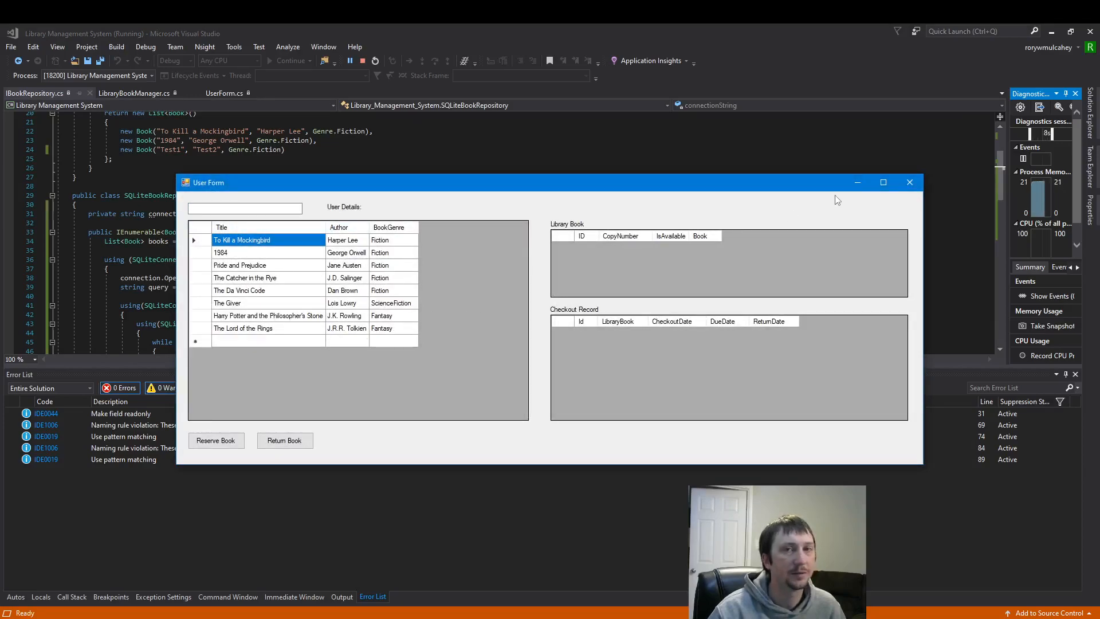